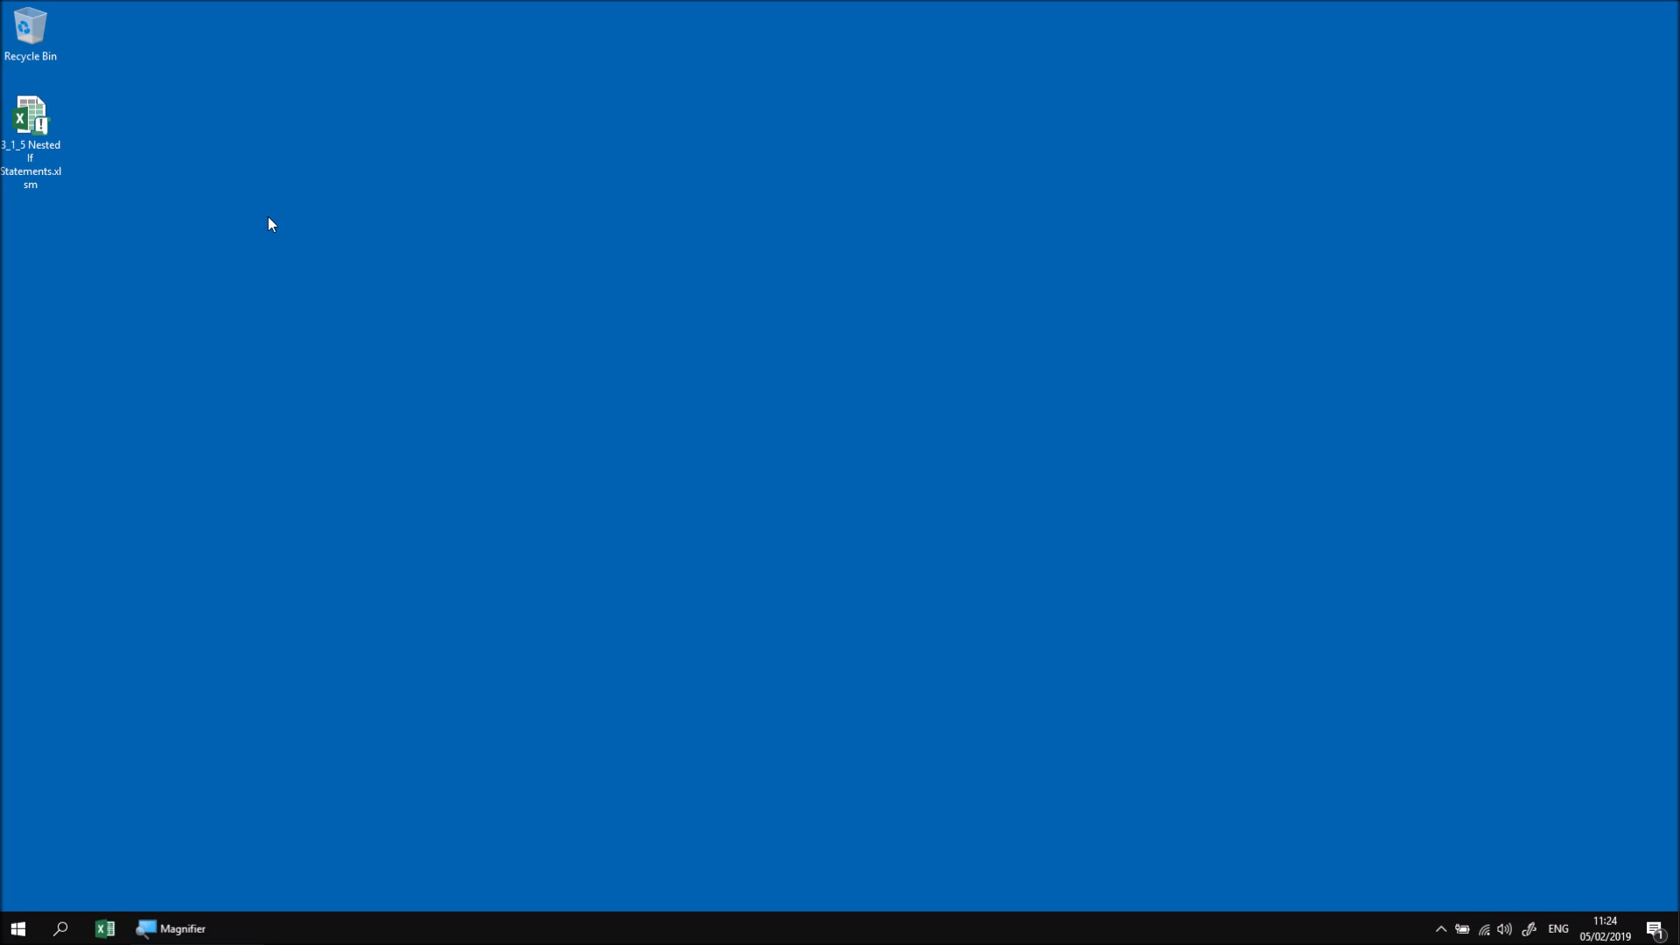
mouse_move(94, 148)
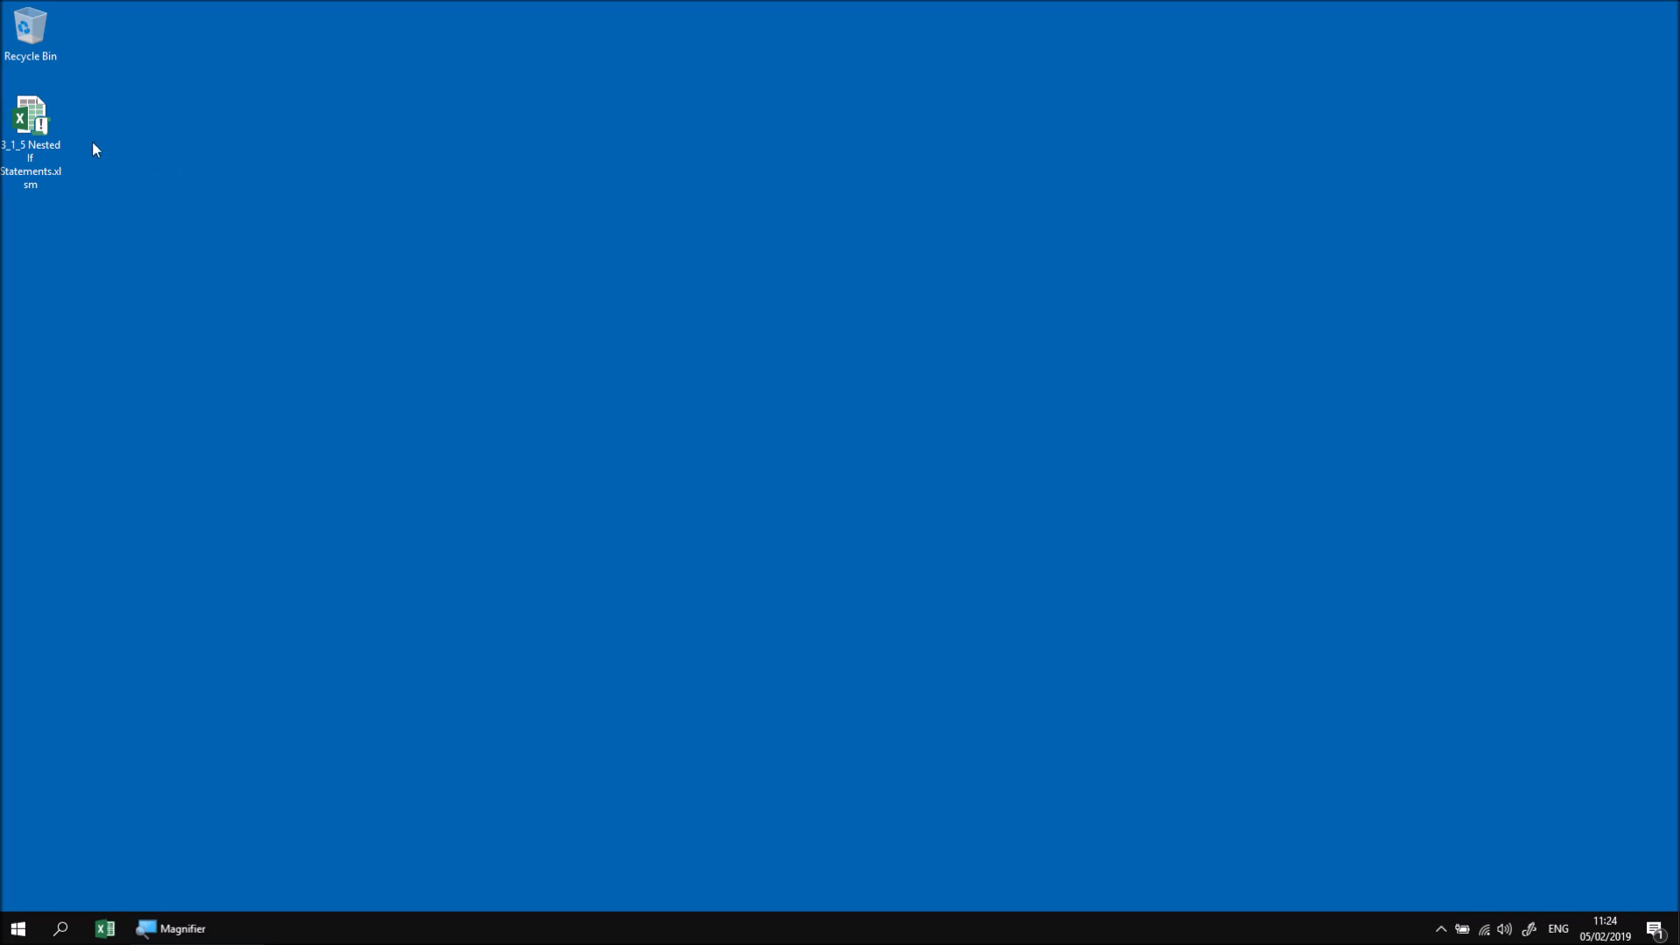
Step: Open the 3_1_5 Nested If Statements.xlsm workbook from the desktop
double_click(29, 115)
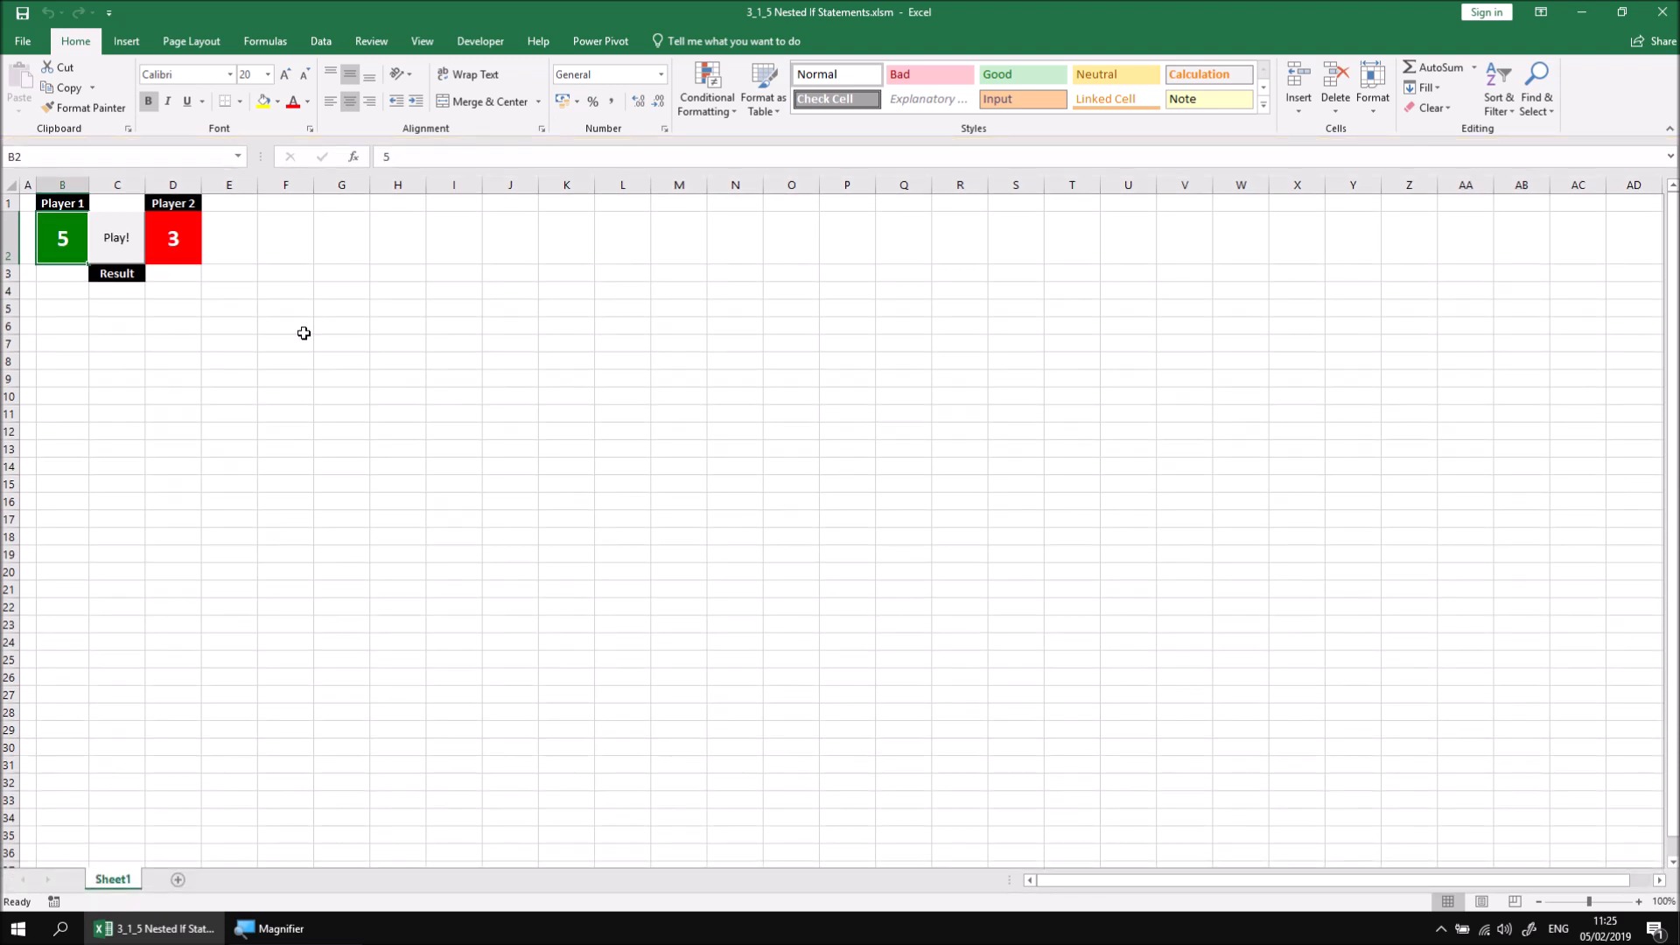
mouse_move(113, 270)
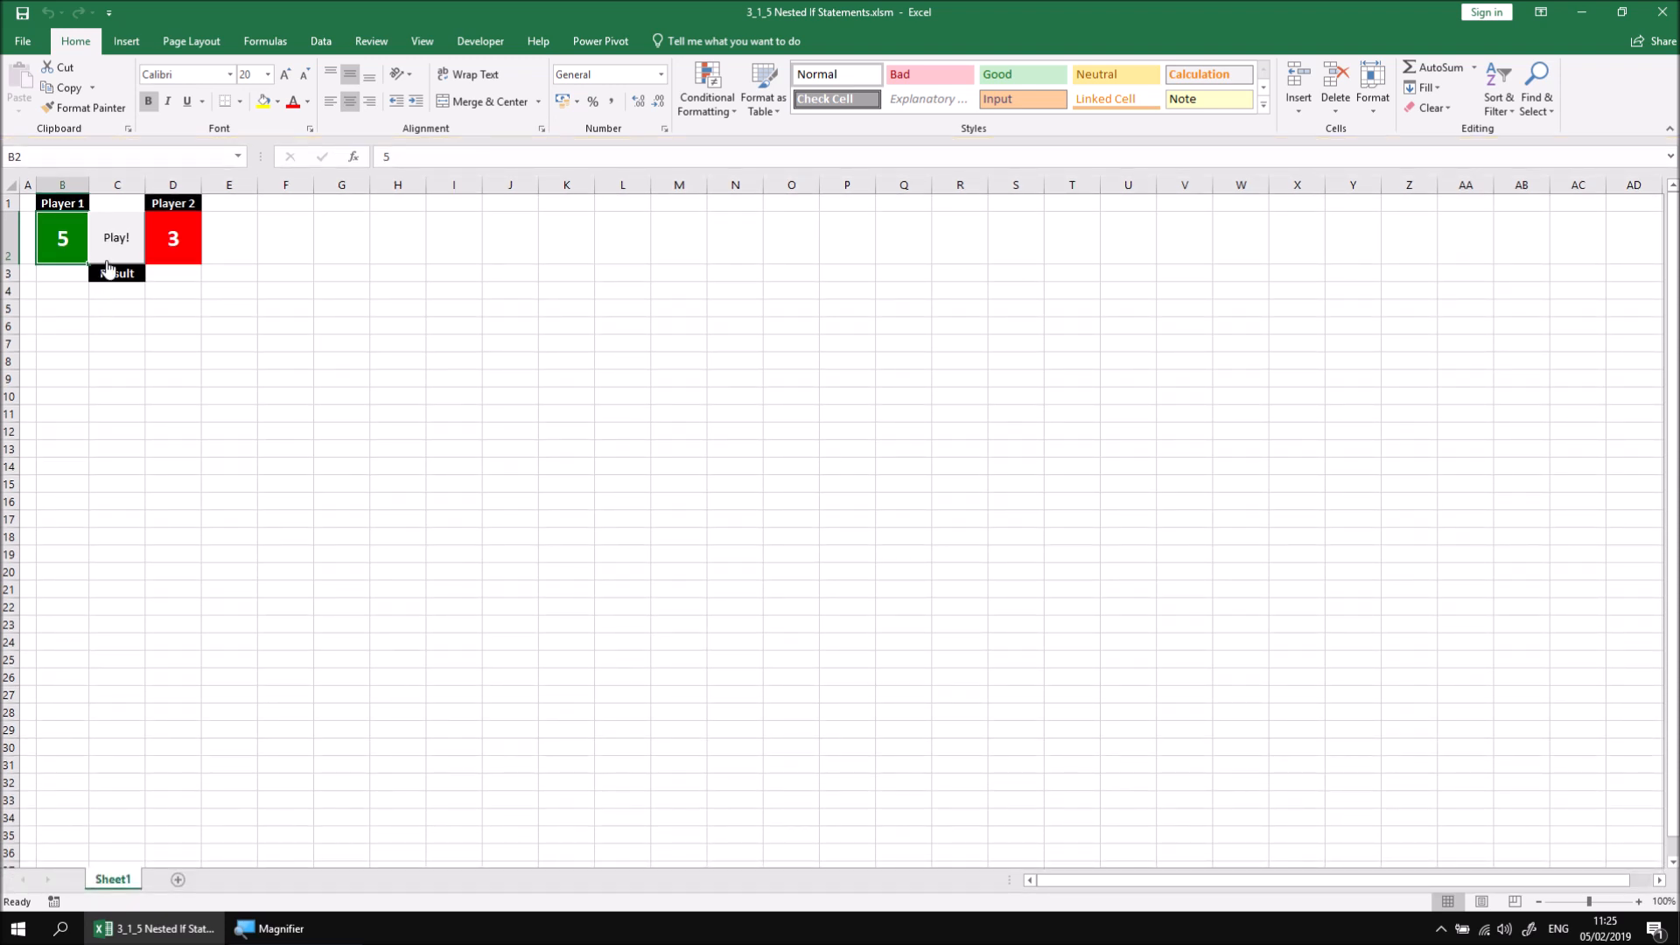
Step: Roll the dice three times, ending with Player 1 on 10 and Player 2 on 1
left_click(115, 237)
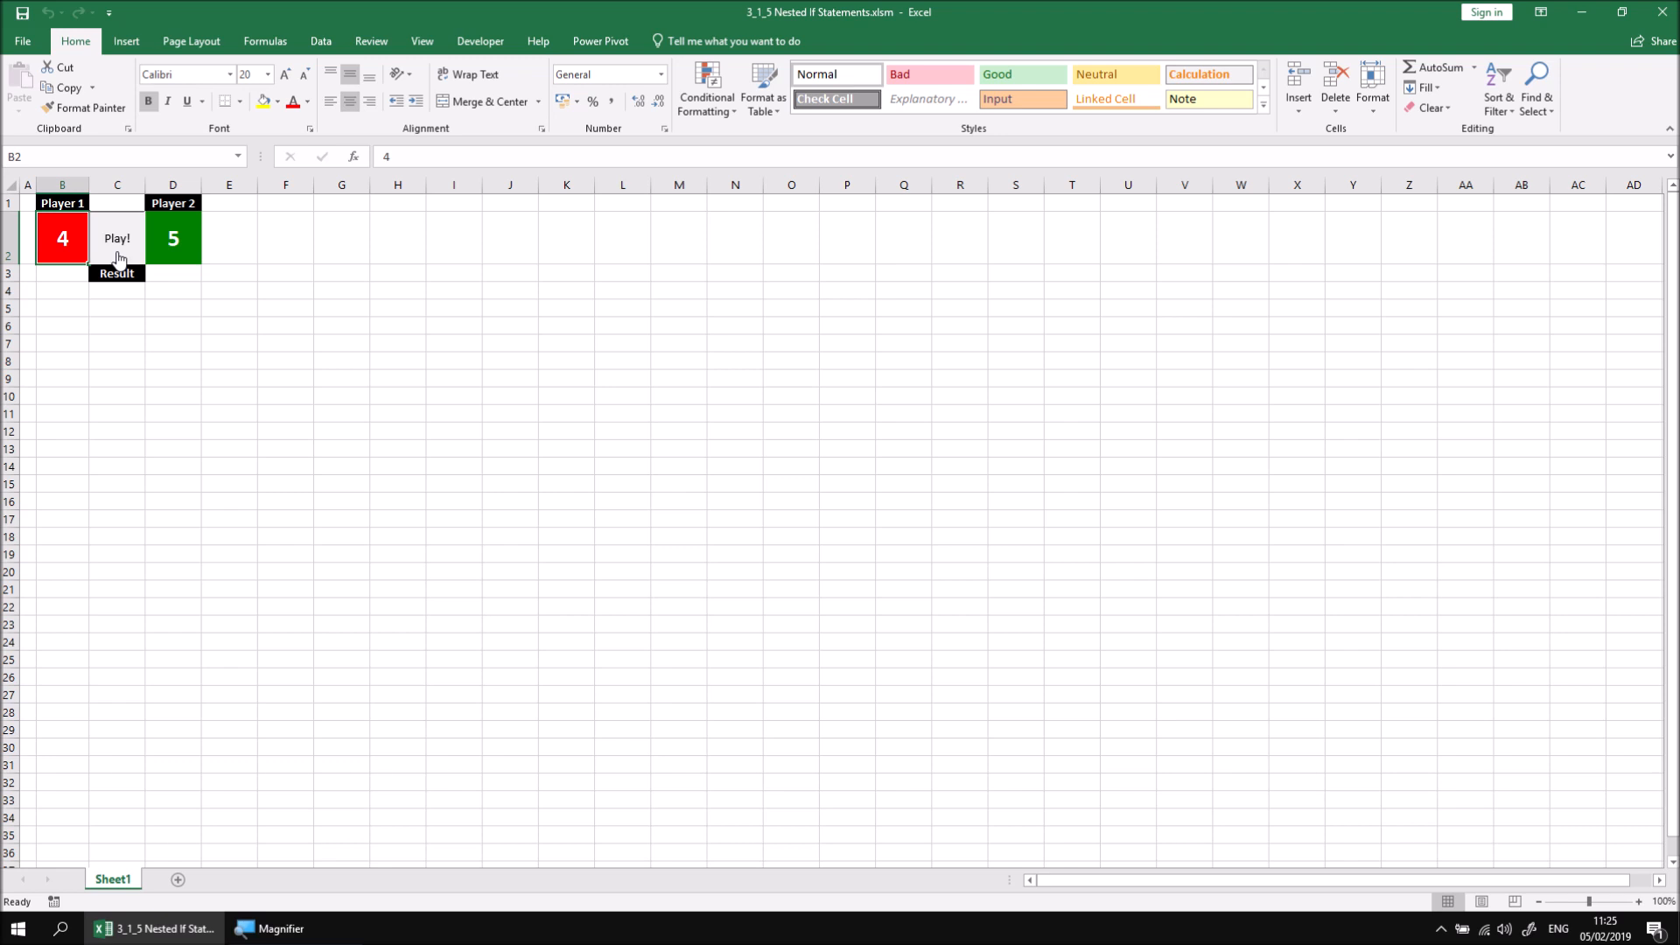
left_click(116, 238)
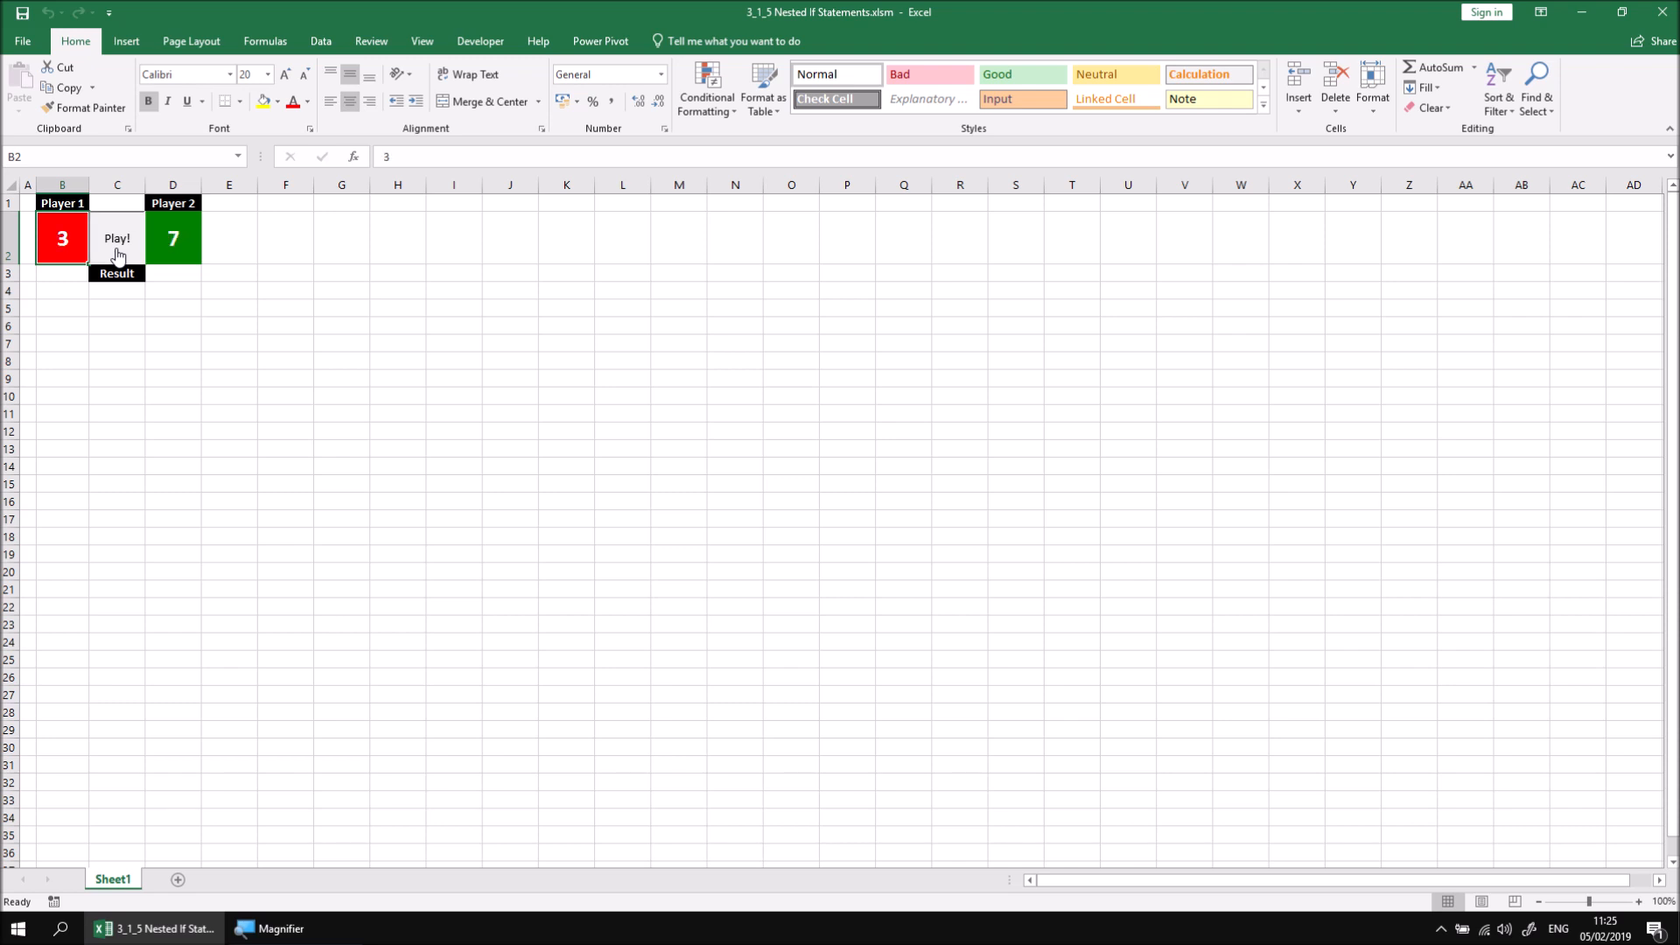
left_click(116, 237)
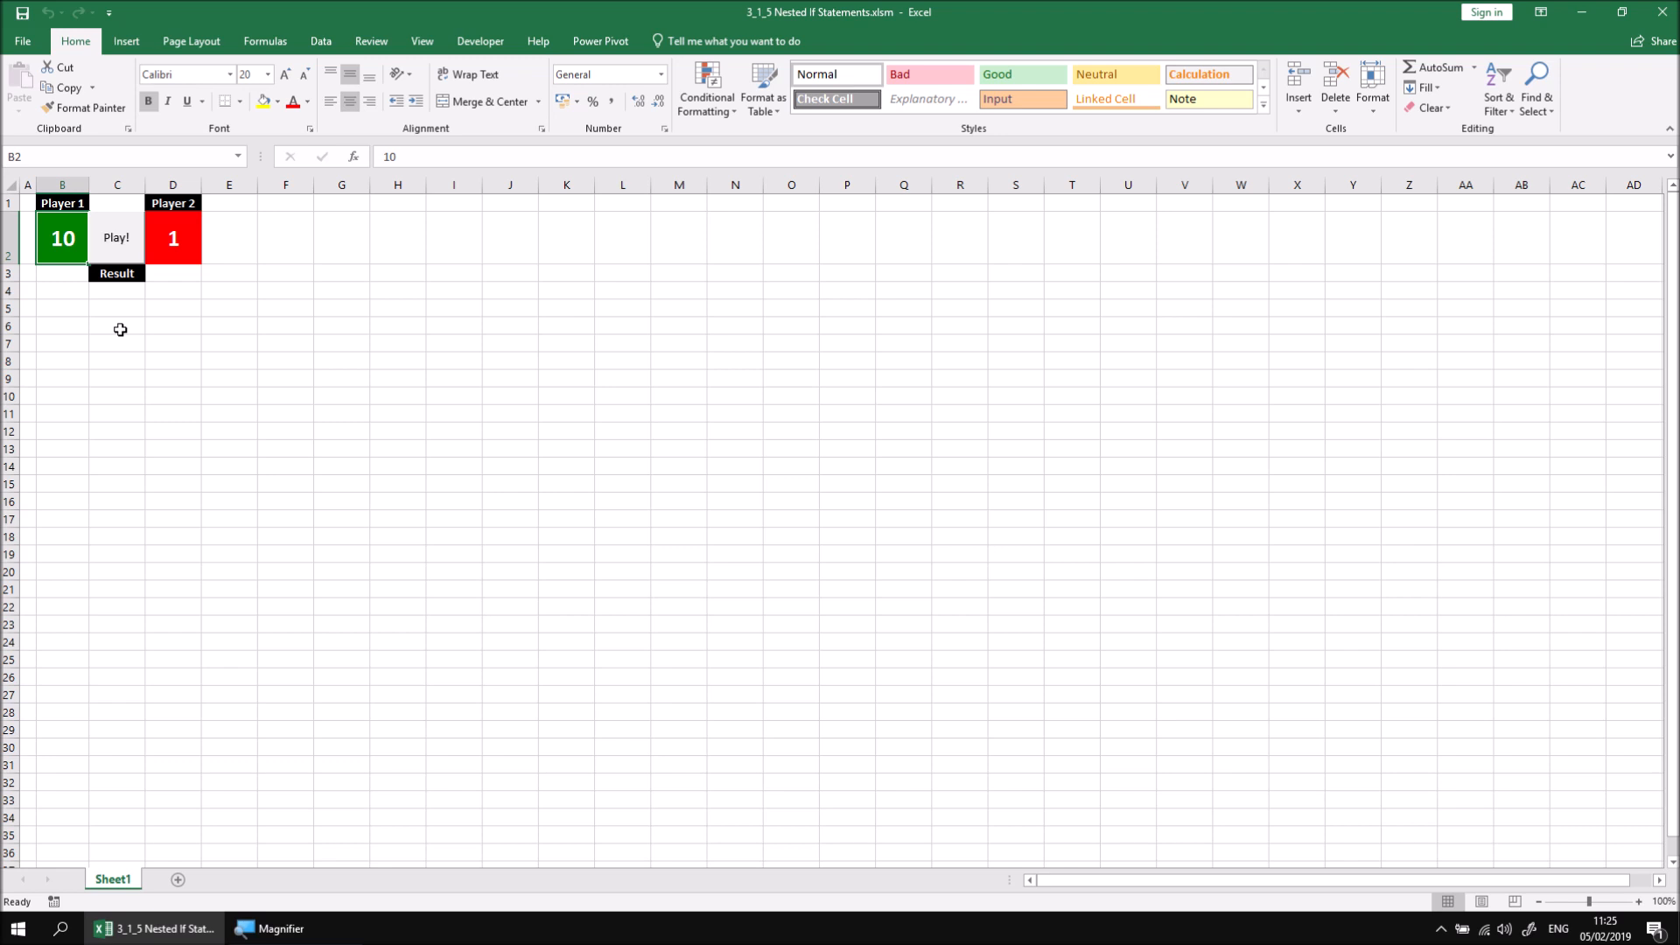
mouse_move(61, 288)
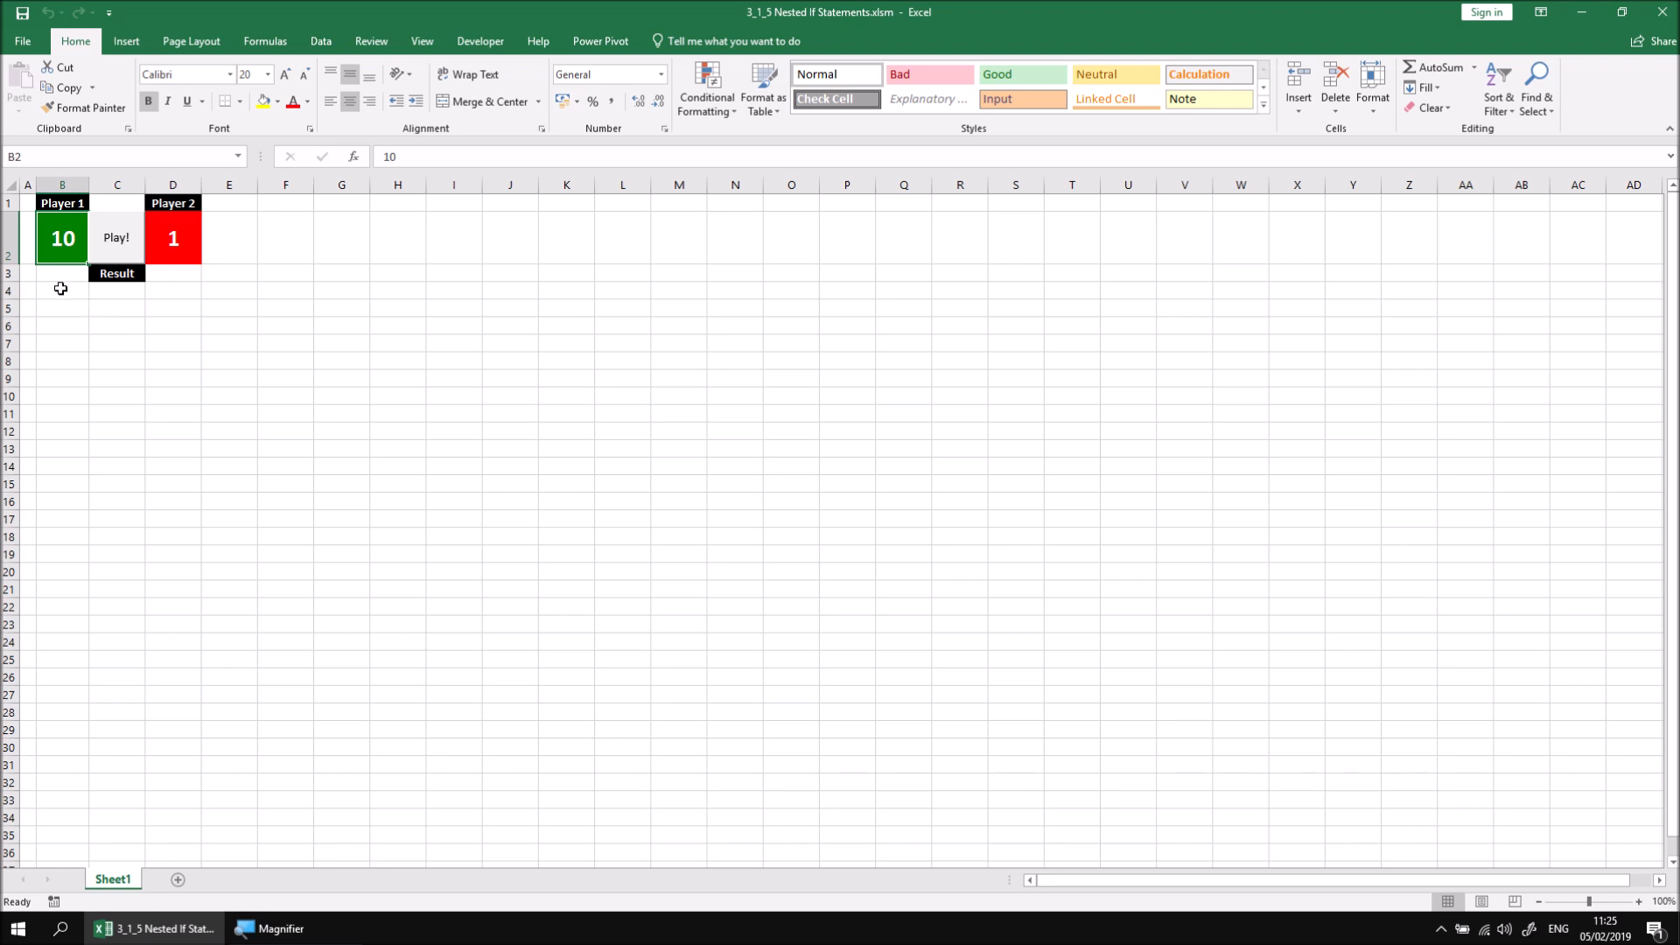
mouse_move(67, 233)
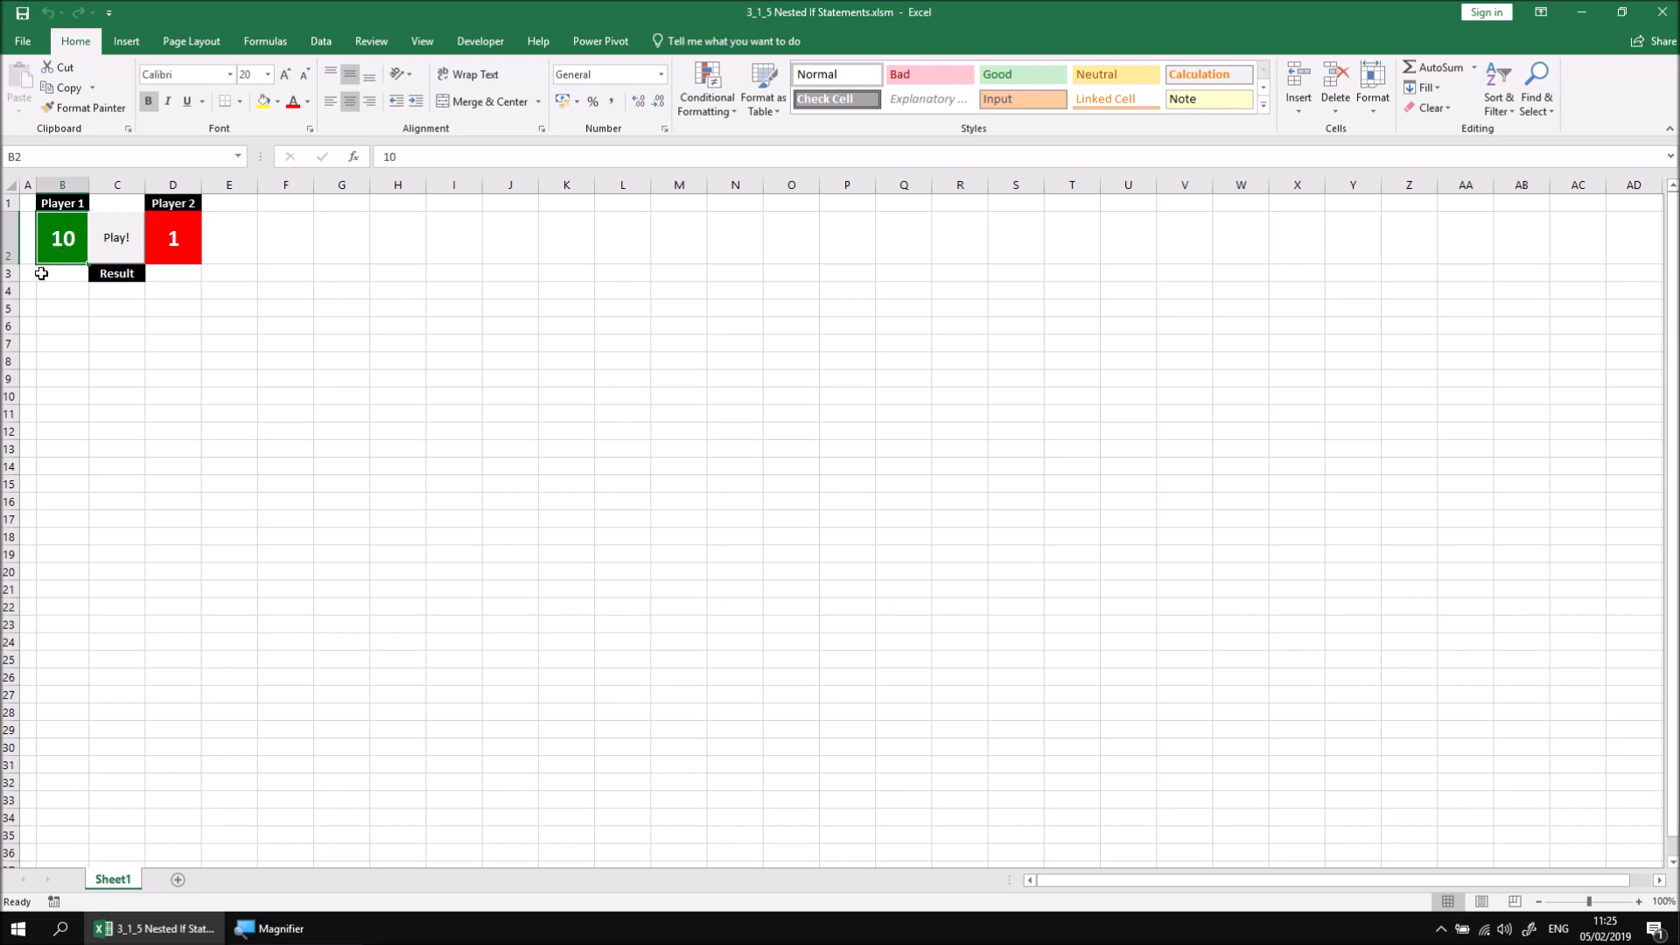
mouse_move(53, 273)
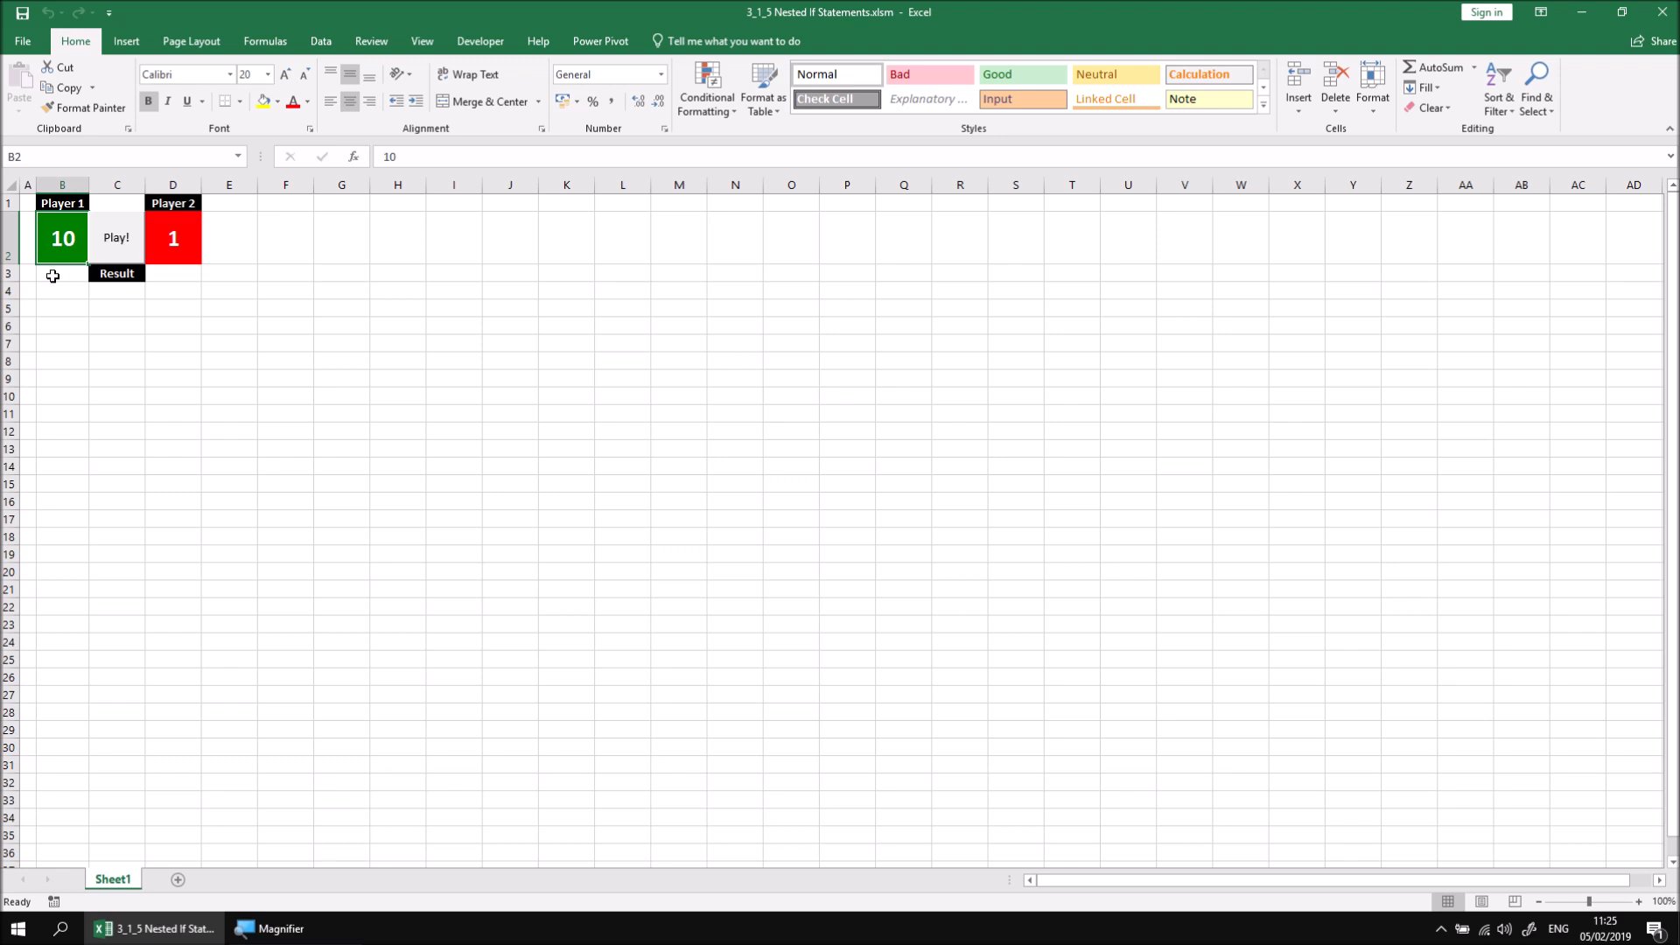
mouse_move(124, 314)
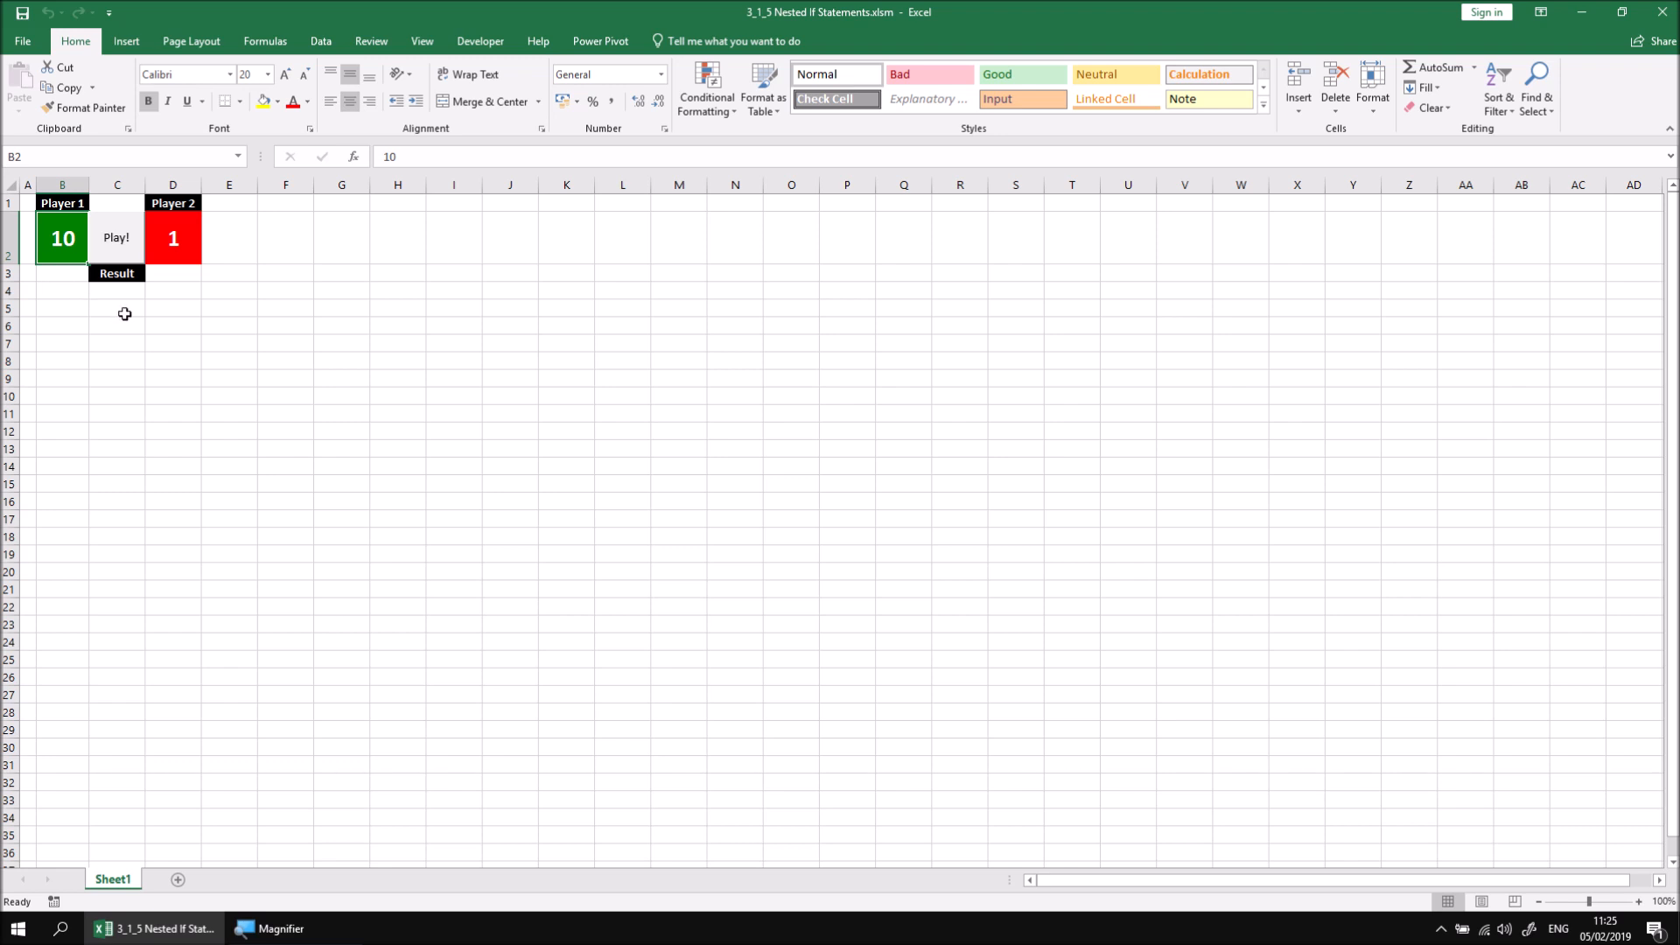
Step: Open the Roll_Again macro in the VBA editor, with the cursor after Player 2's red line
left_click(480, 41)
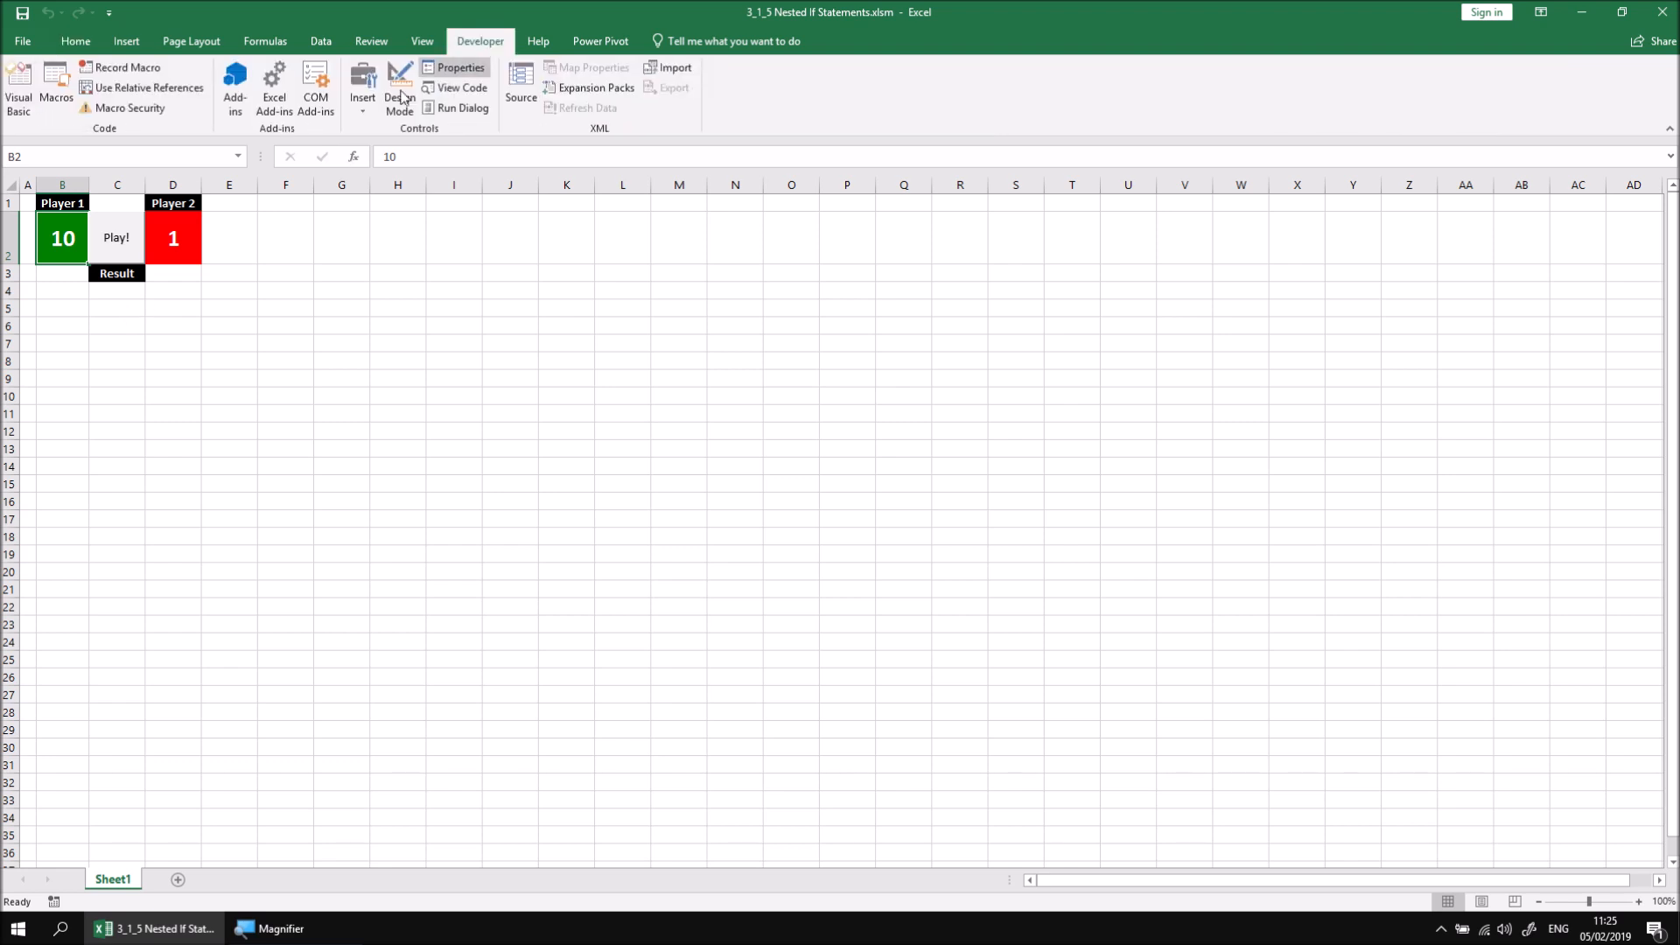
left_click(458, 86)
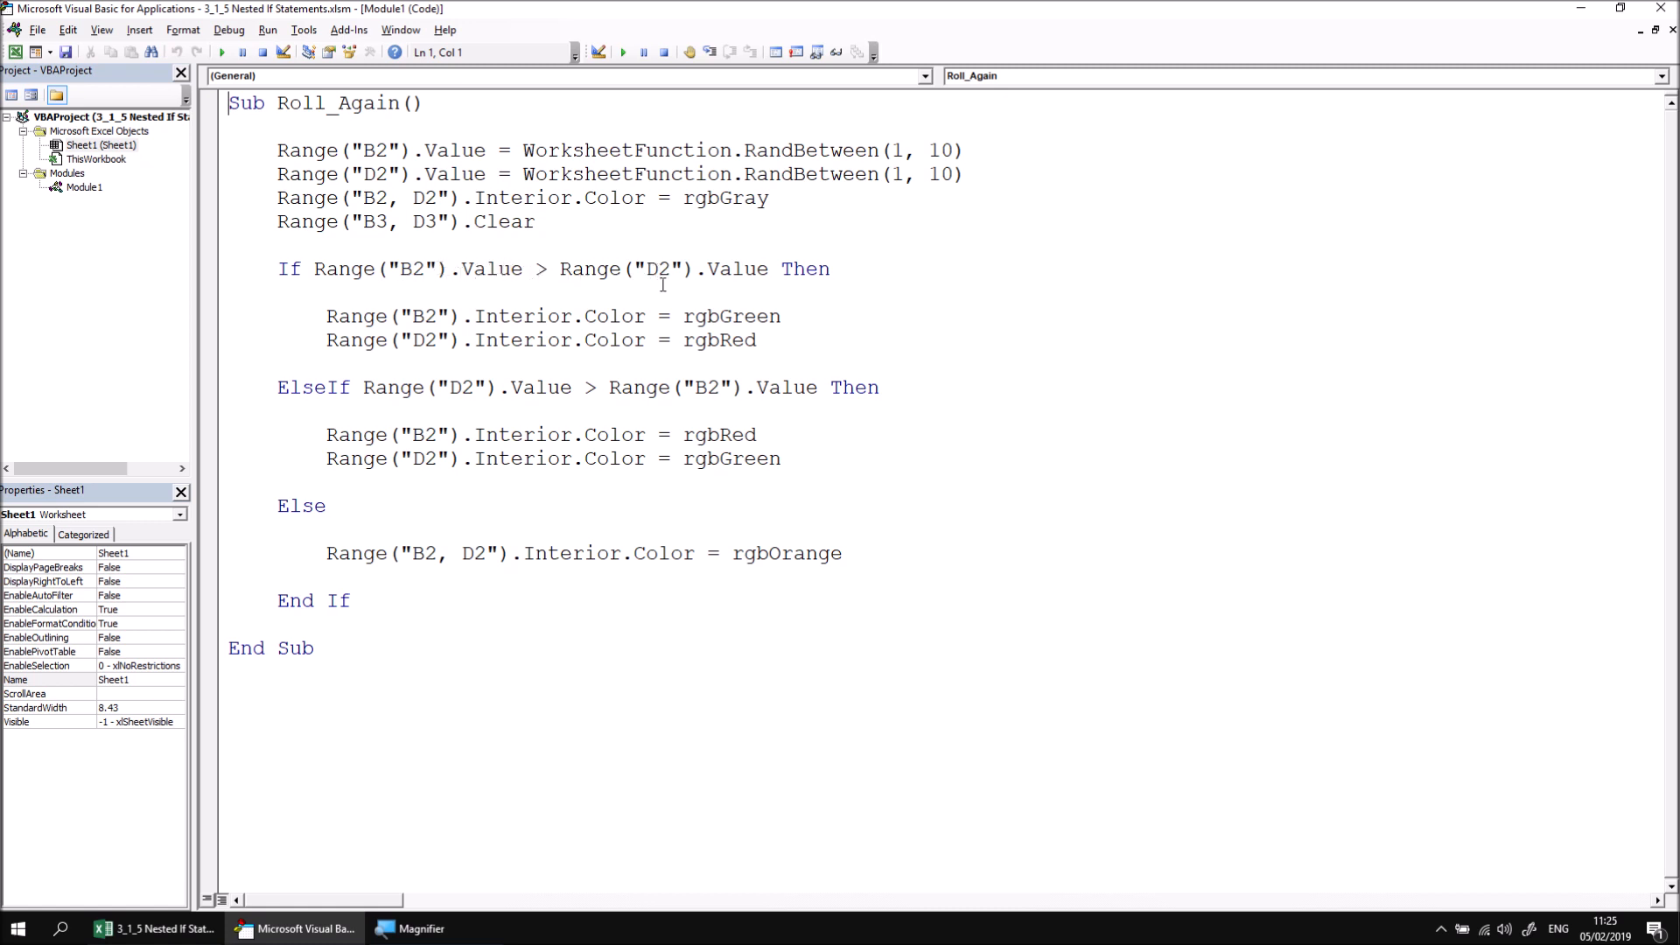
left_click(84, 186)
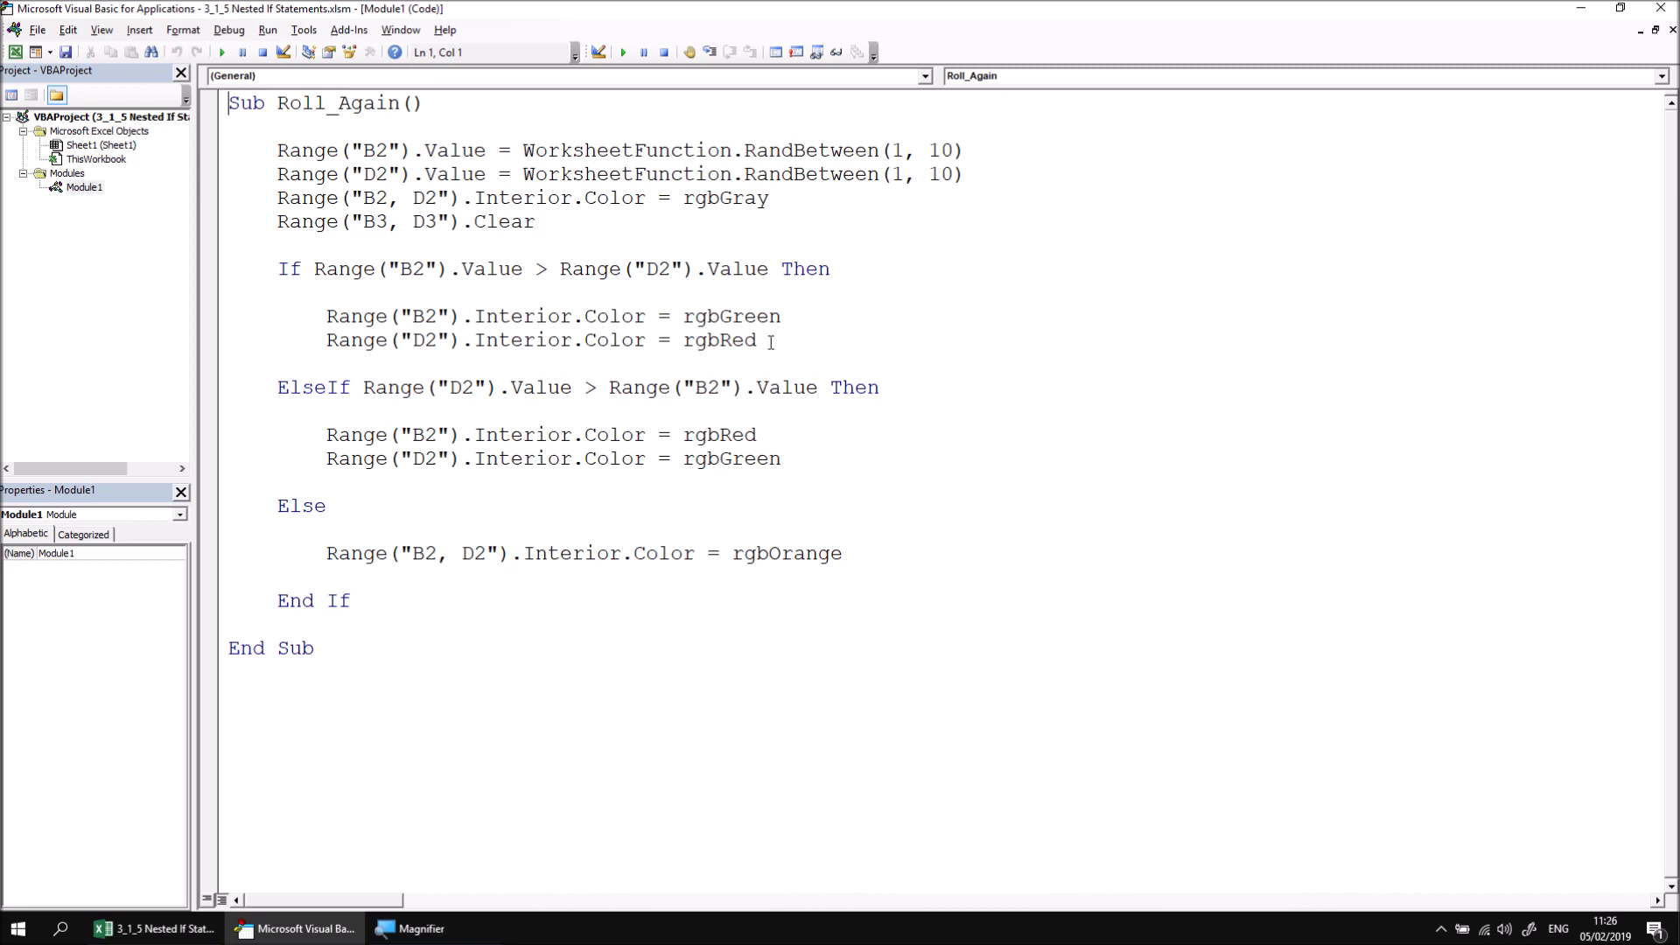
Step: Insert a nested If Range("B2").Value = 10 Then in the Player 1 branch and begin its body
key("Return")
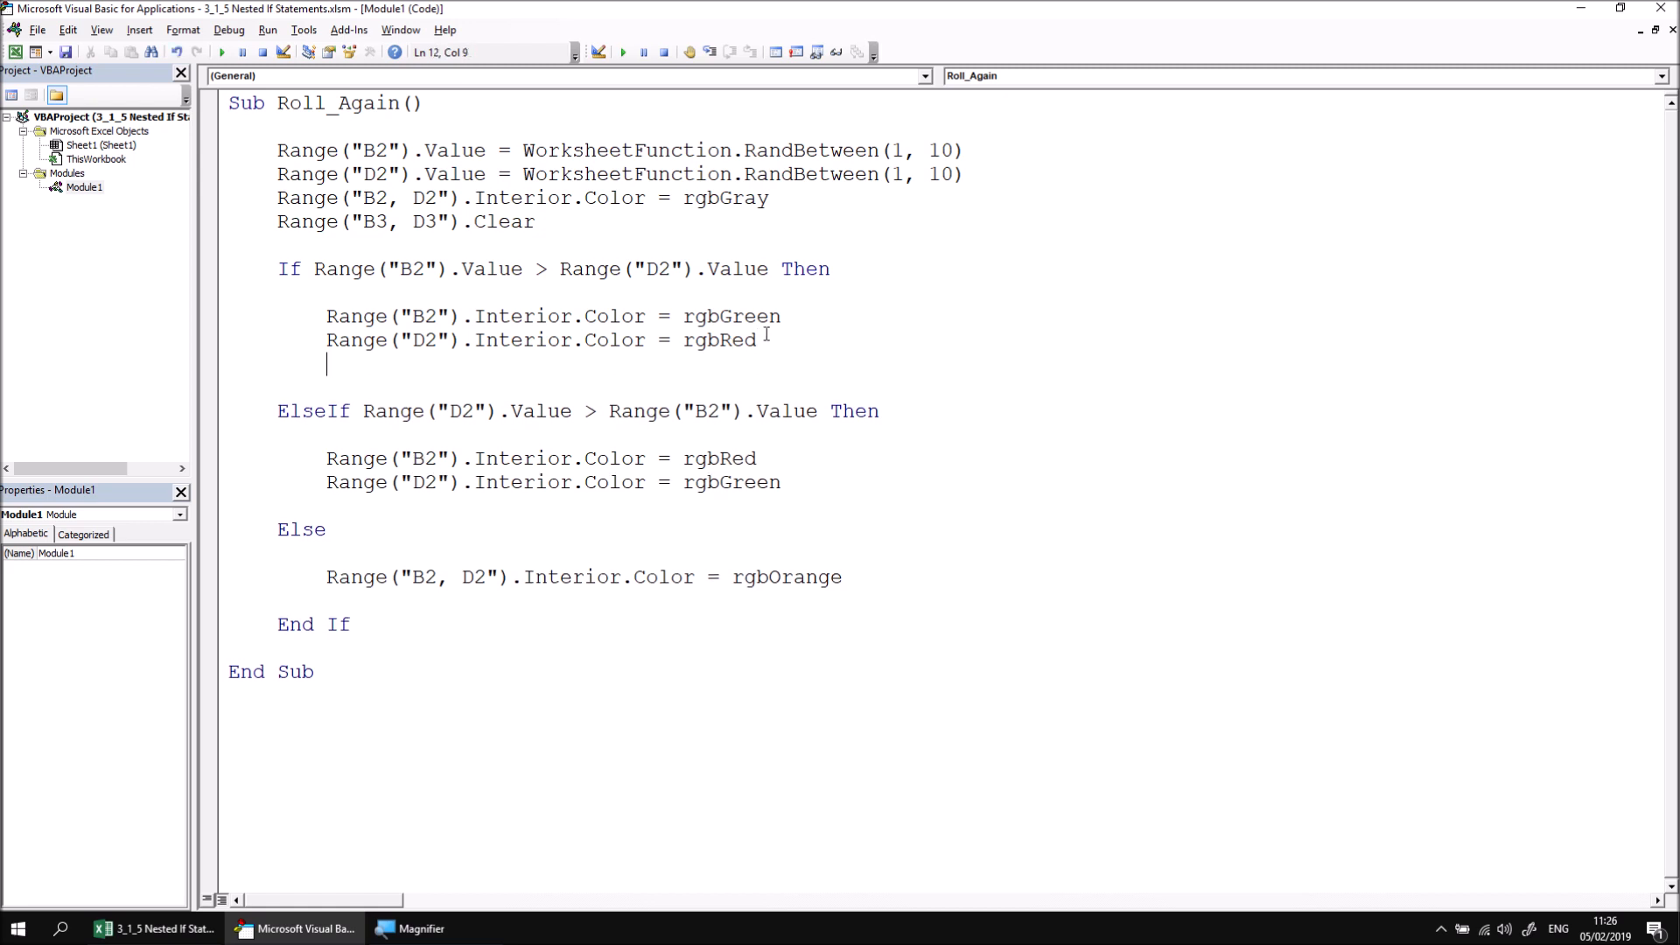
key("Return")
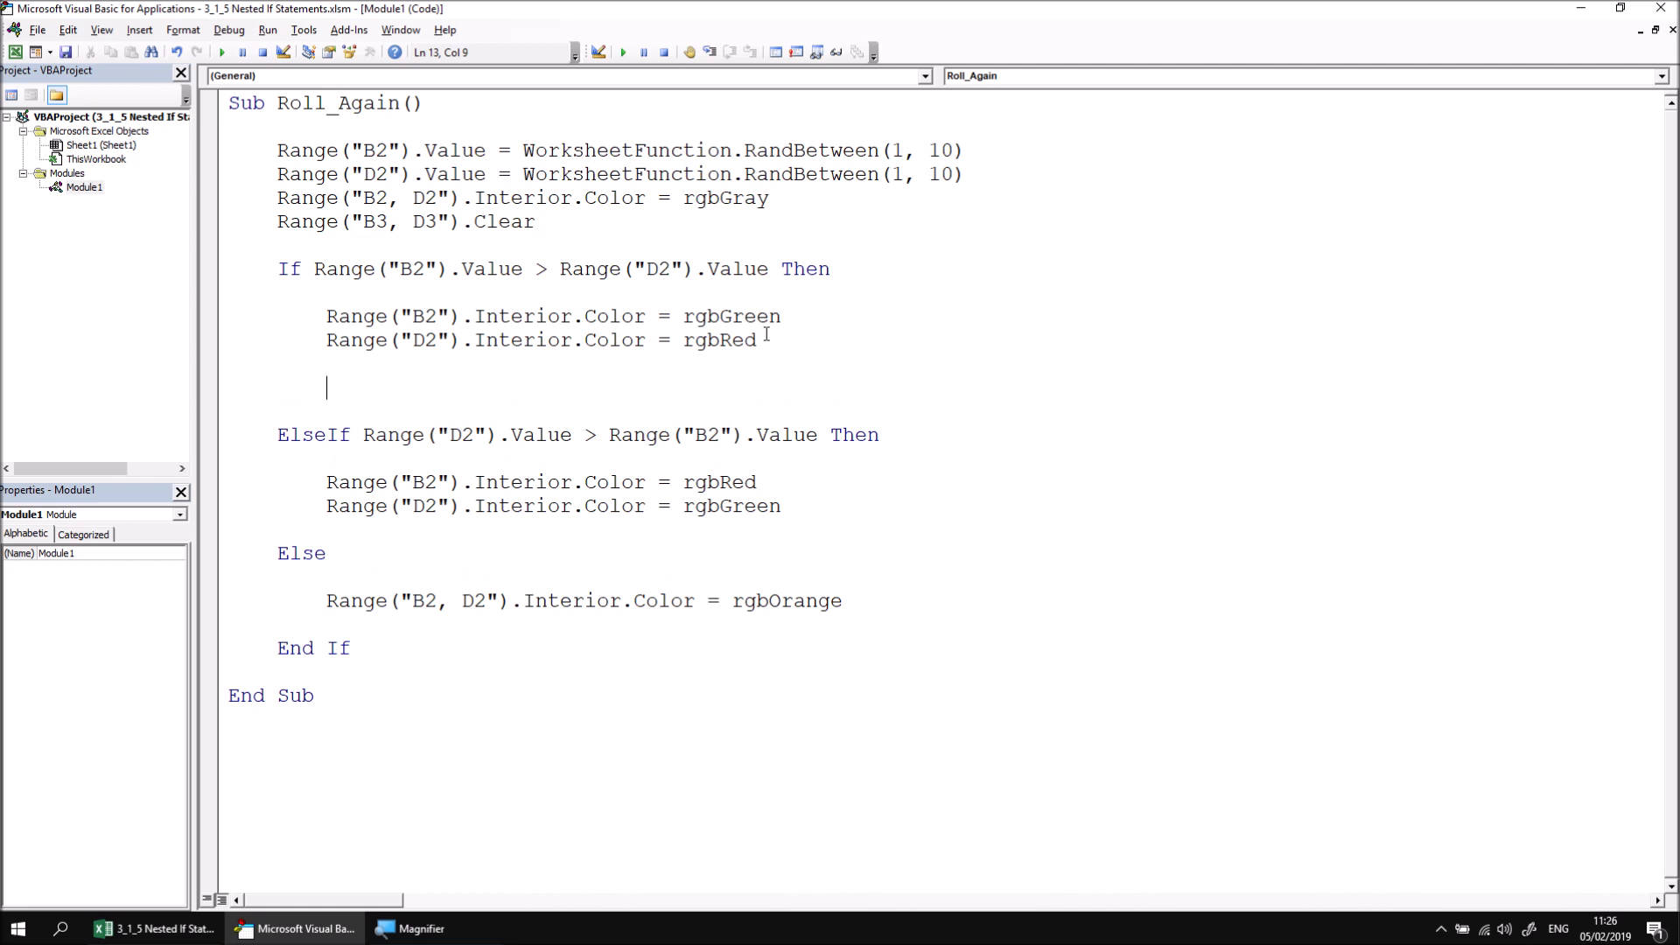
type("if")
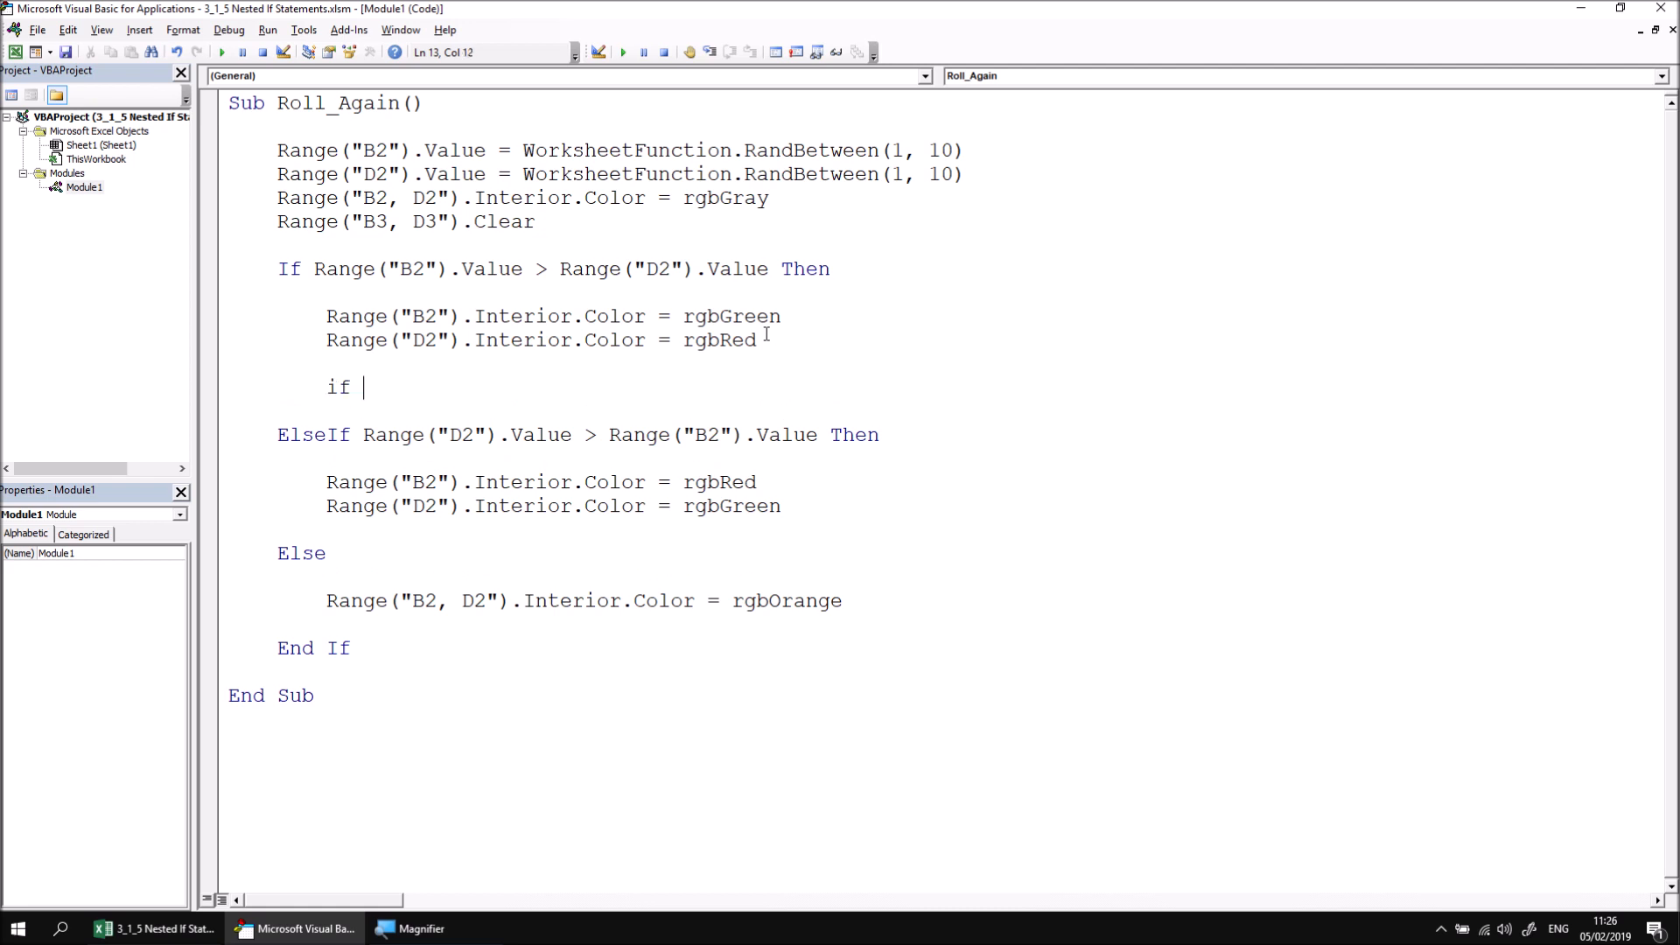
type("range(\"B2\")")
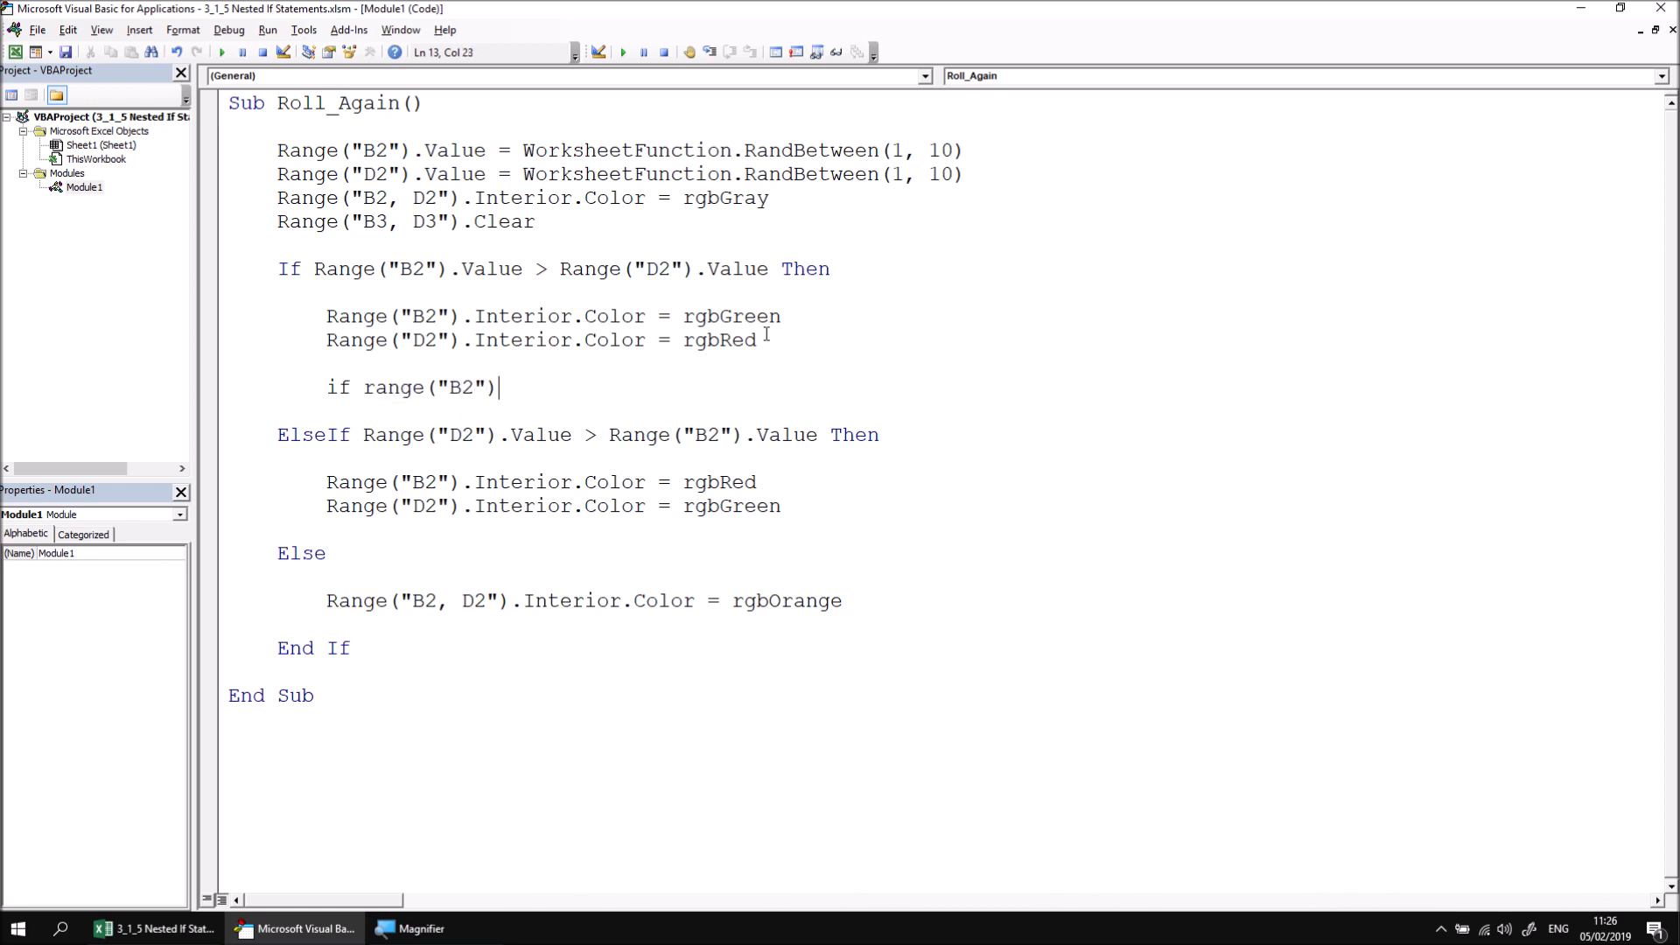
type(".Value = 10")
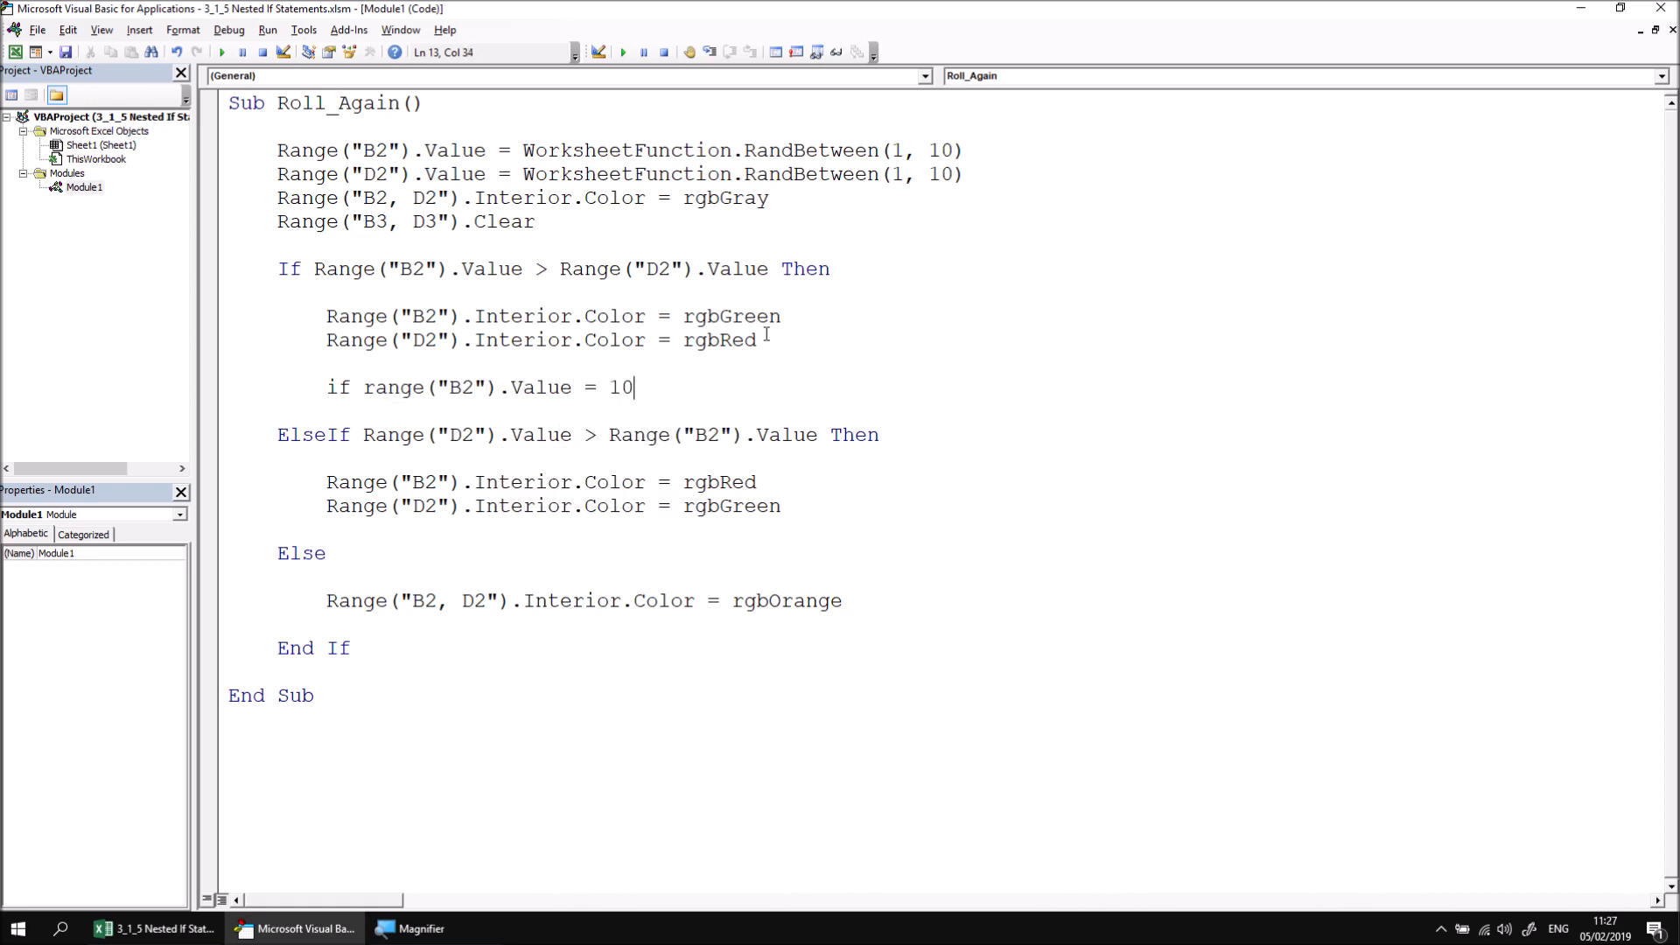
type("then")
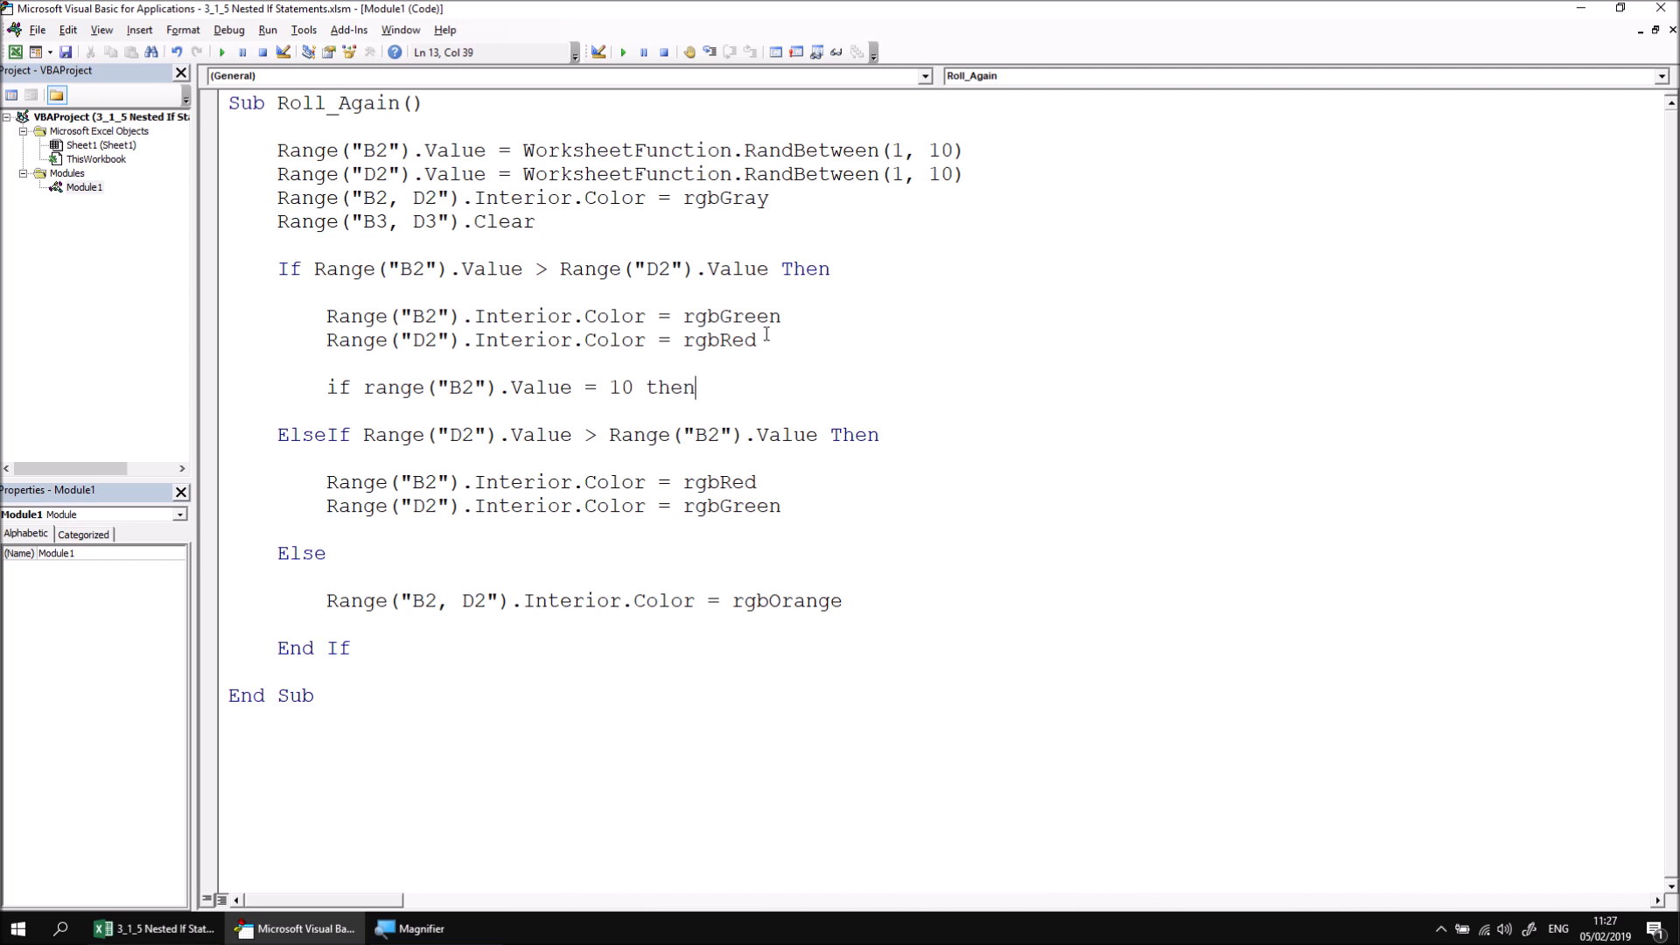
key("Return")
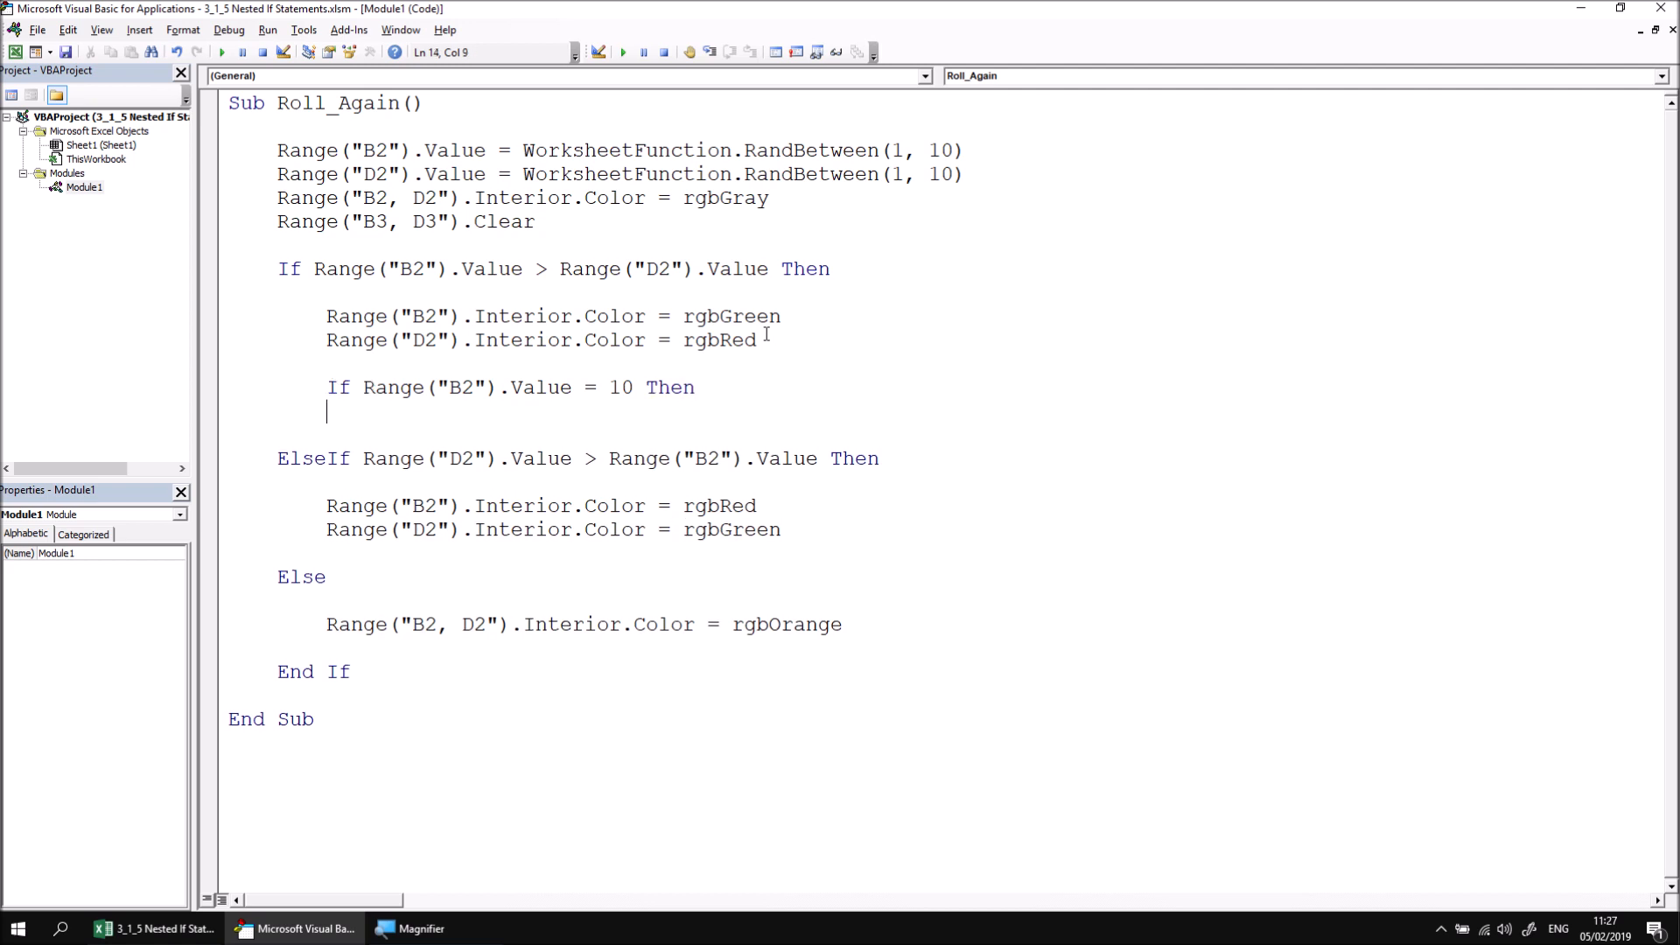
type("range9\"")
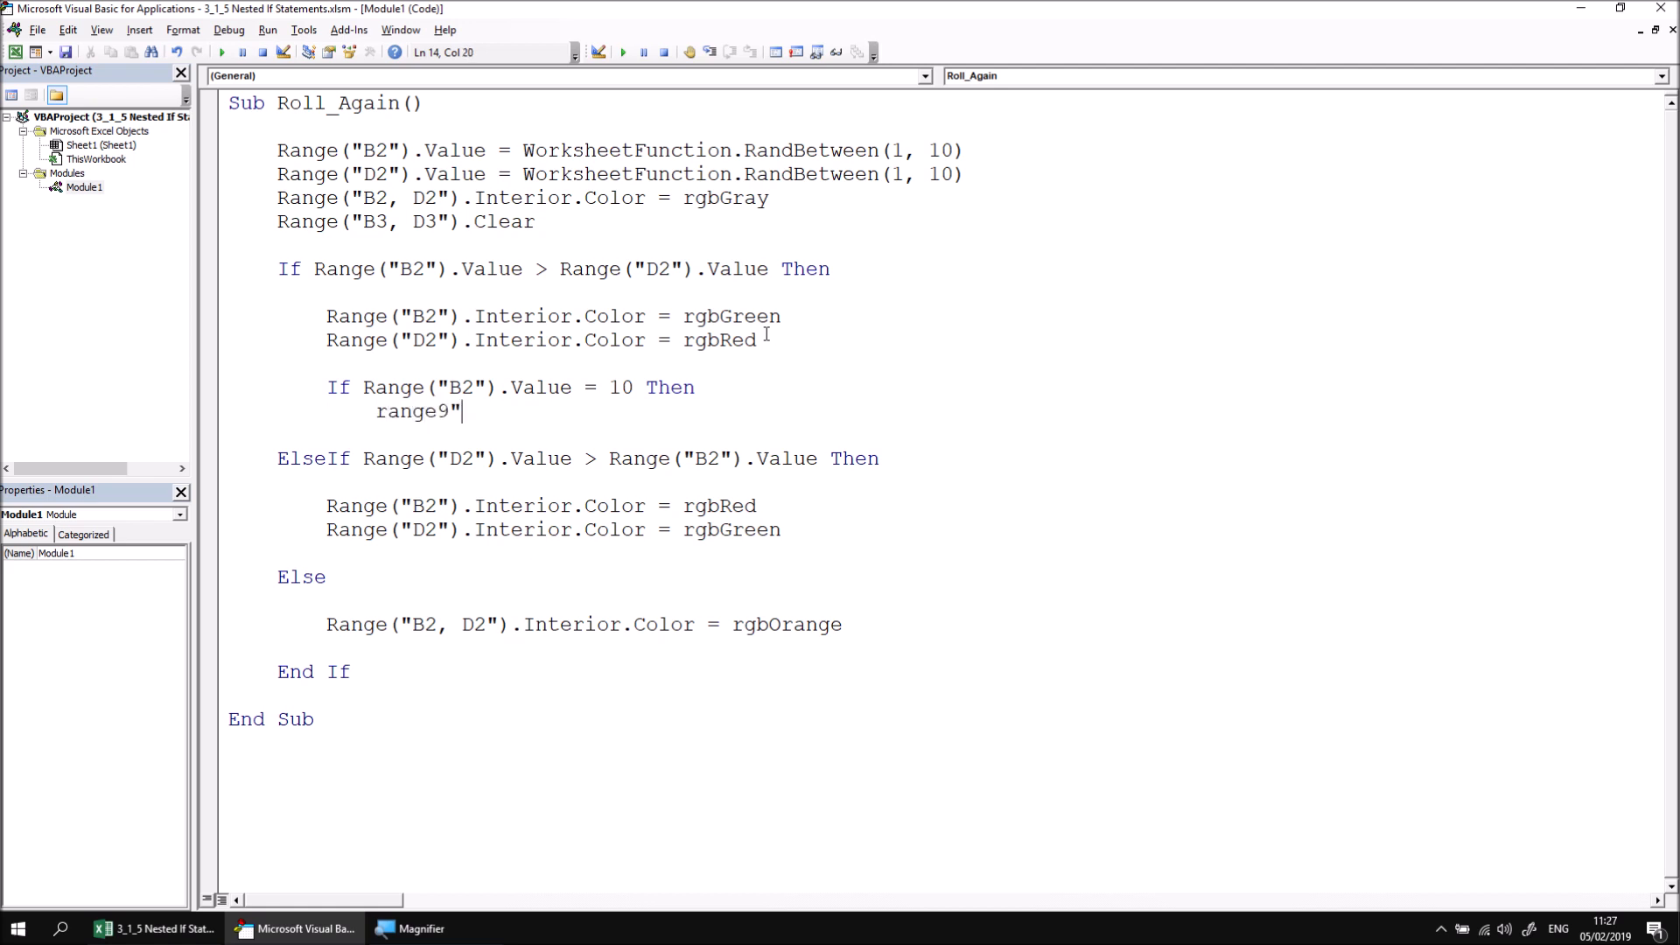
Step: Write the line setting Range("B3").Value to "TOP SCORE!" inside the nested If
type("(\"b")
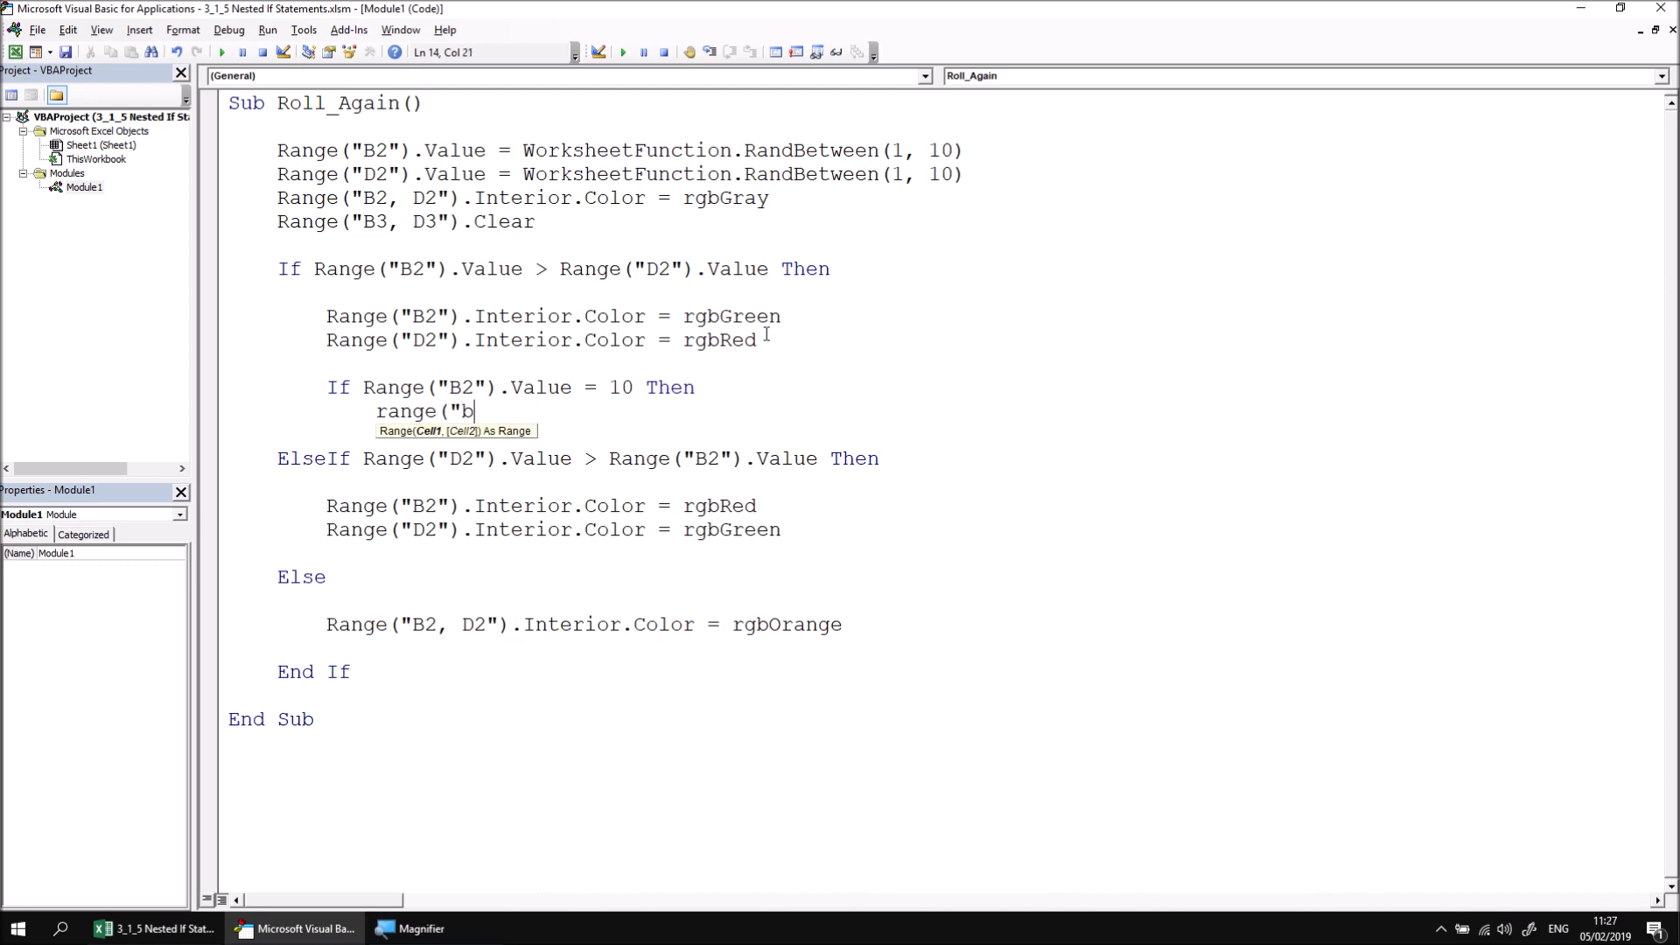
type("3\")")
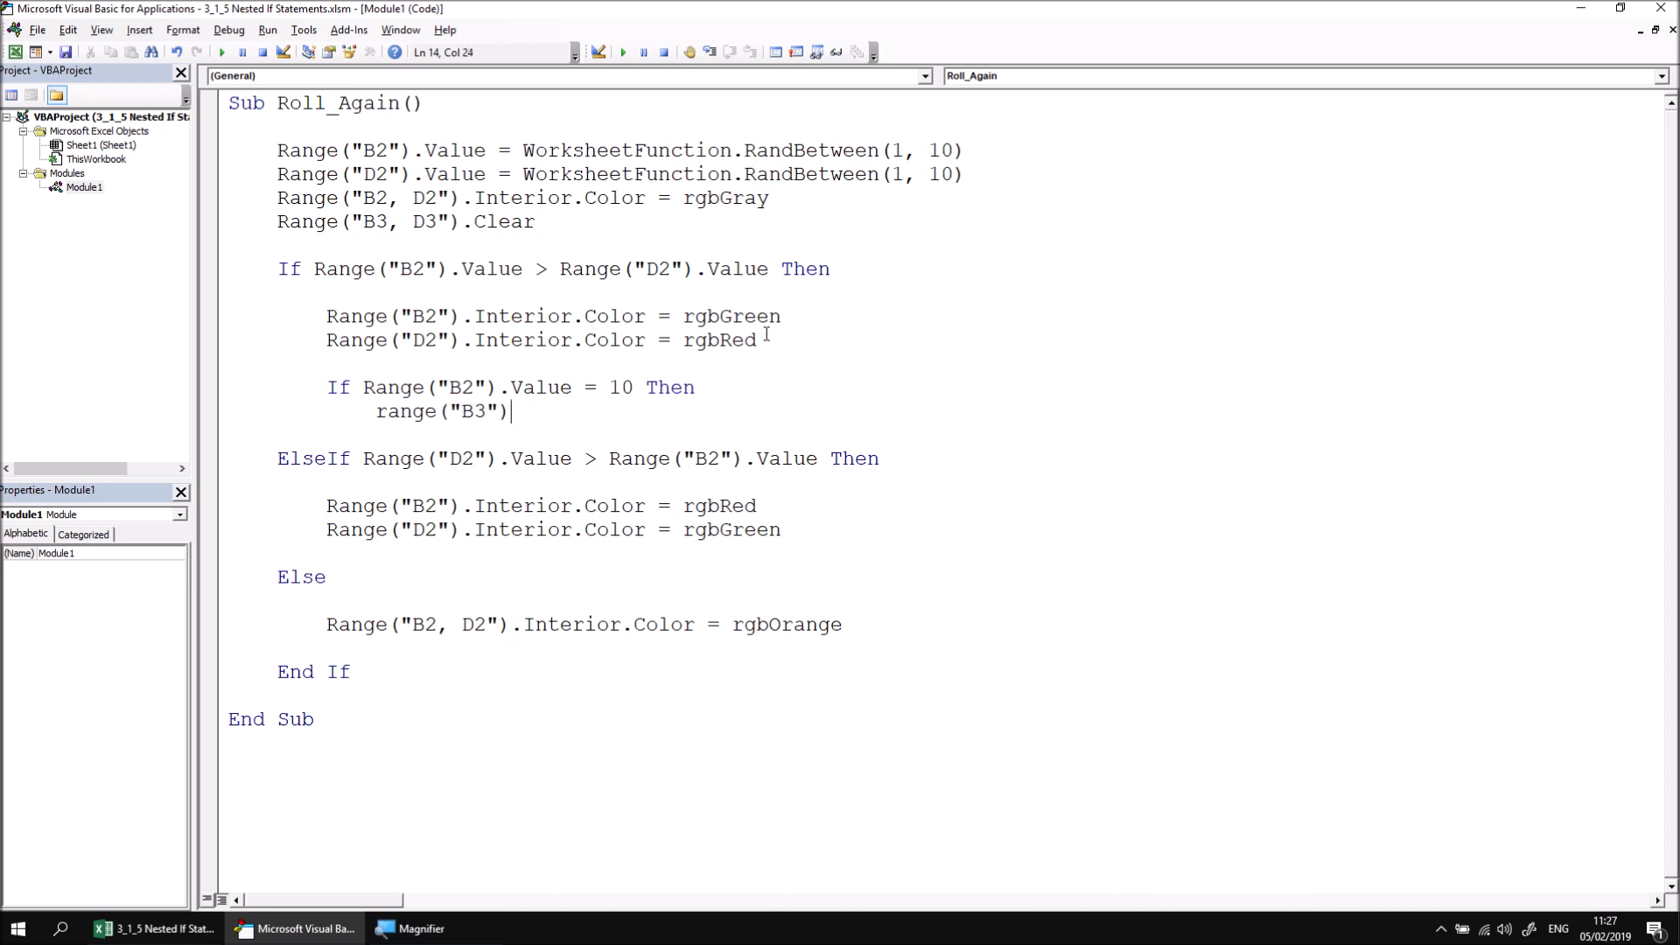
mouse_move(343, 414)
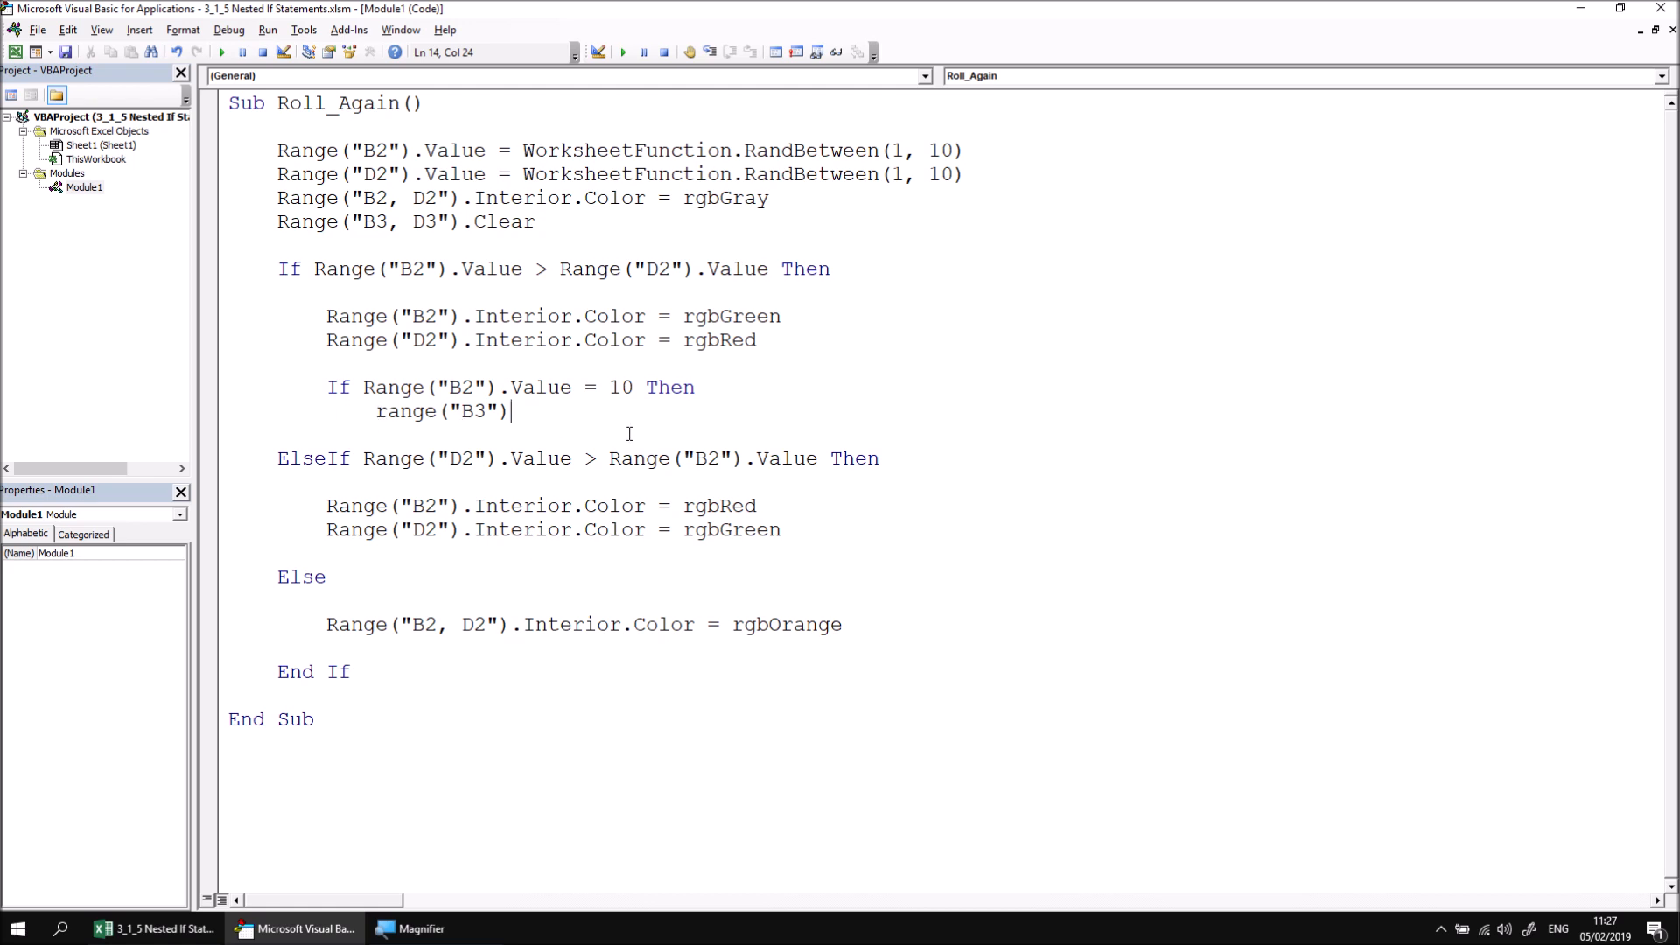
type(".va")
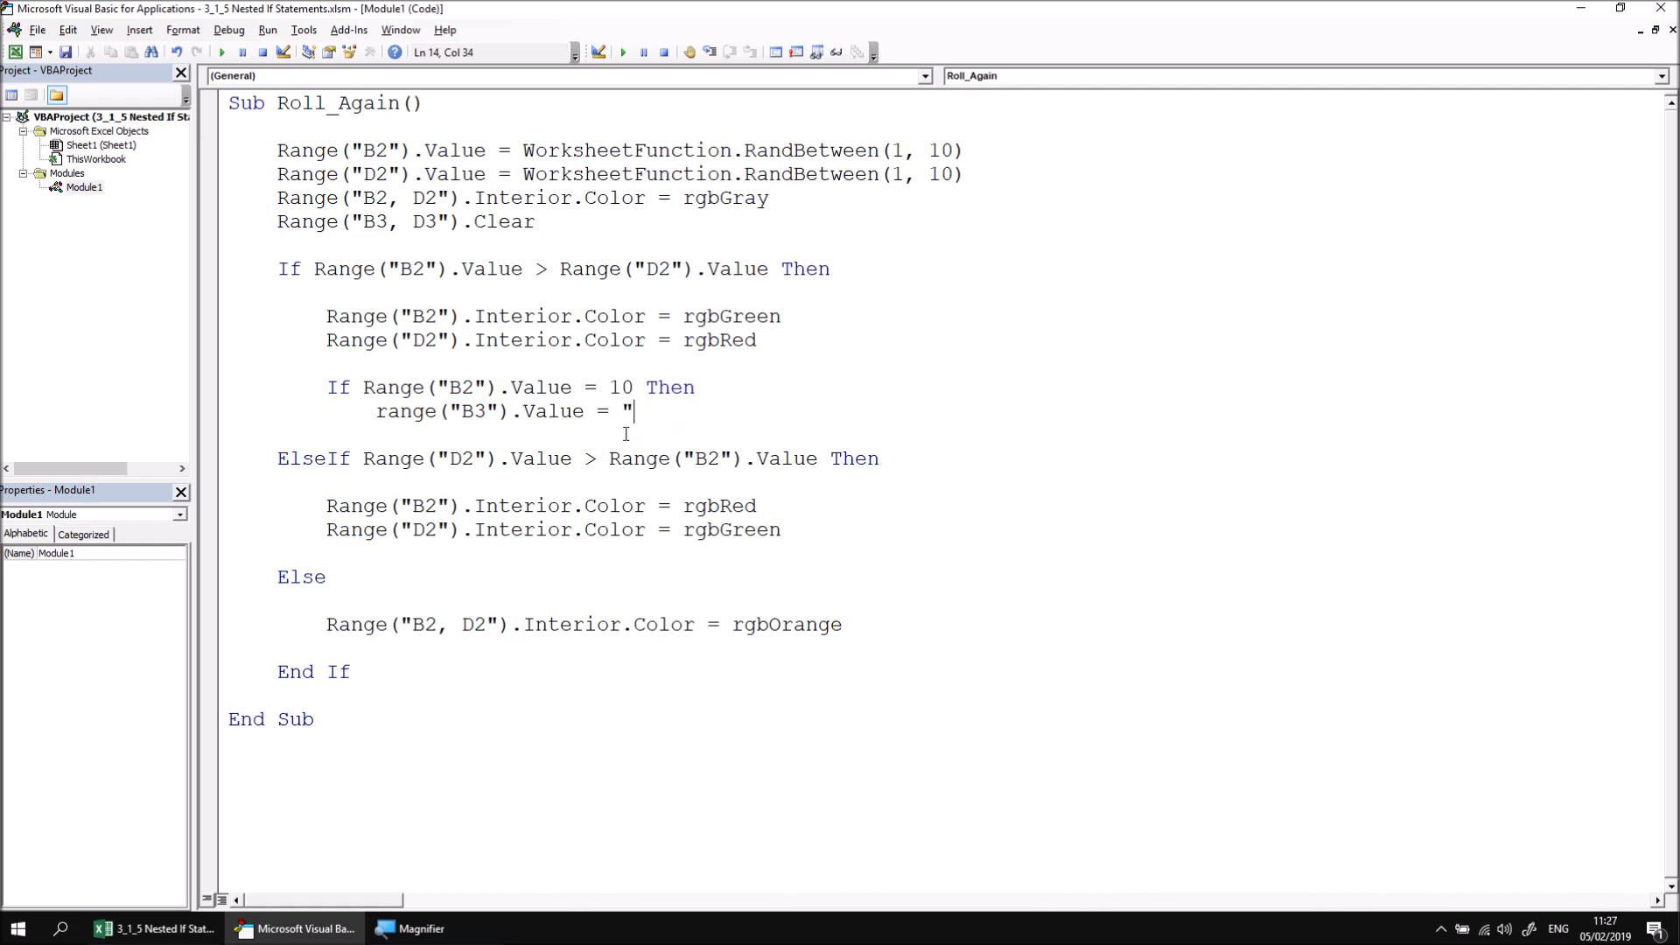
type("TOP SCORE!\"")
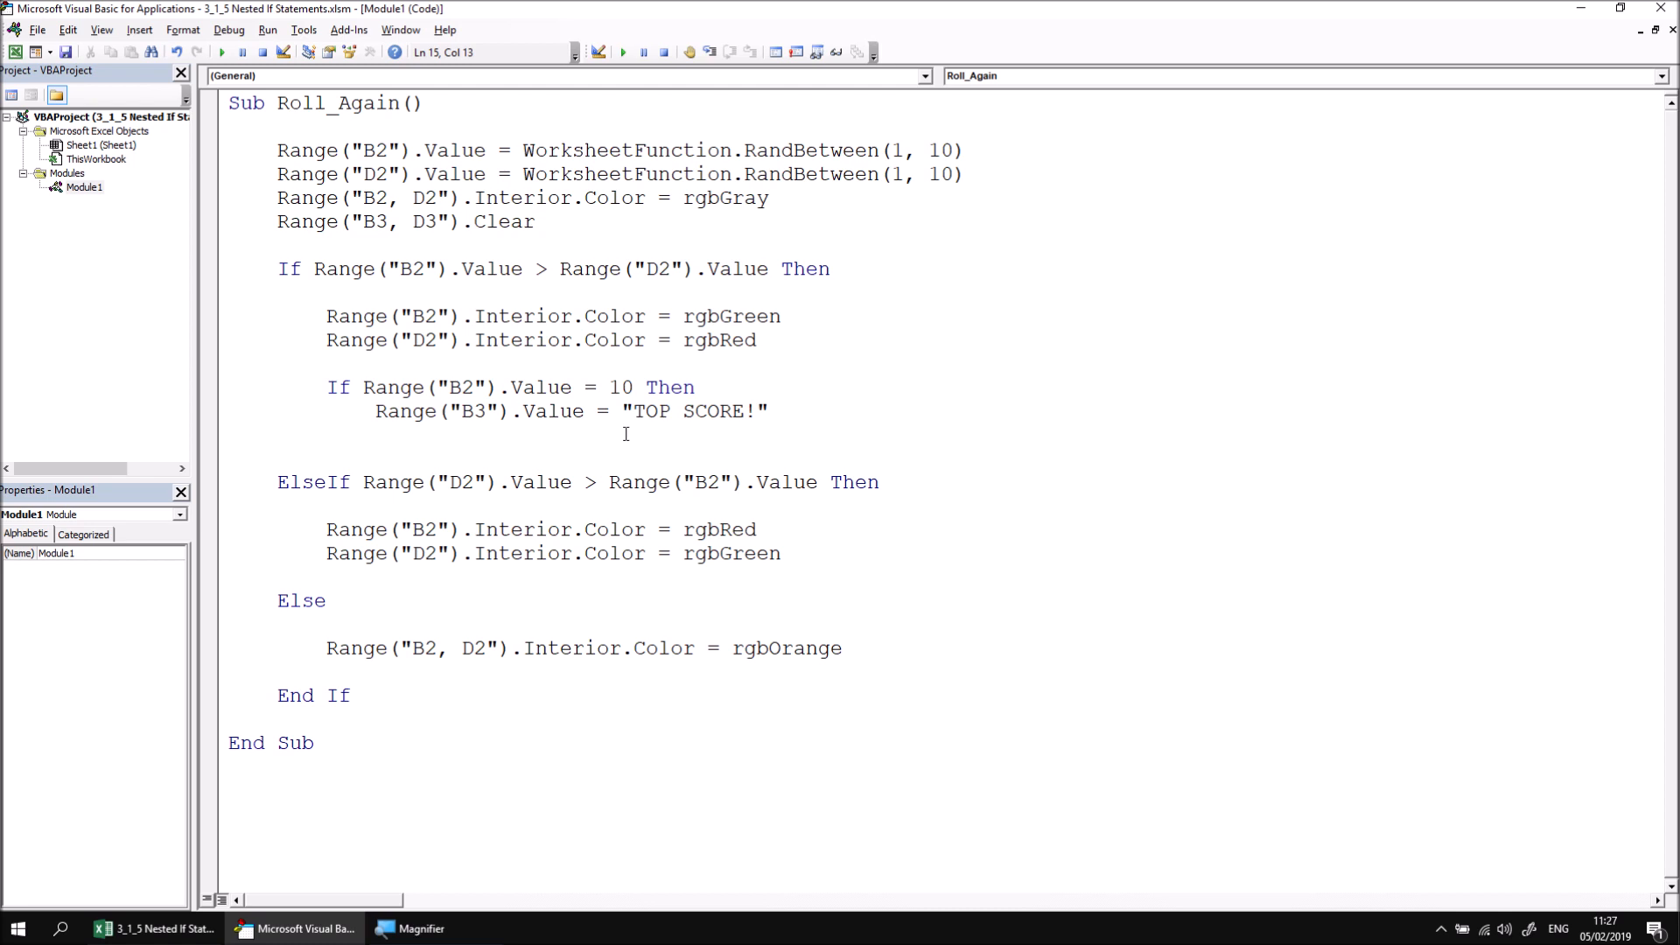
Step: Colour B3 with Interior.Color = rgbGold and close the nested check with End If
type("range(\"")
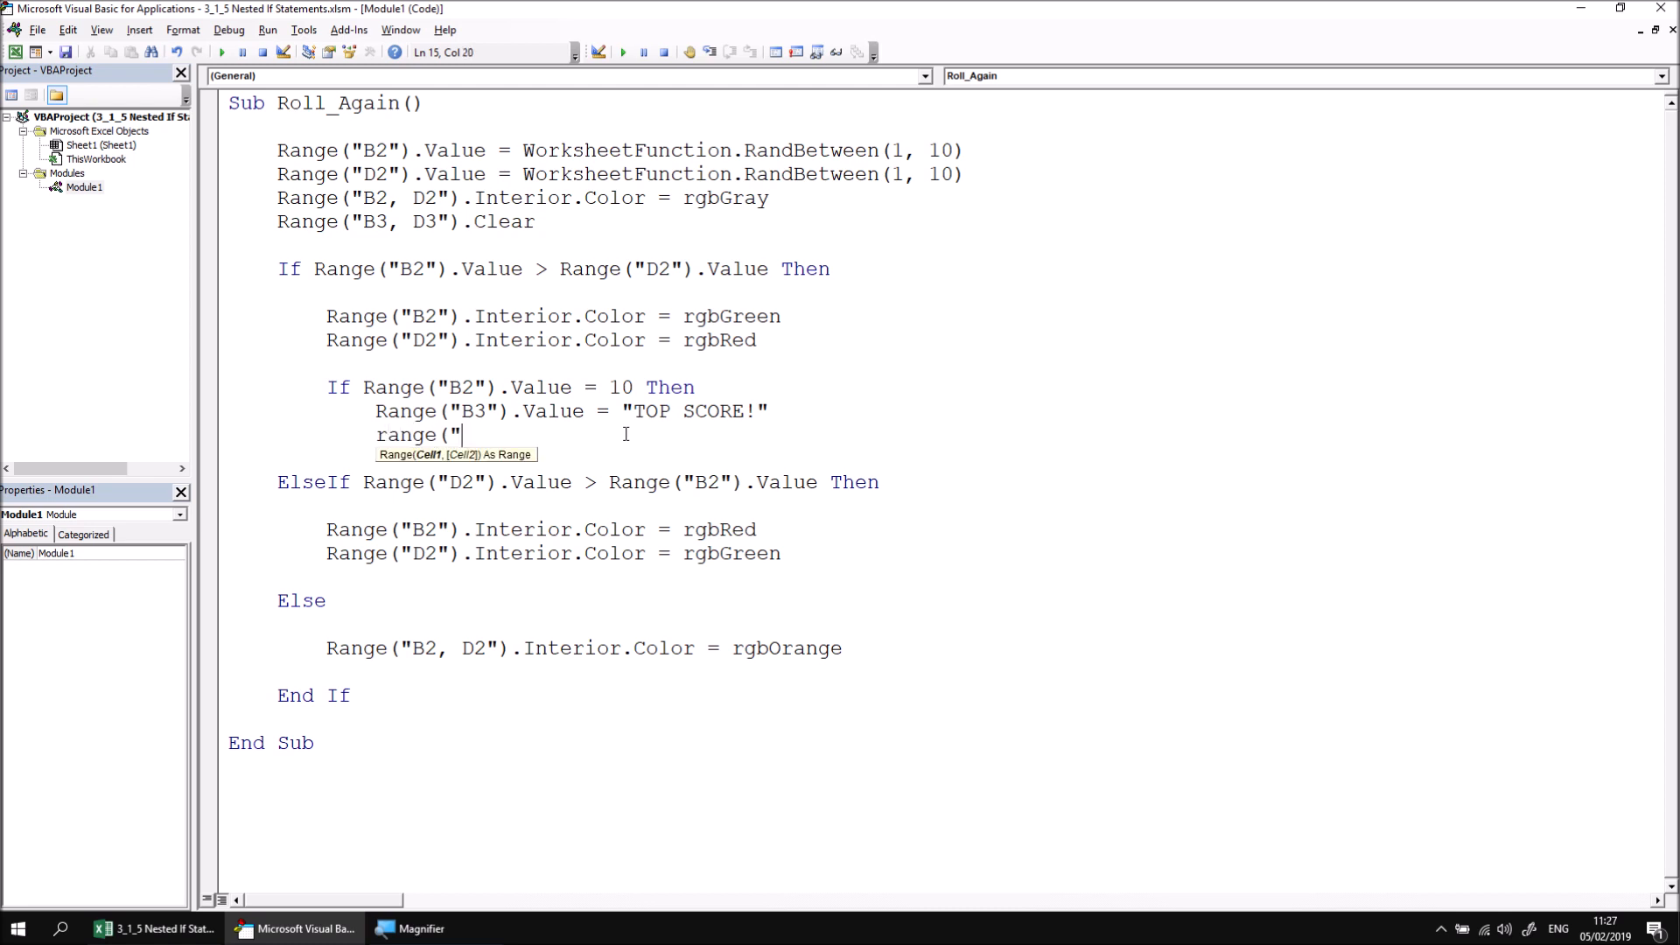
type("B3\").")
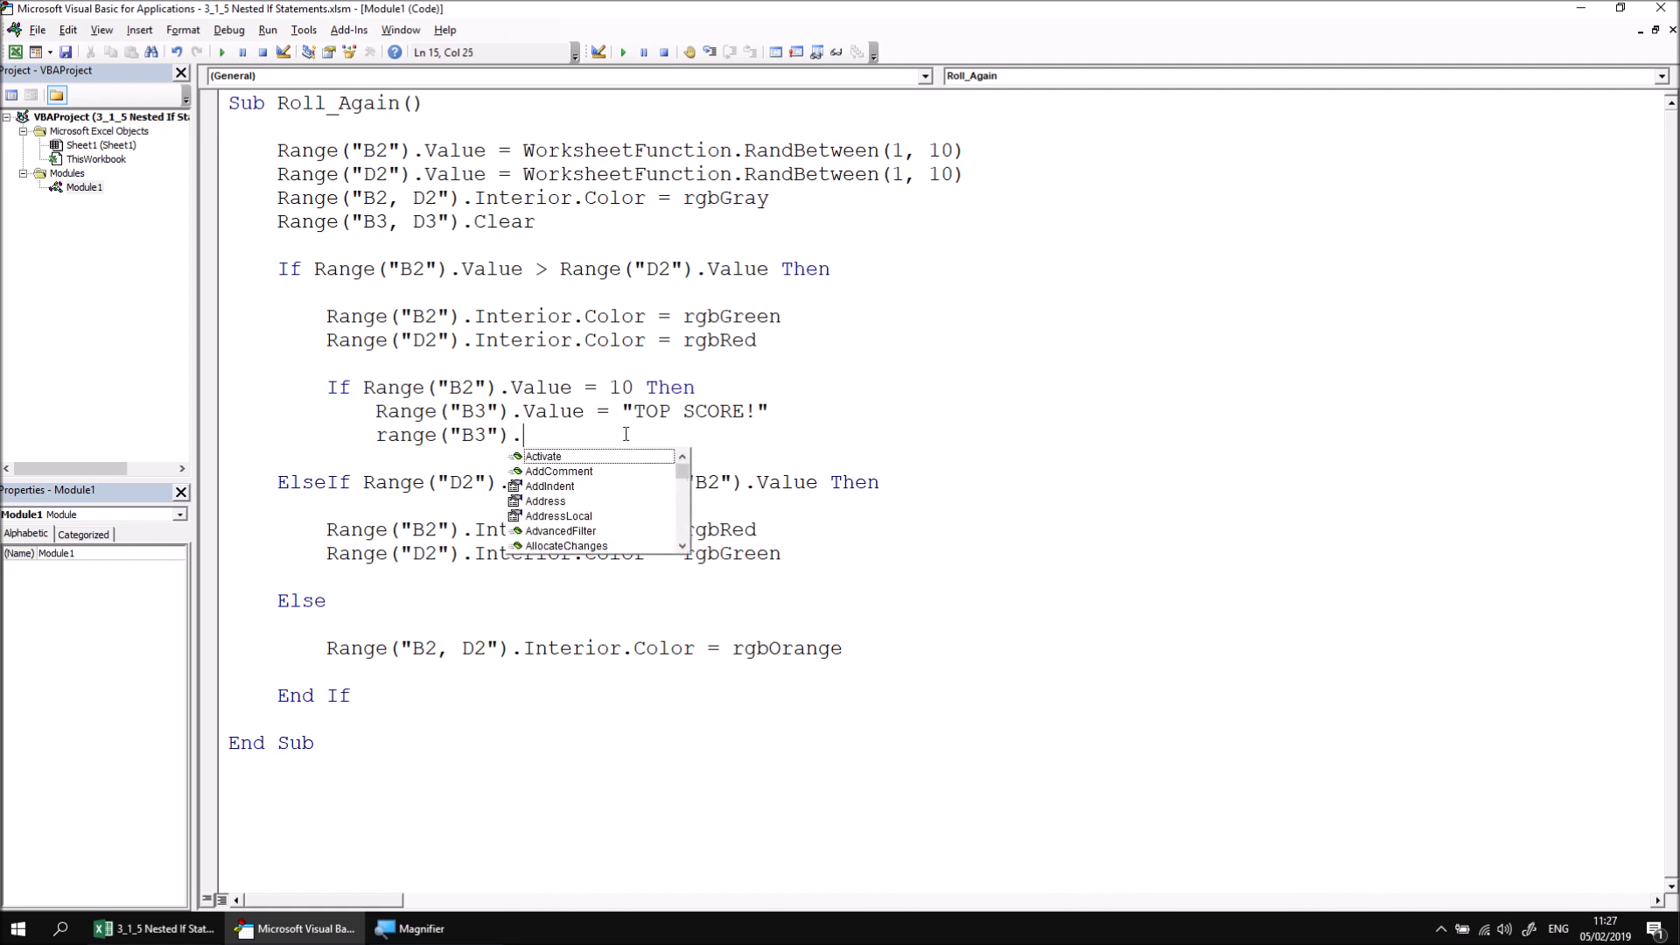
type("Interior.")
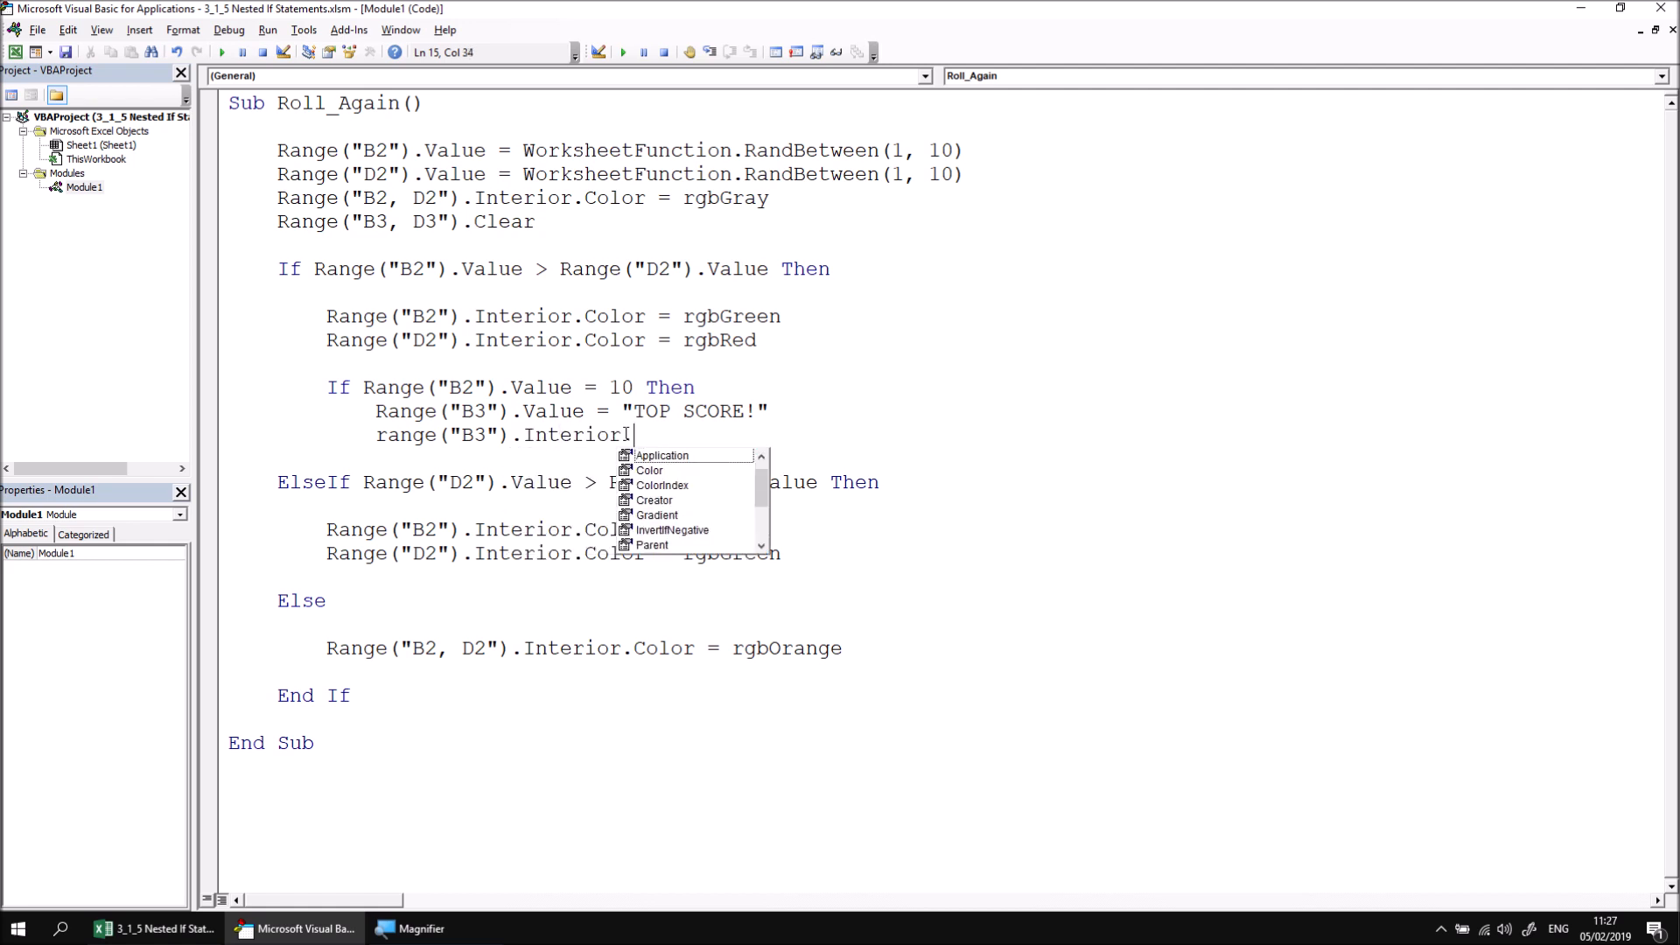
type(".Color =")
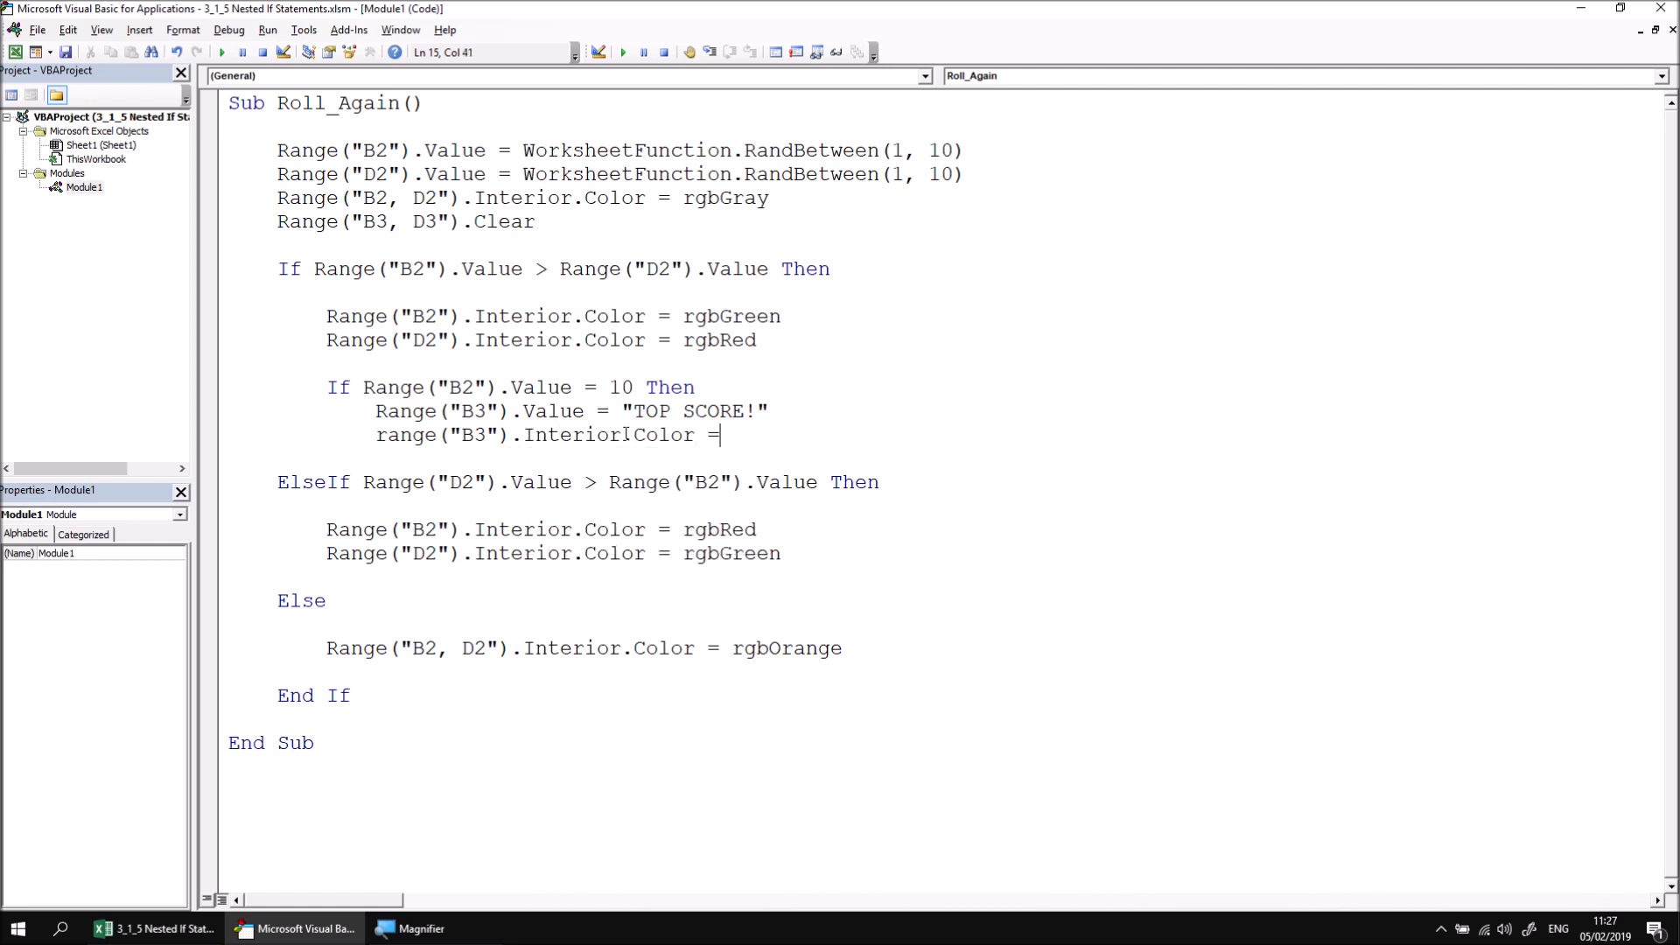
type("rgbg")
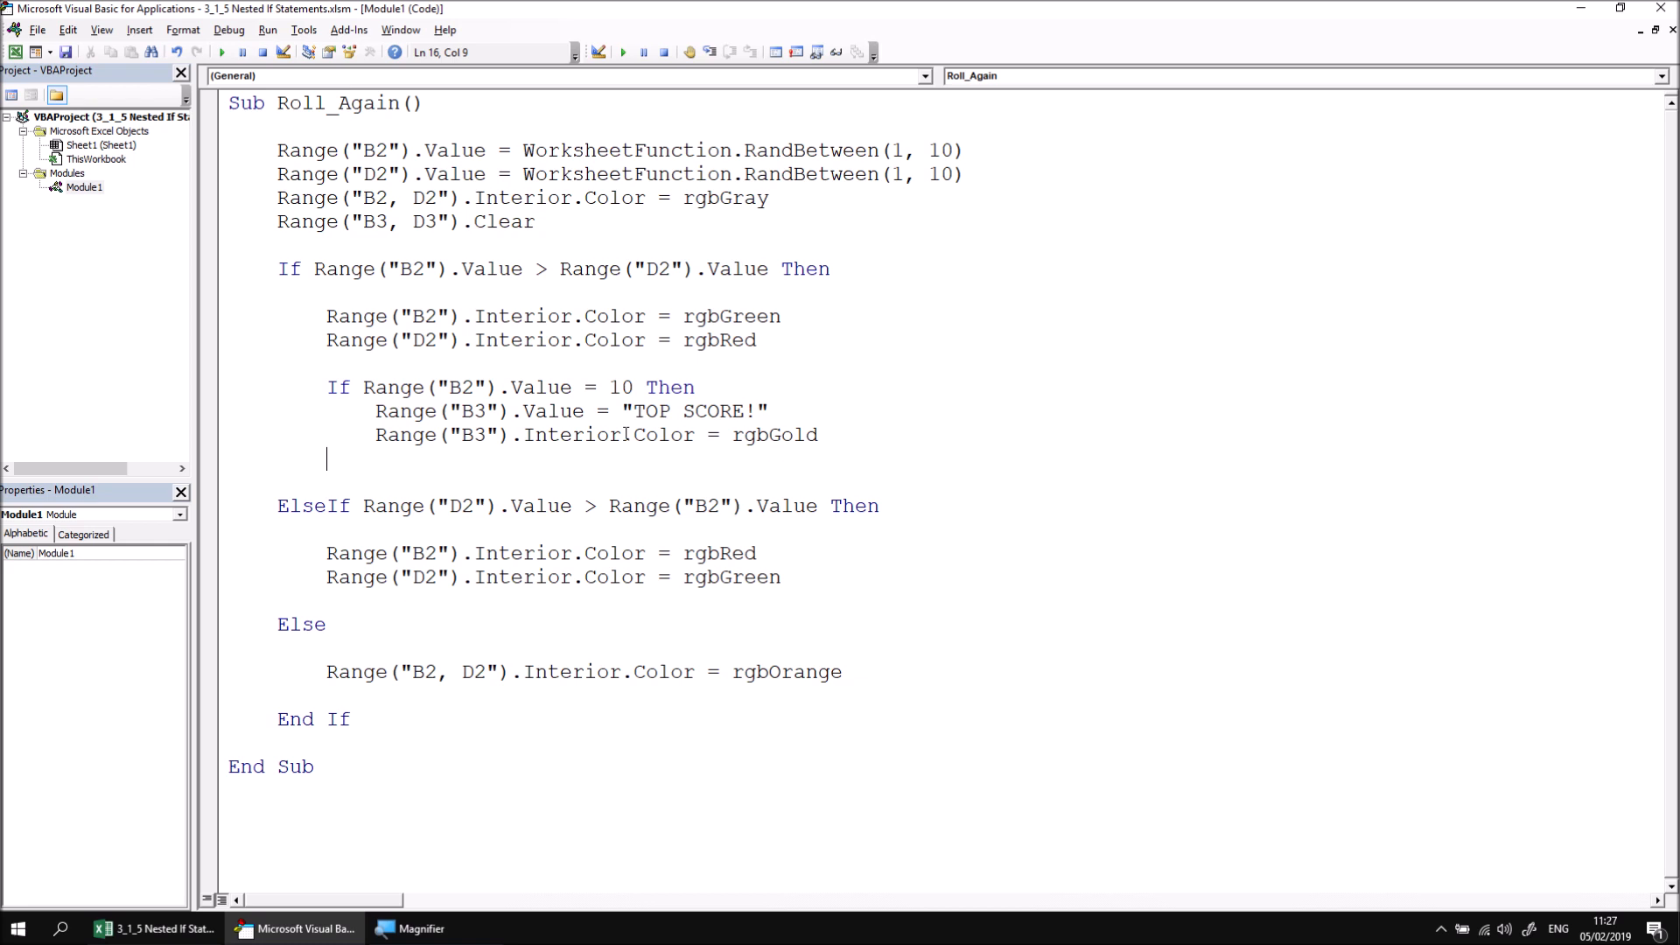
type("end if")
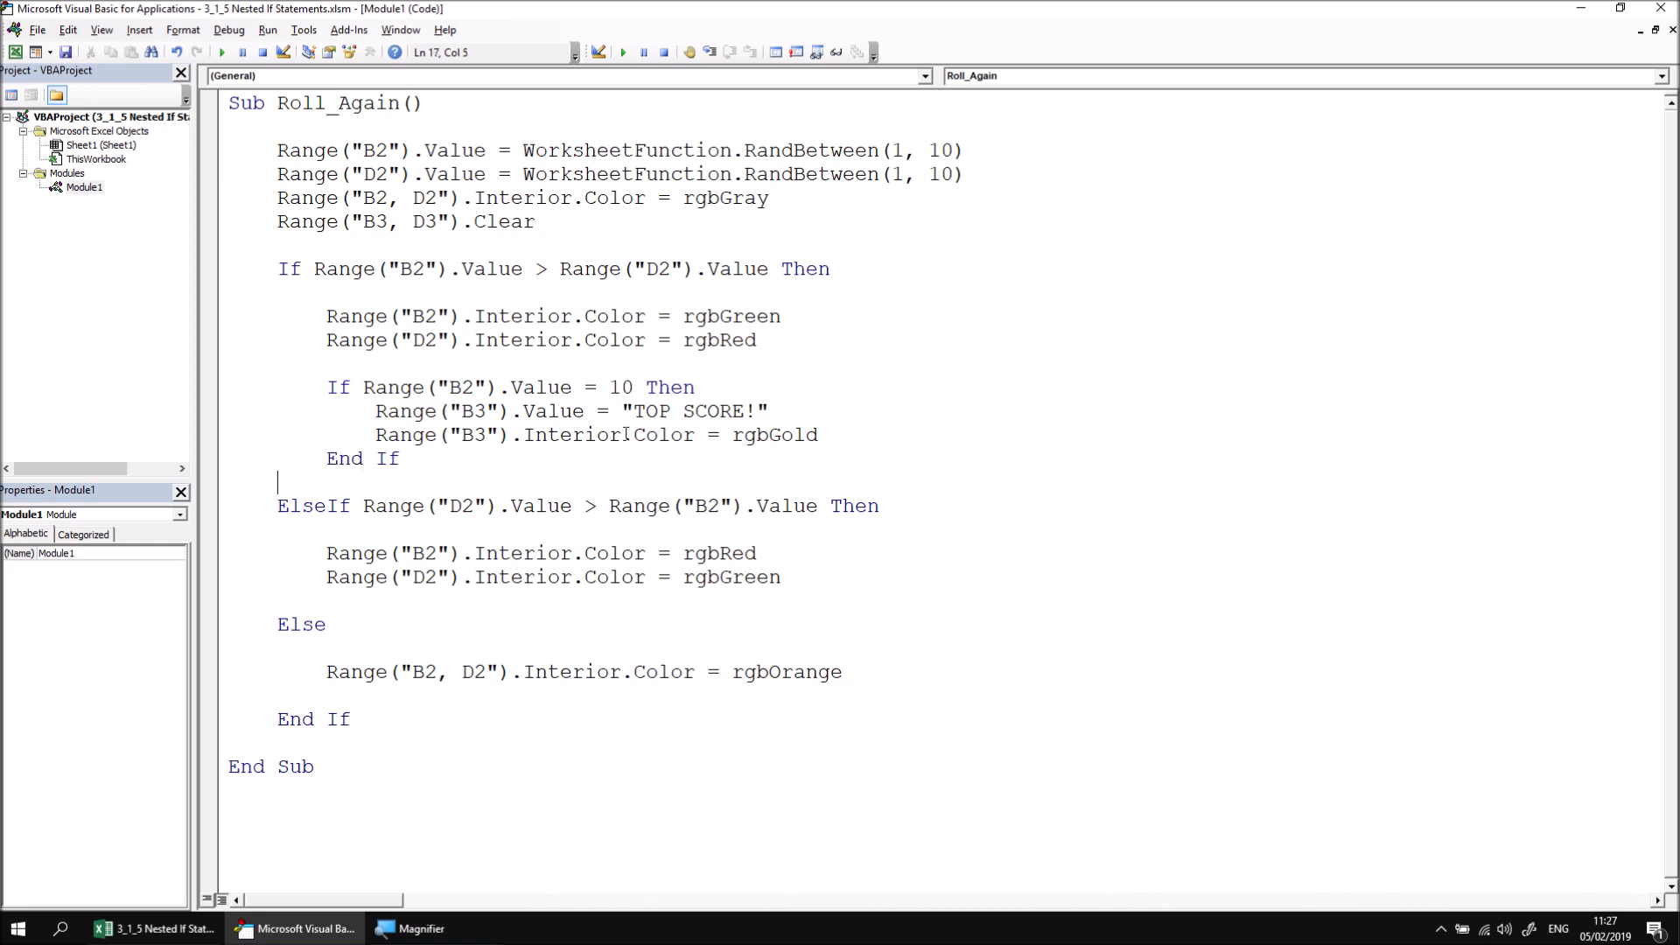
mouse_move(1120, 552)
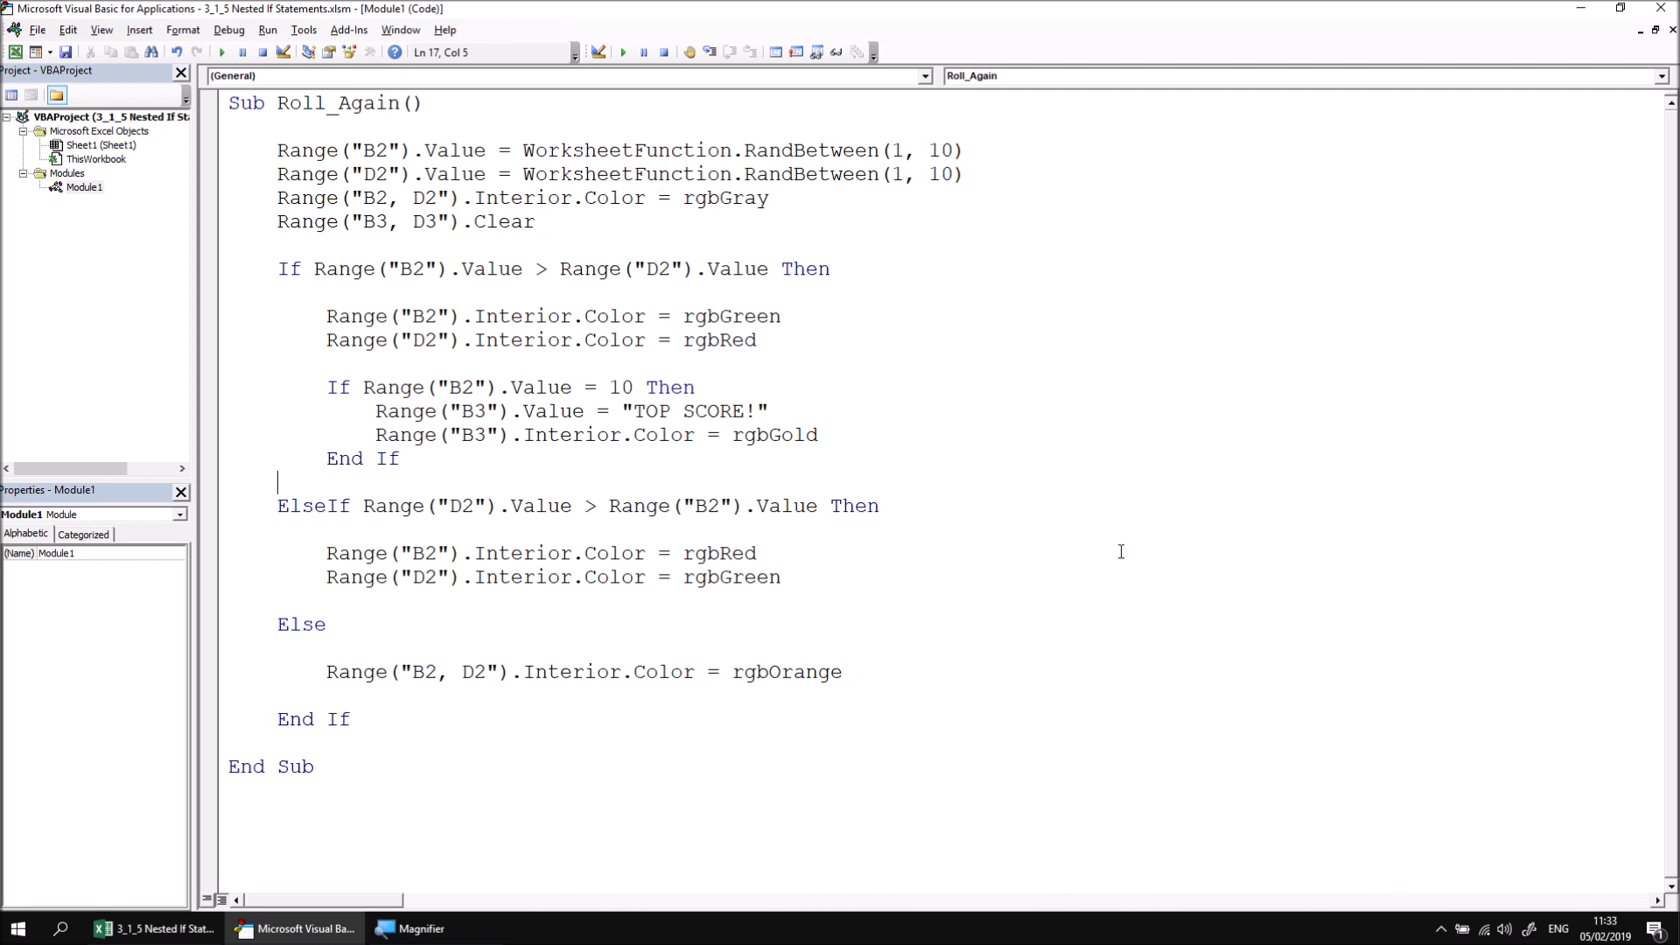
mouse_move(664, 411)
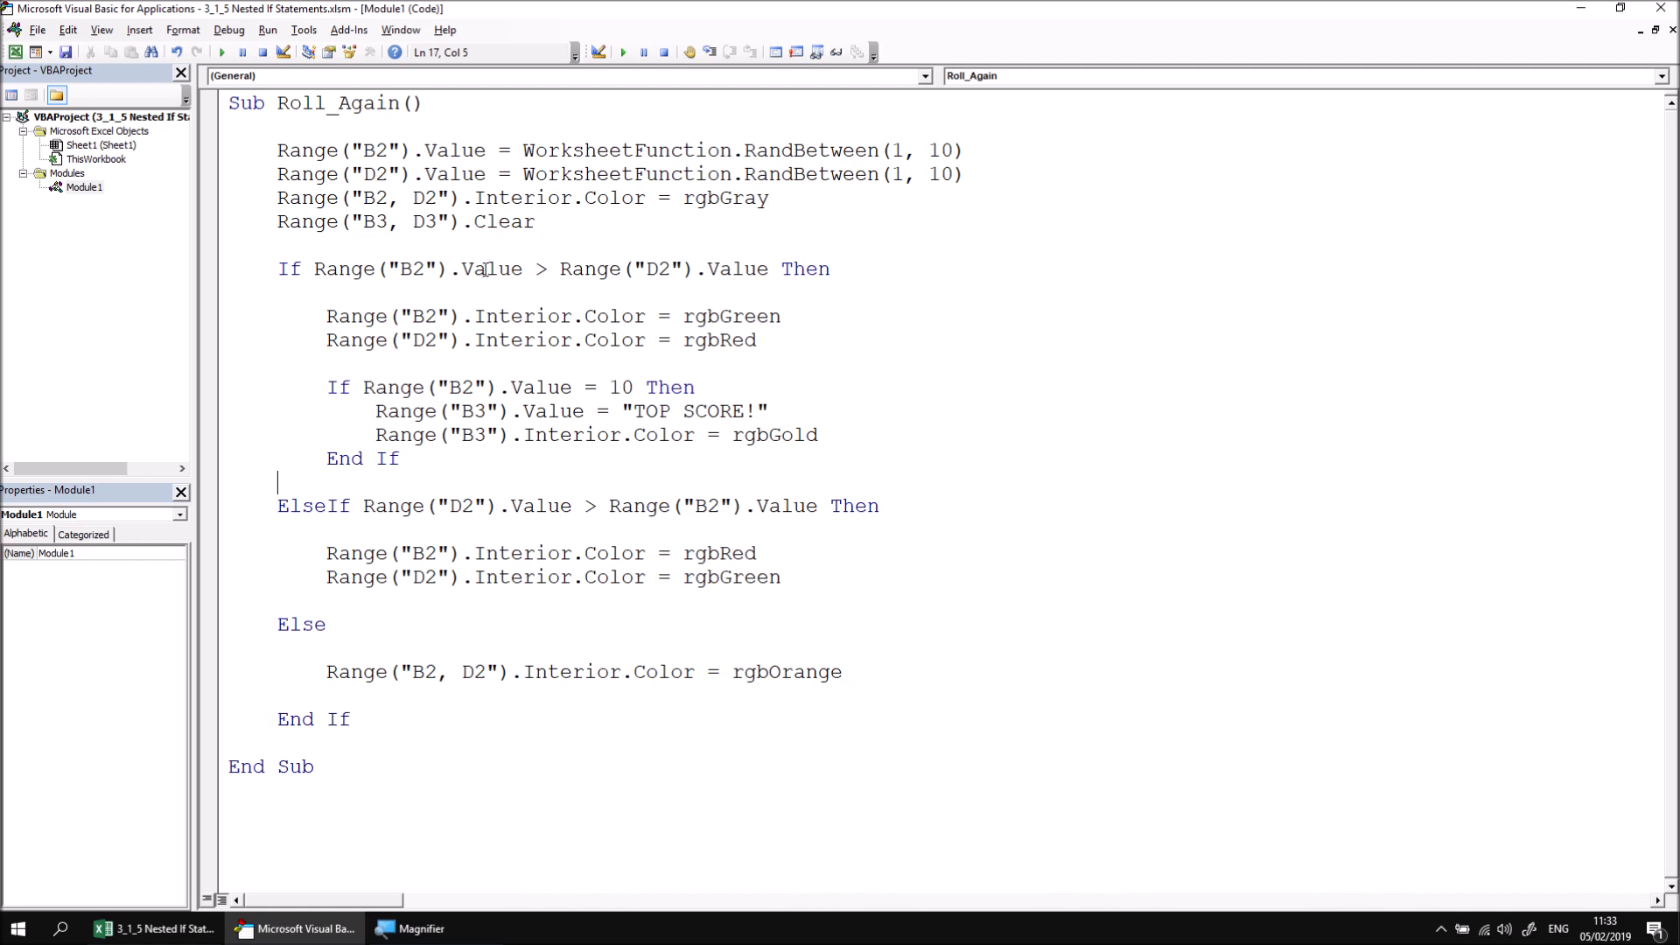
mouse_move(733, 268)
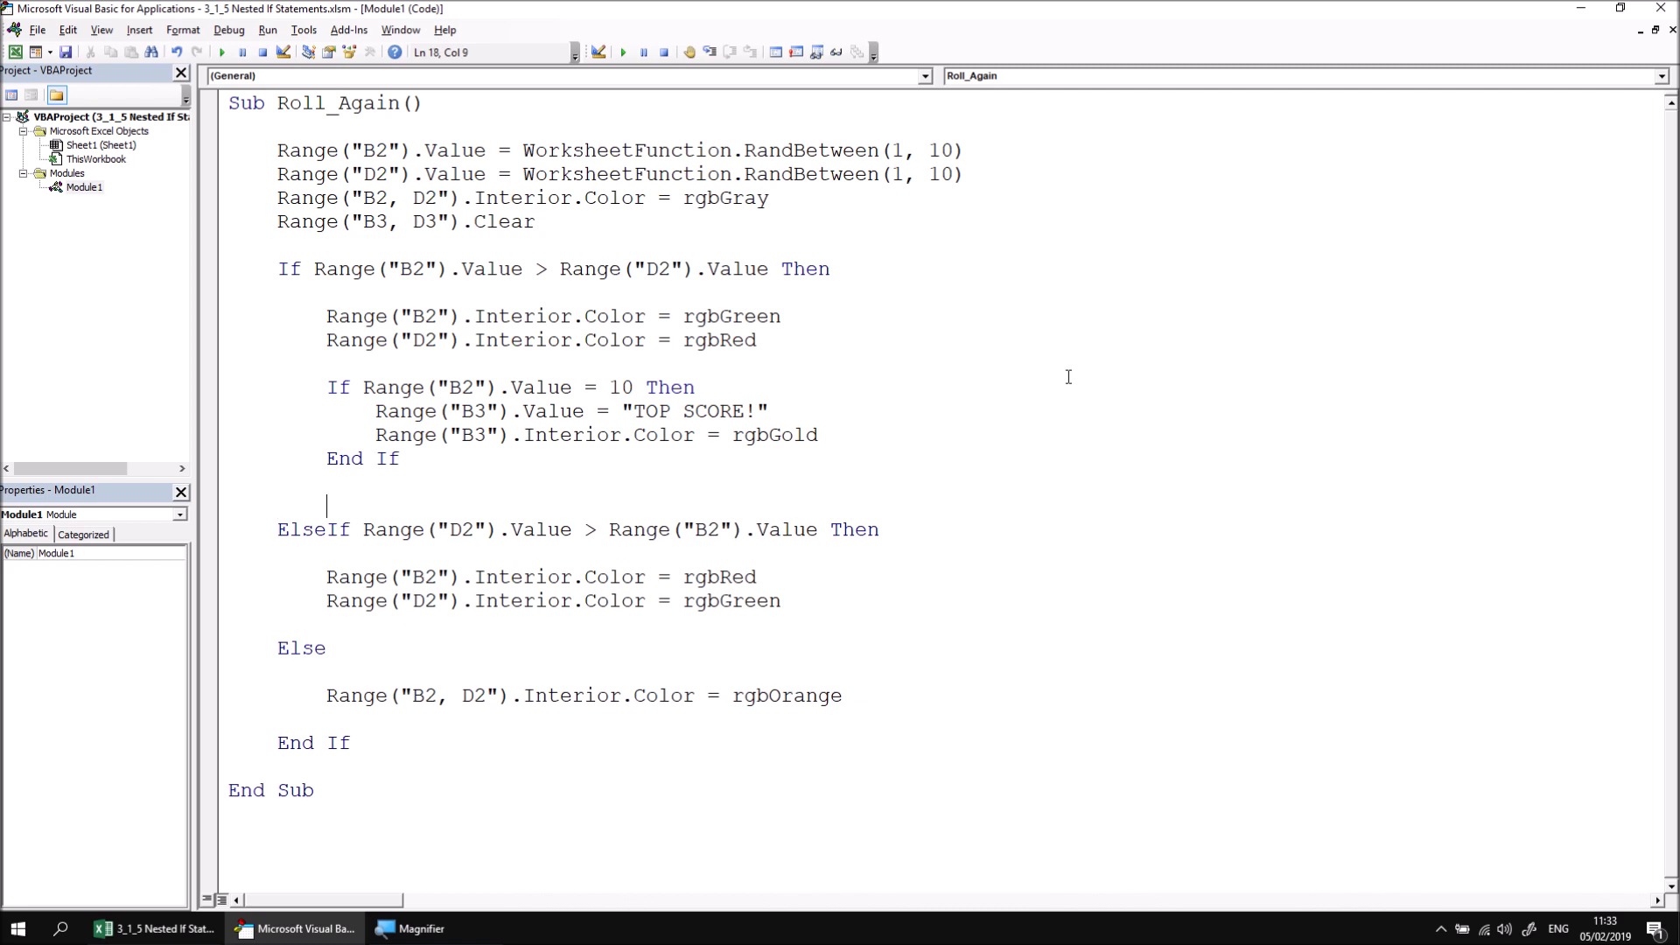
Step: Add Range("D3").Value = "Loser" after End If and change Player 1's RandBetween to 9–10
type("range(\"")
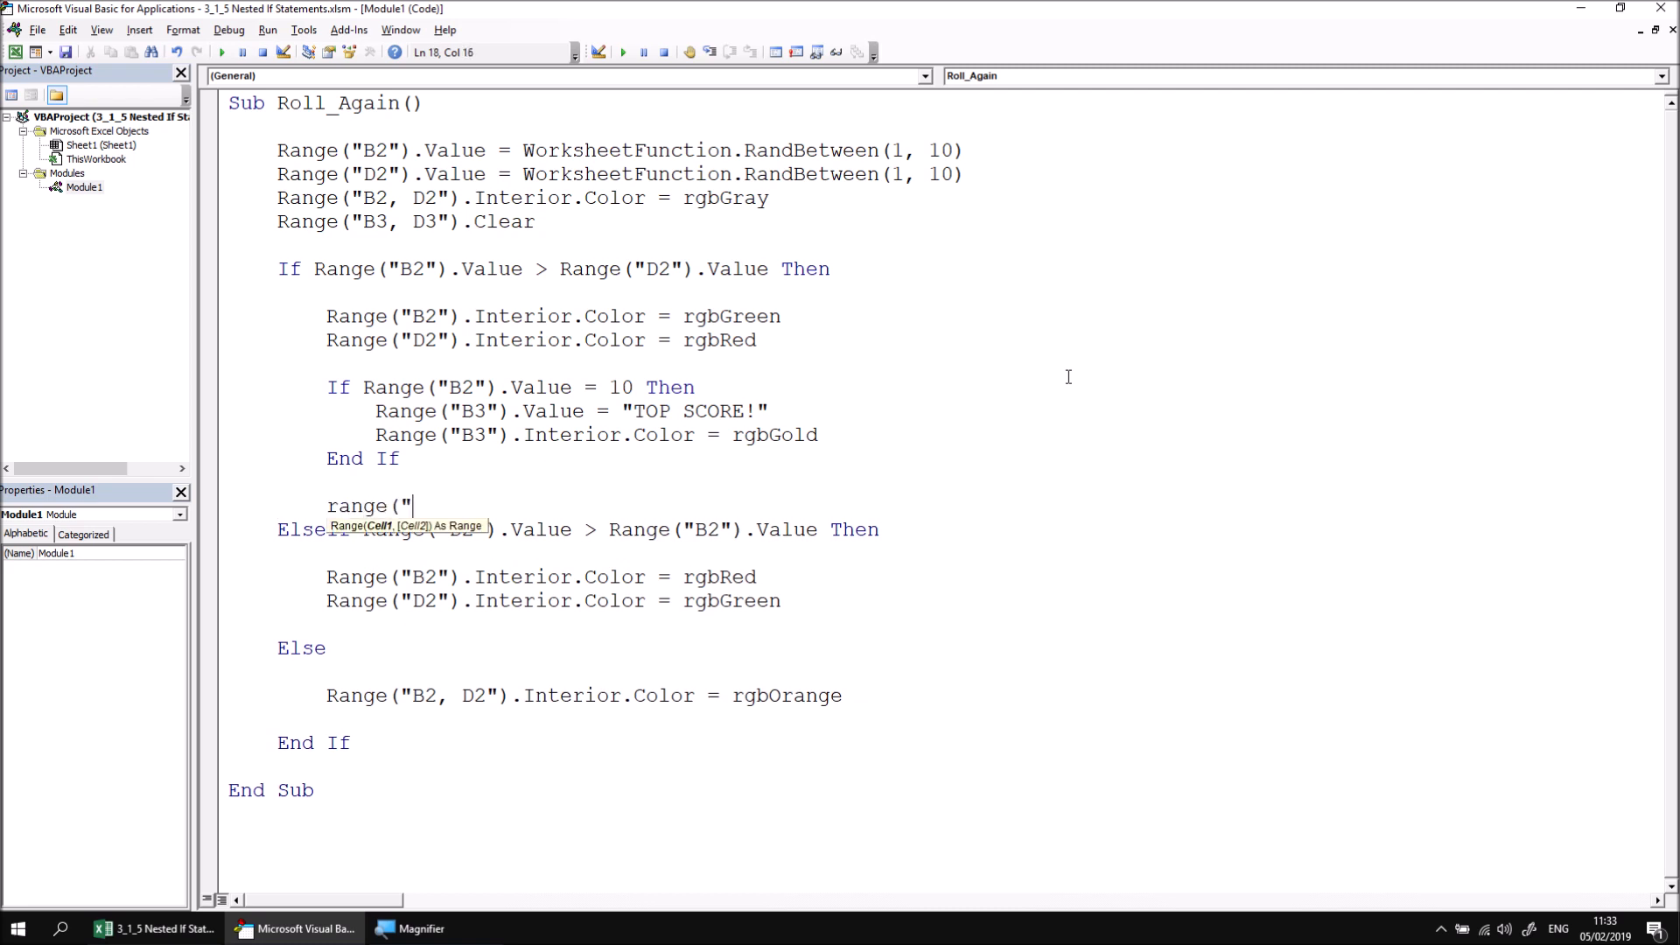
type("D3\").Value = \"Loser")
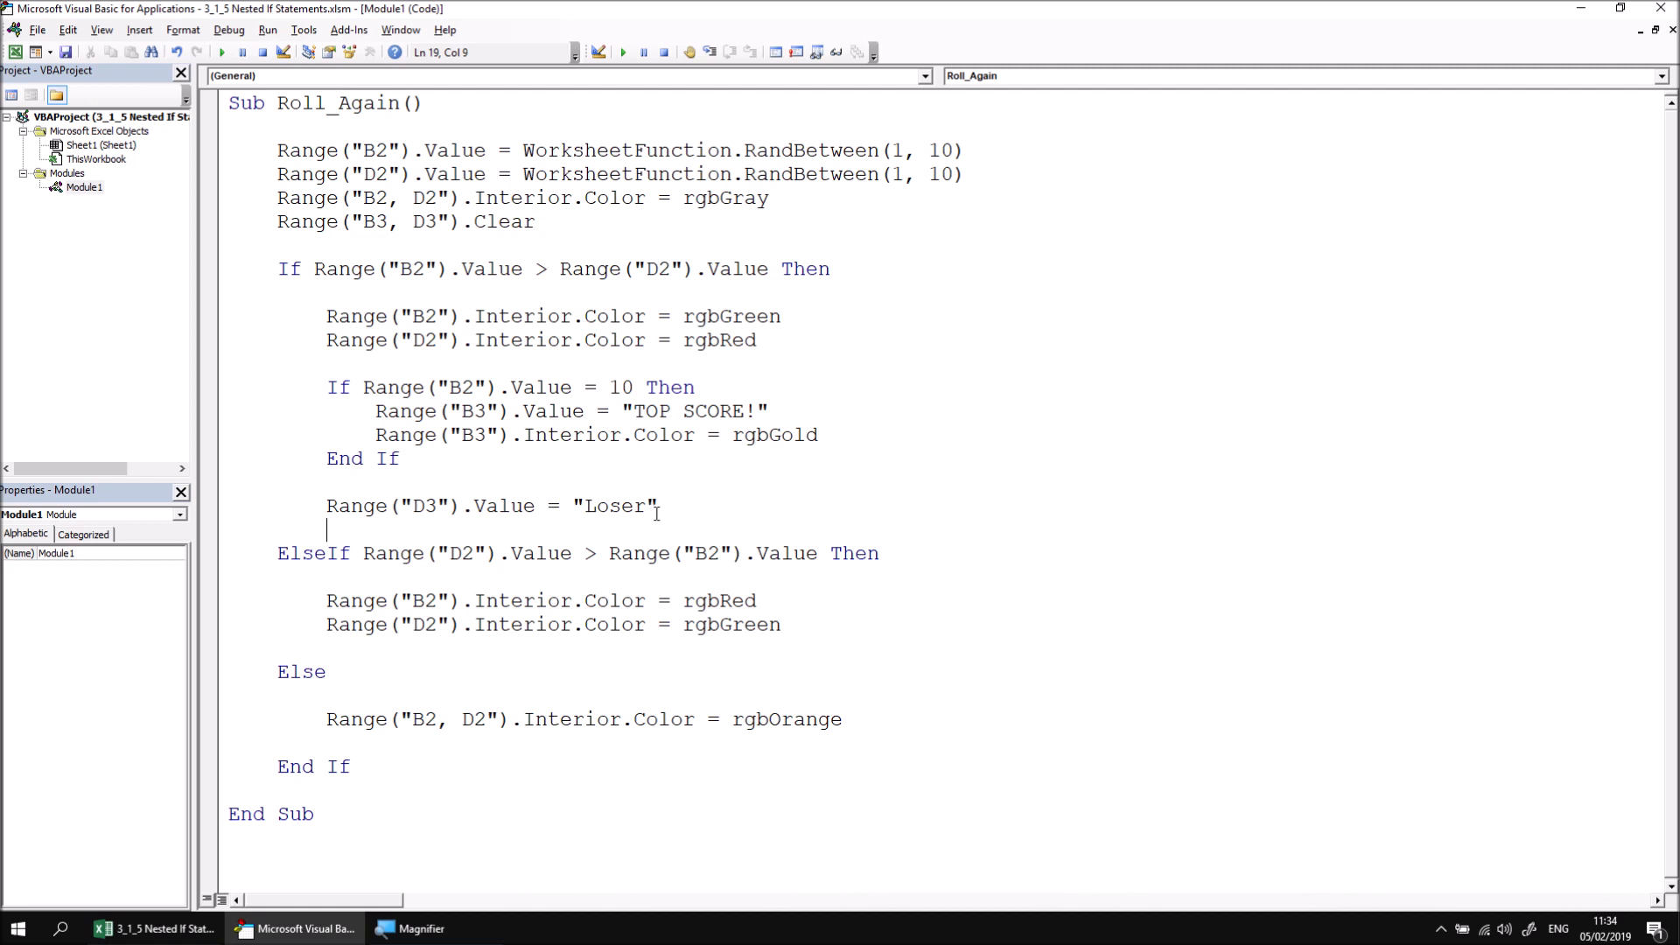
double_click(893, 150)
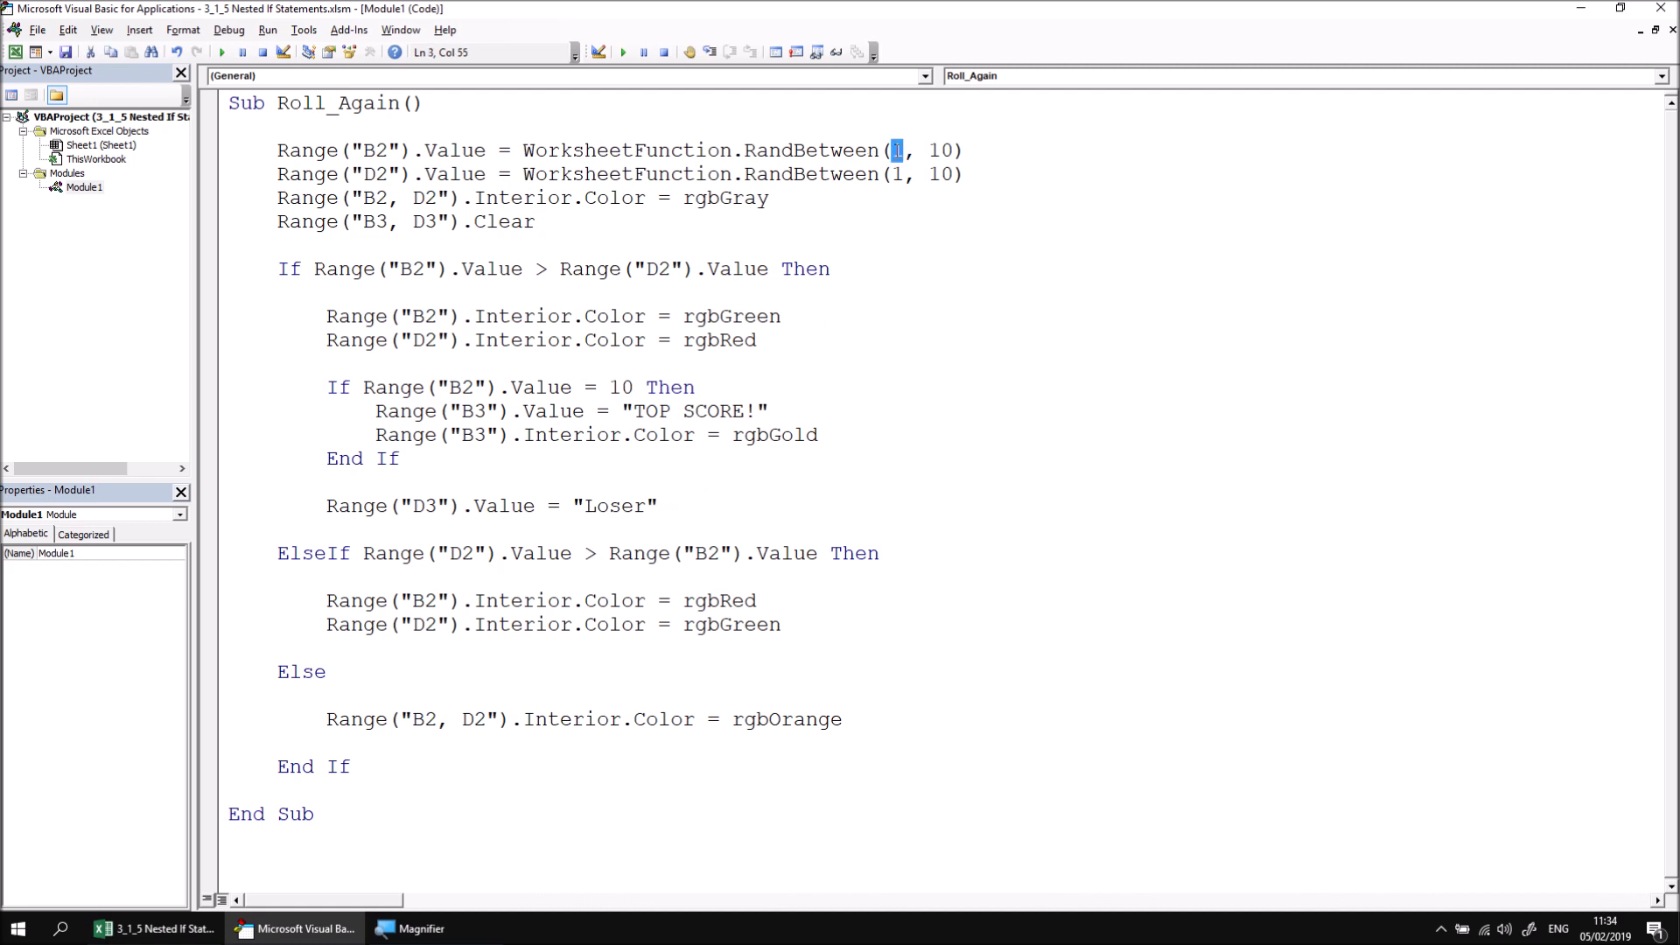
type("9")
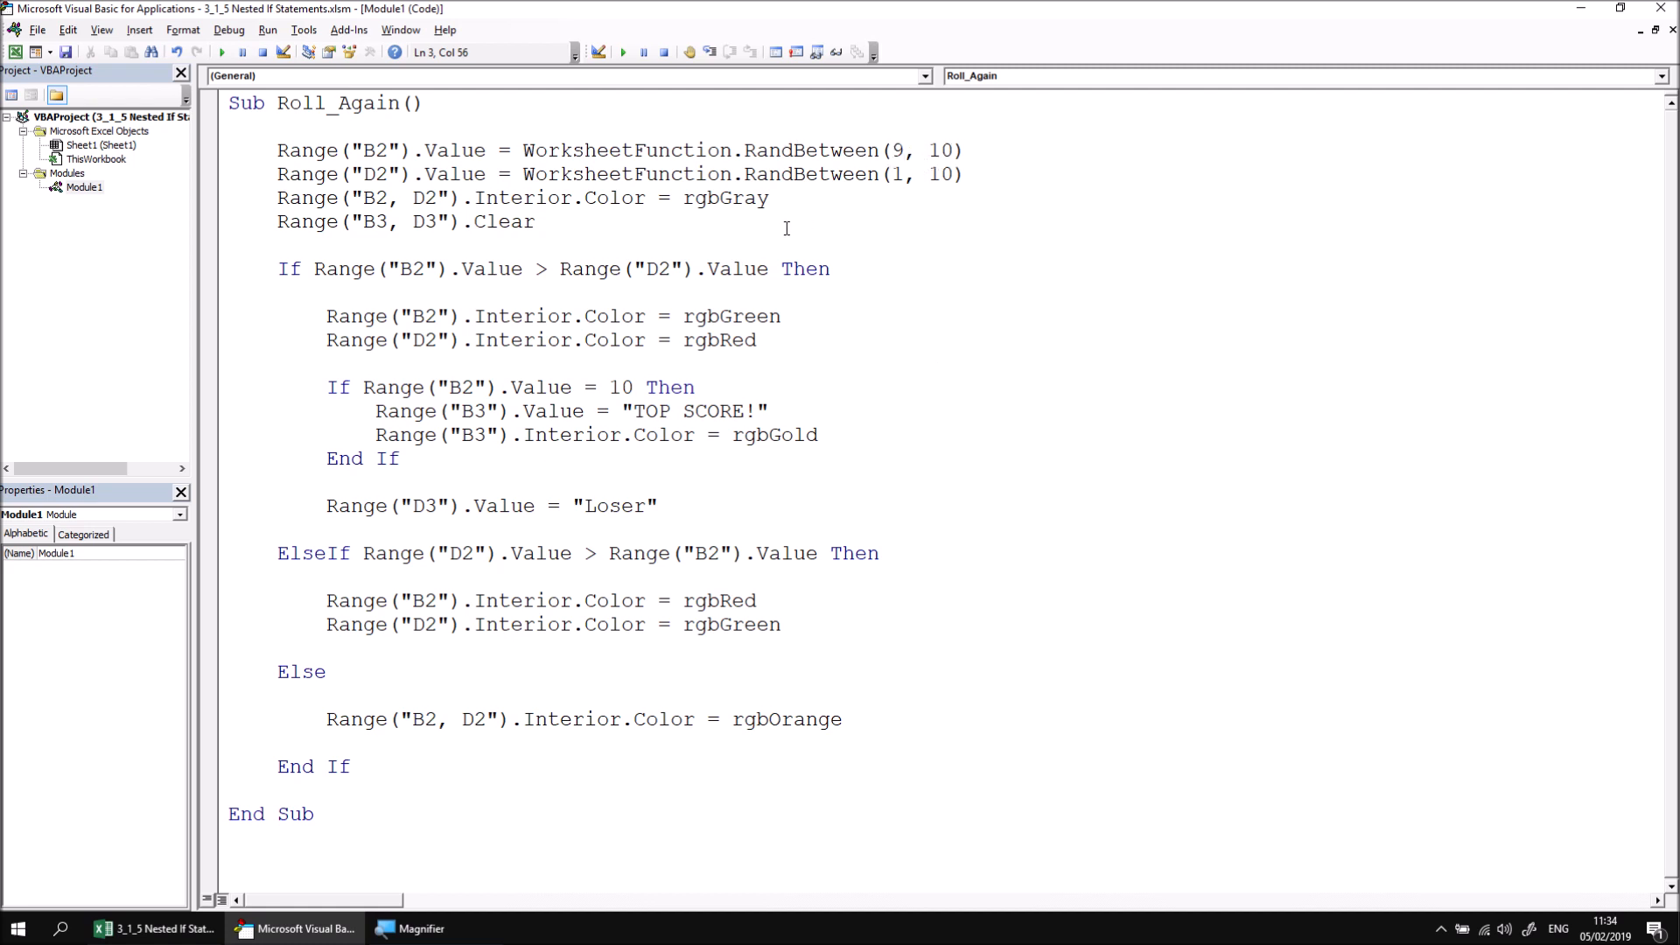
Step: Switch to Excel and roll until a 10 gives gold TOP SCORE! in B3 and Loser in D3
left_click(158, 927)
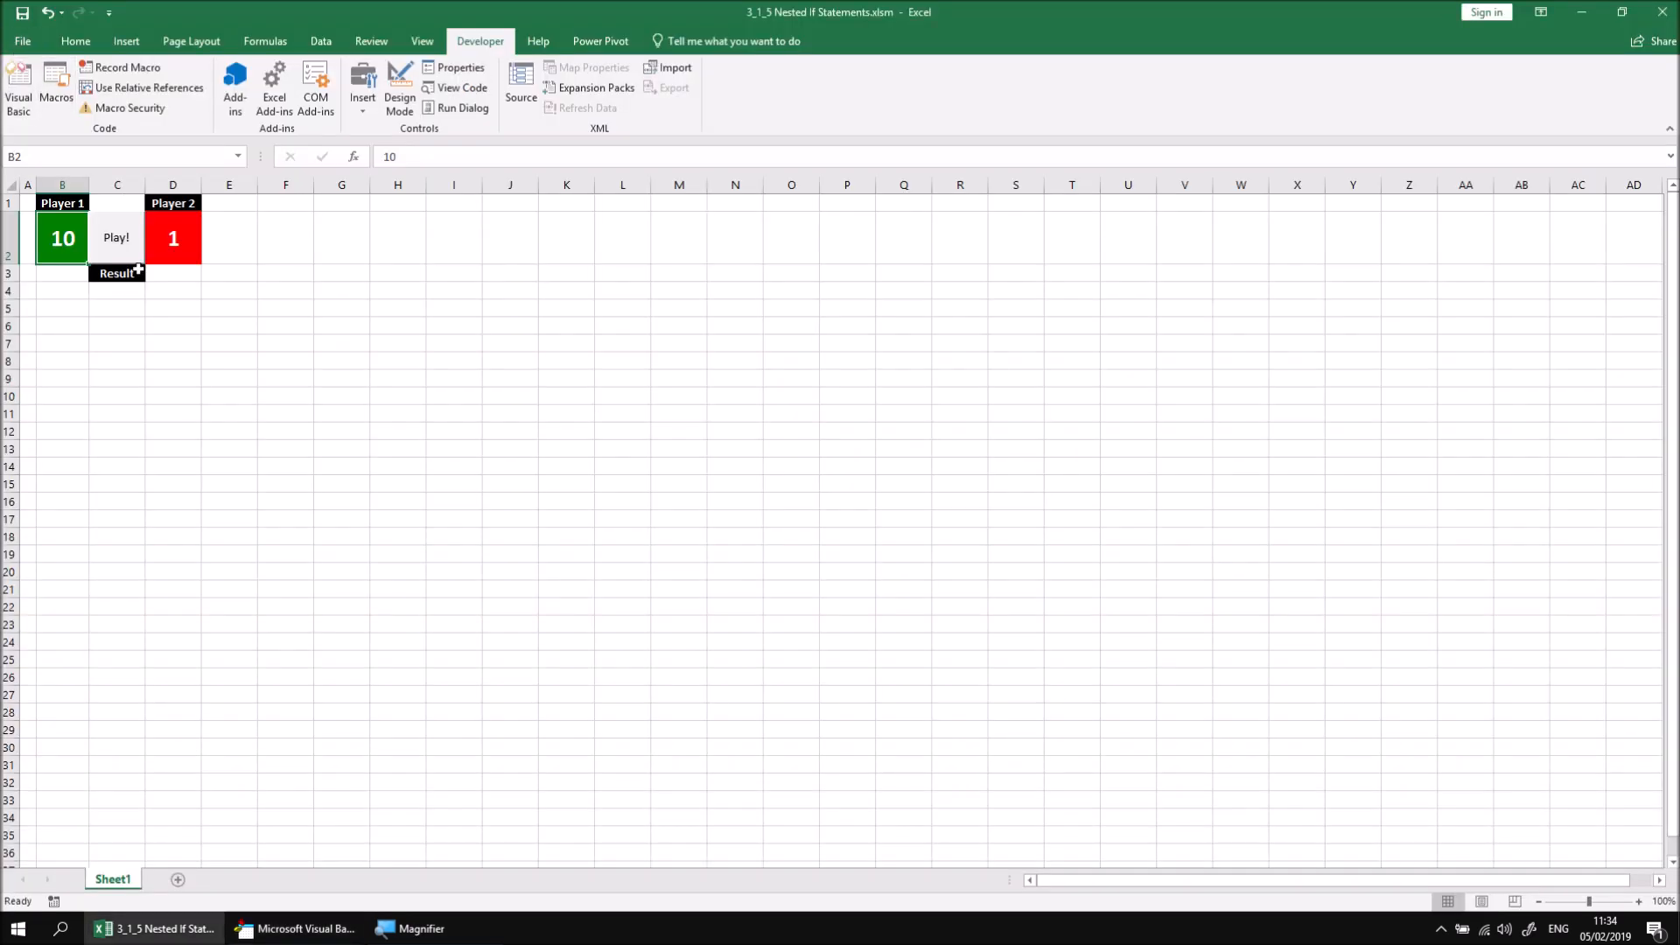
left_click(116, 237)
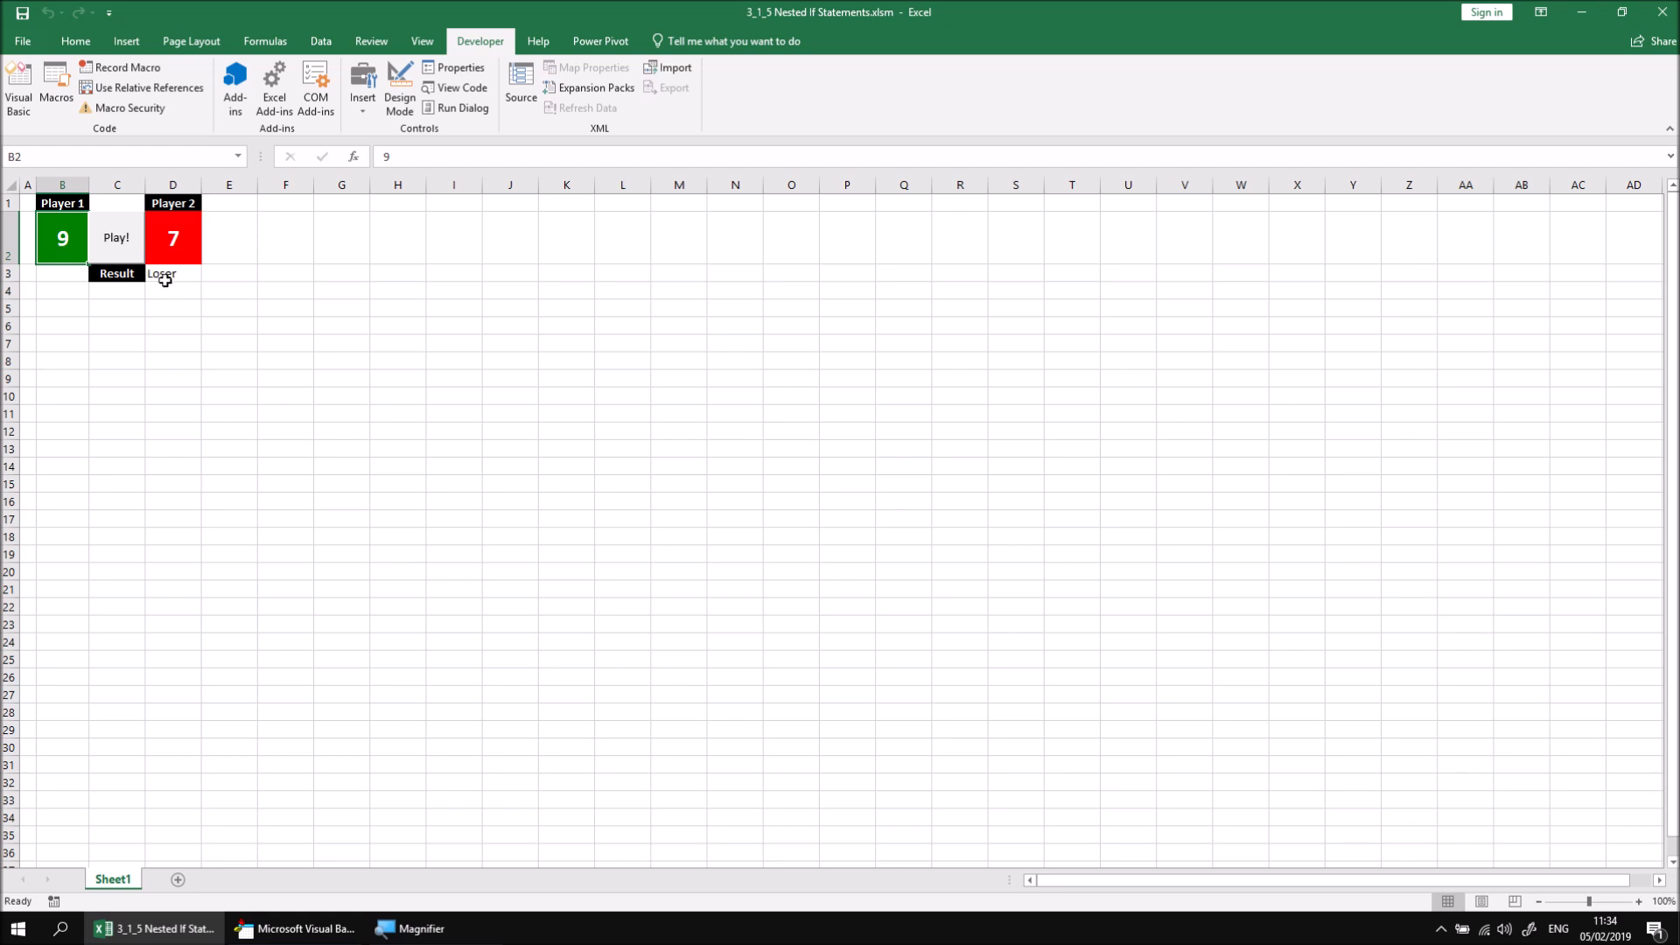
left_click(115, 237)
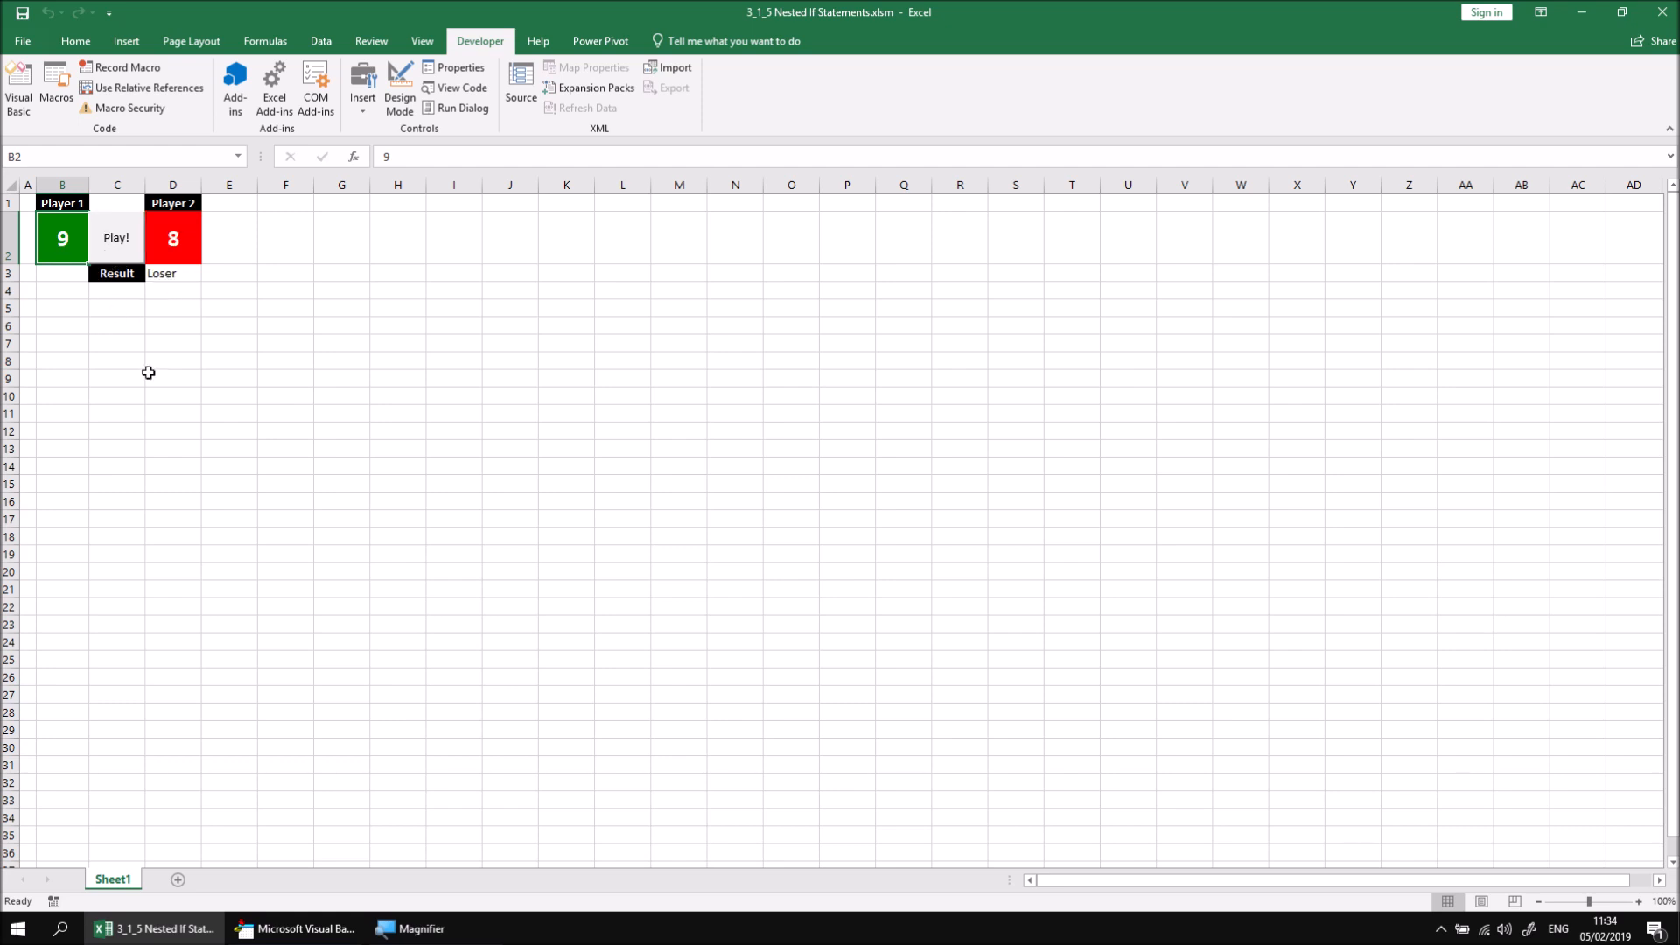
type("10")
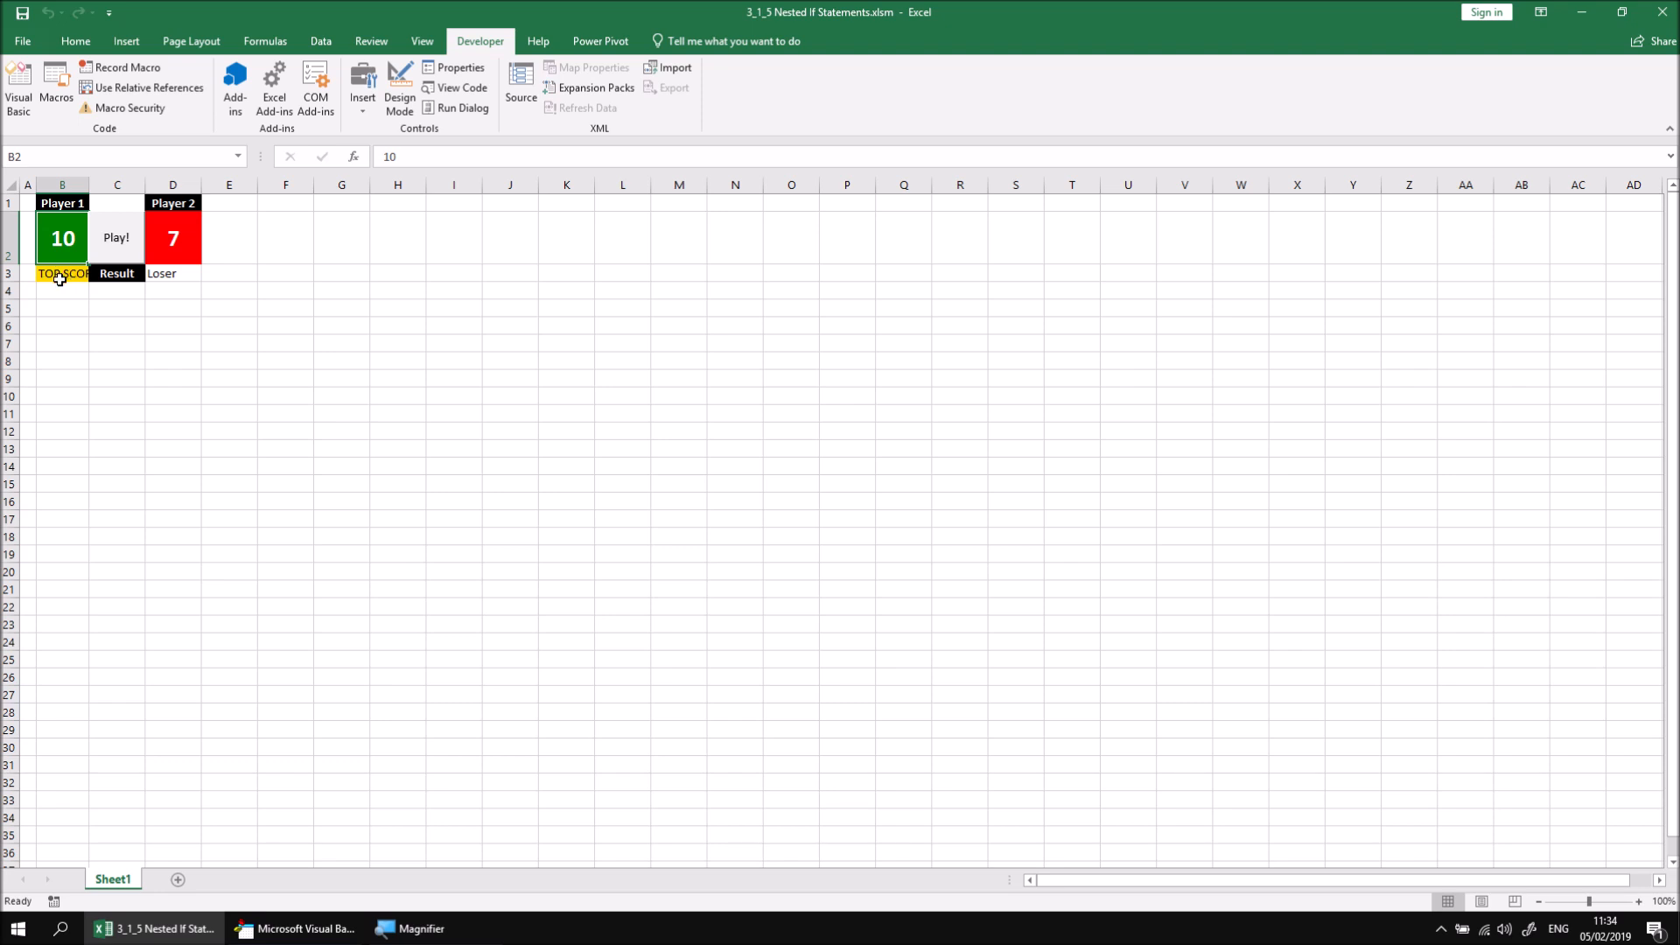
mouse_move(88, 324)
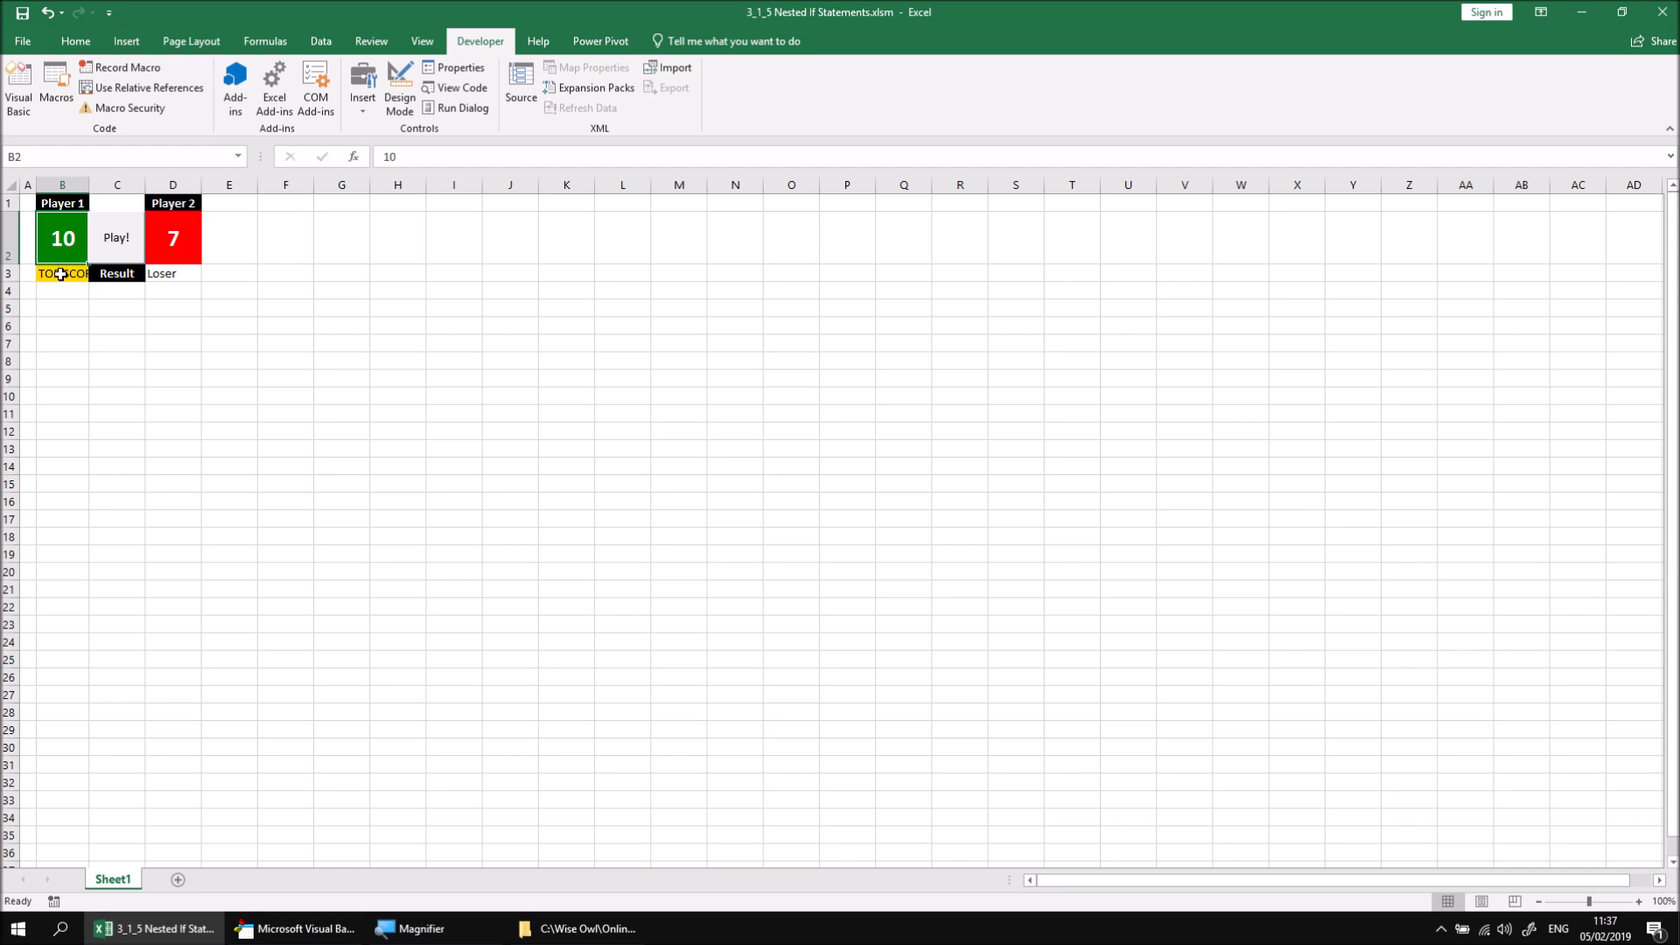
mouse_move(121, 257)
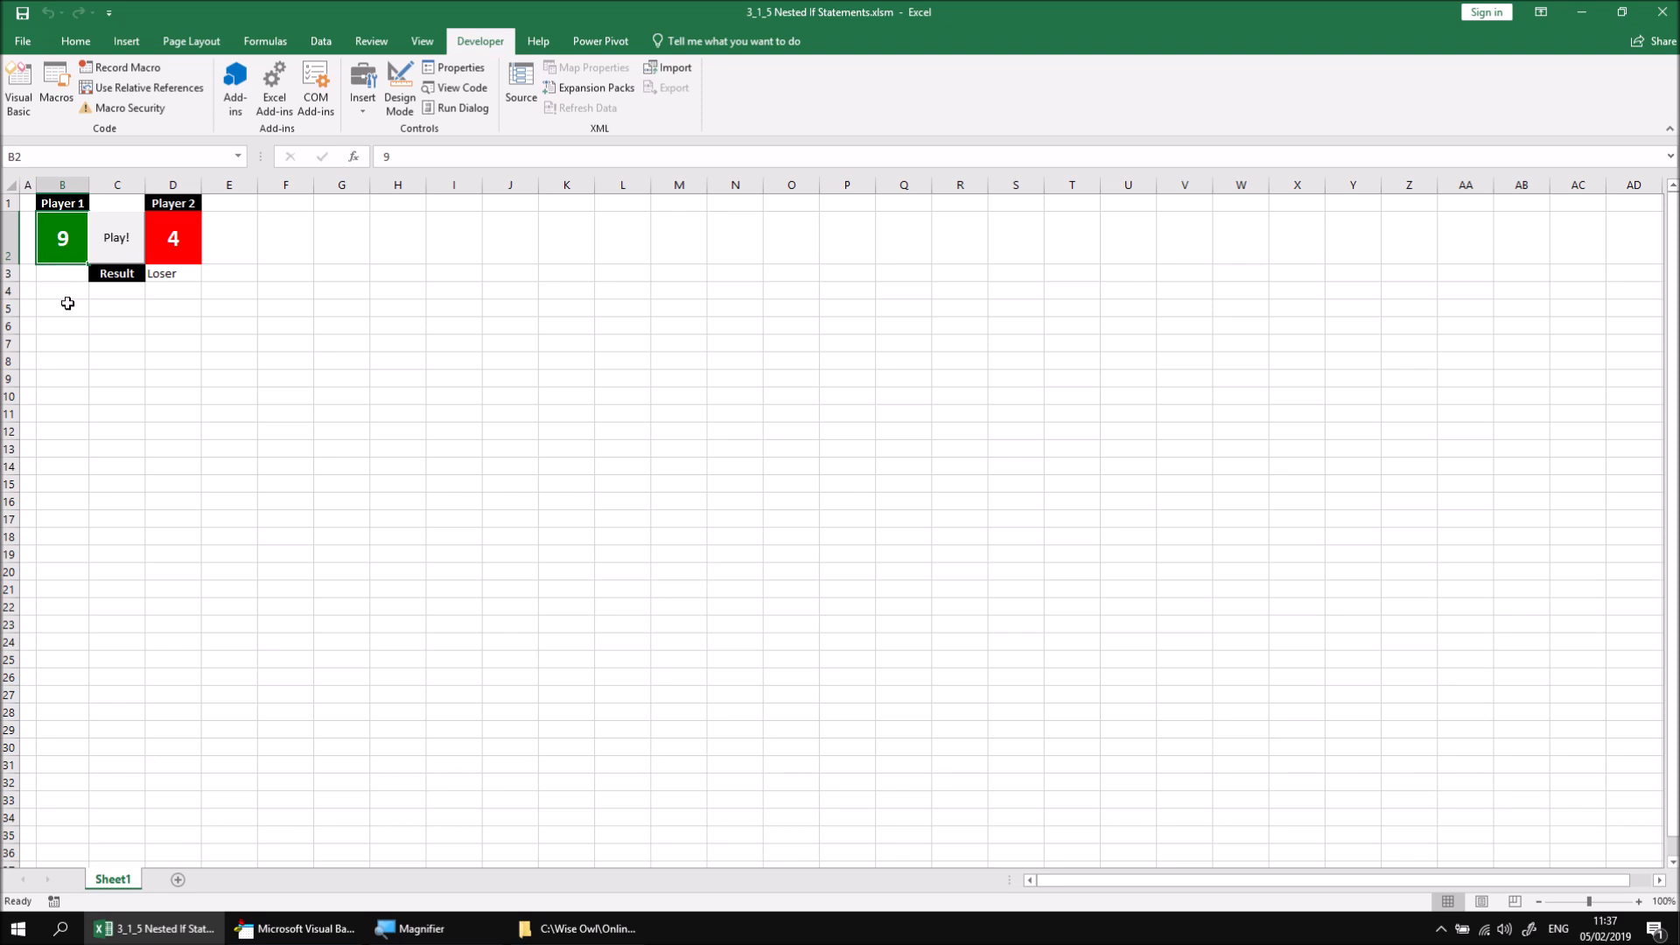
mouse_move(18, 85)
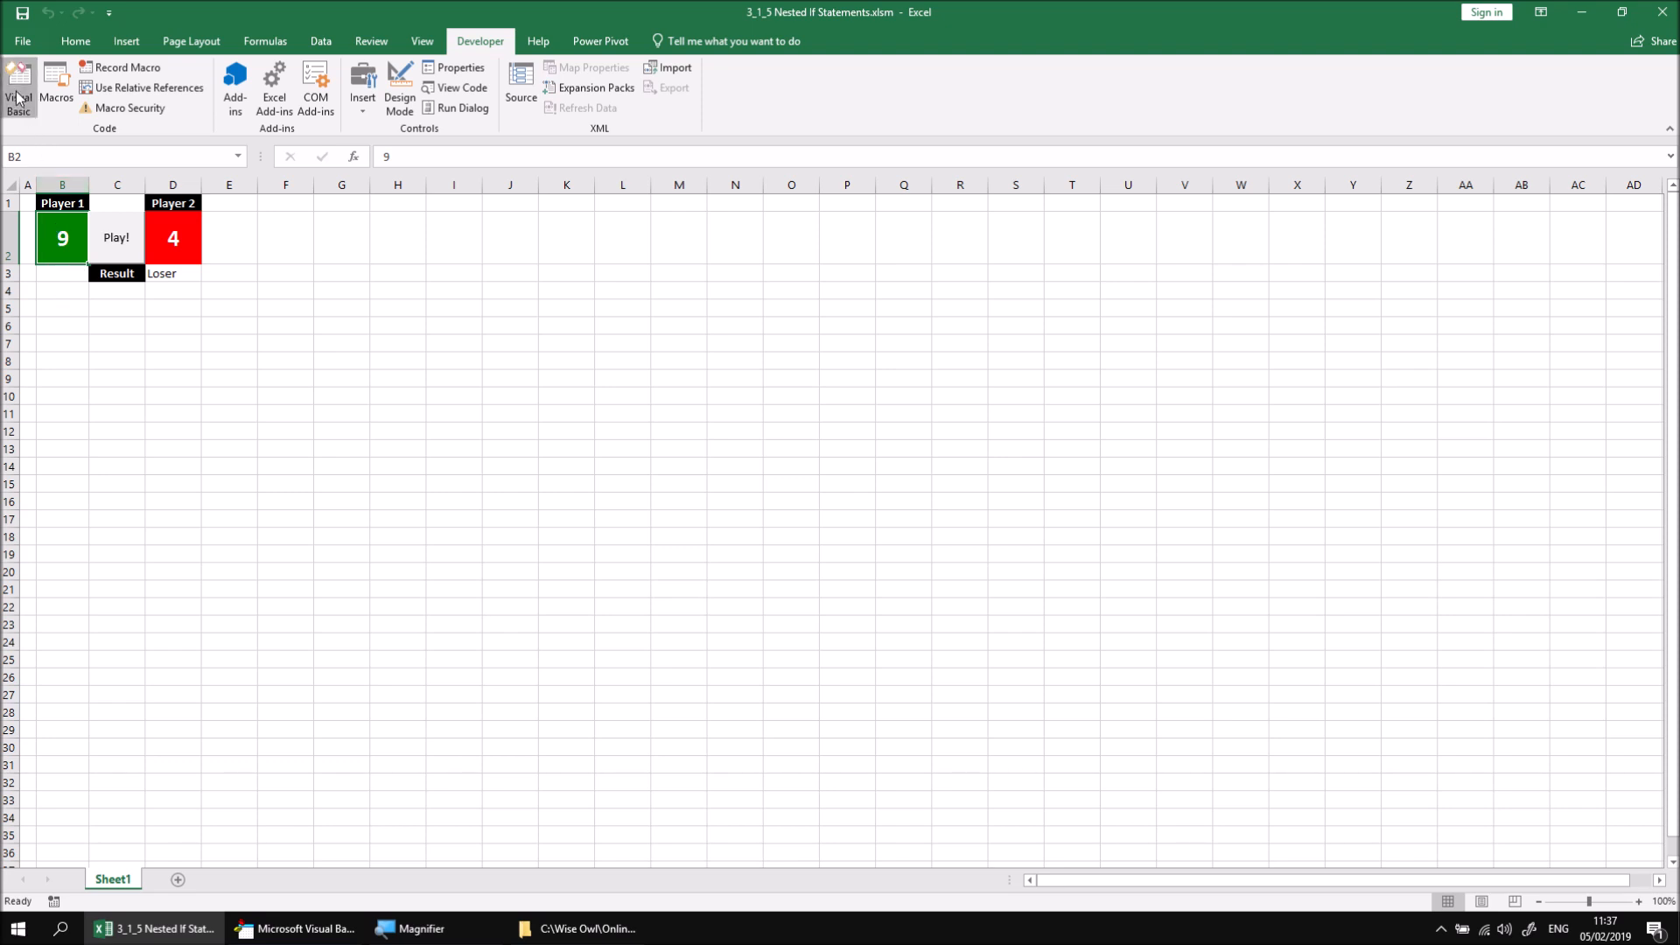
Step: Restore Player 1's roll to 1–10 and add an Else setting Range("B3").Value to "Winner"
left_click(19, 86)
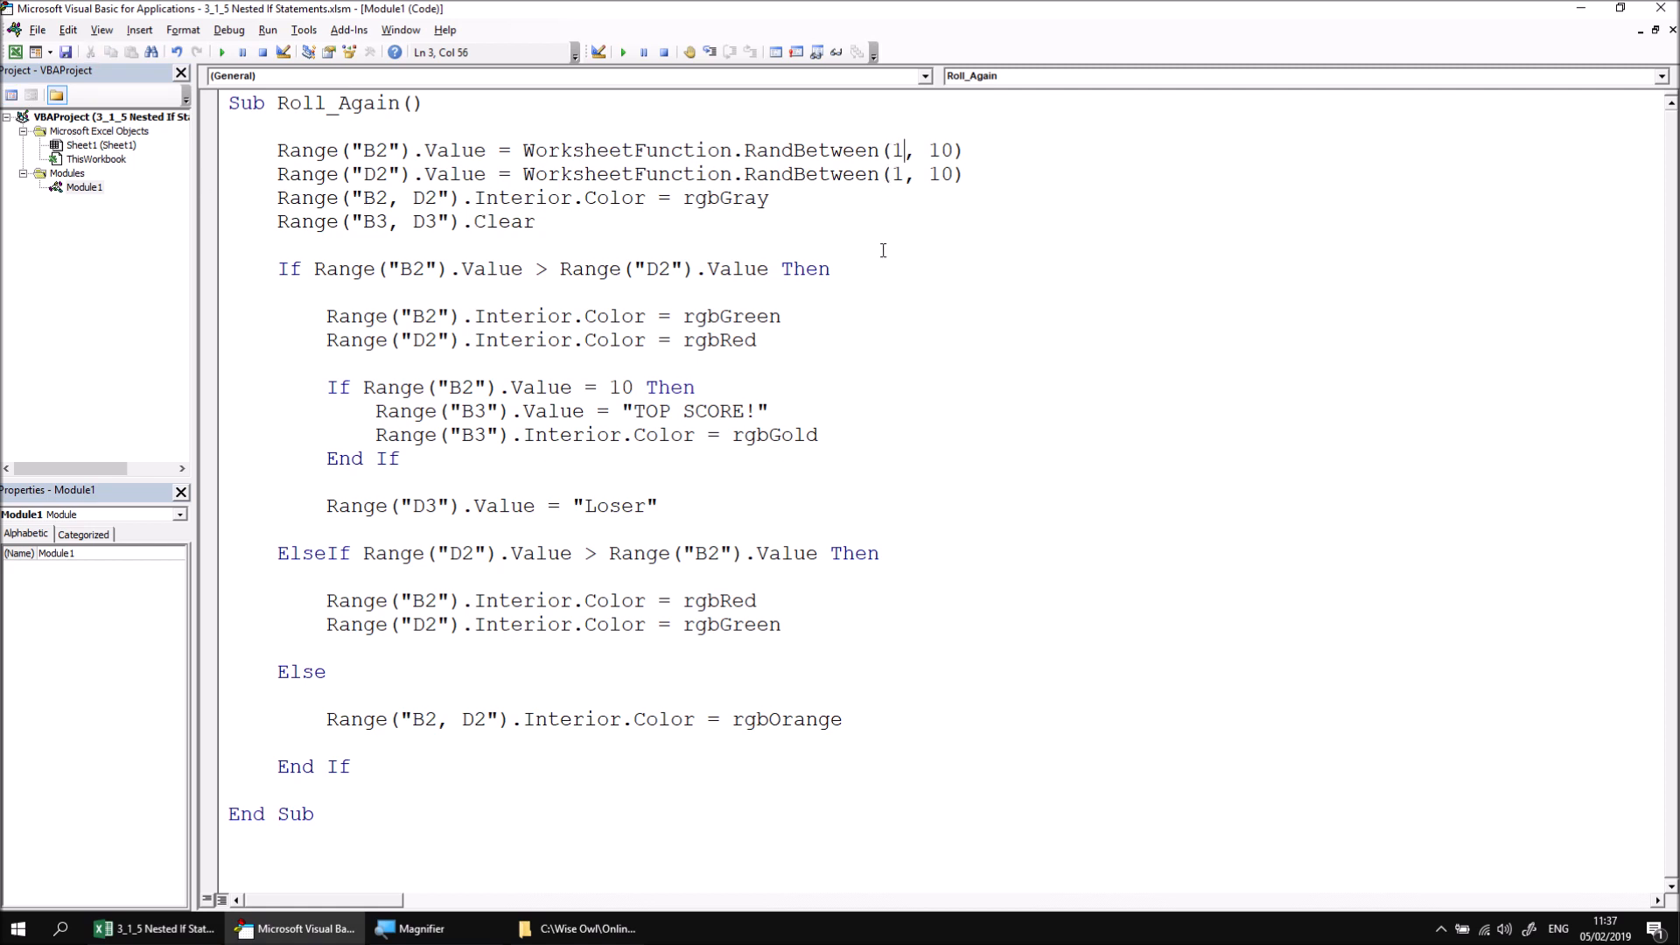
mouse_move(897, 231)
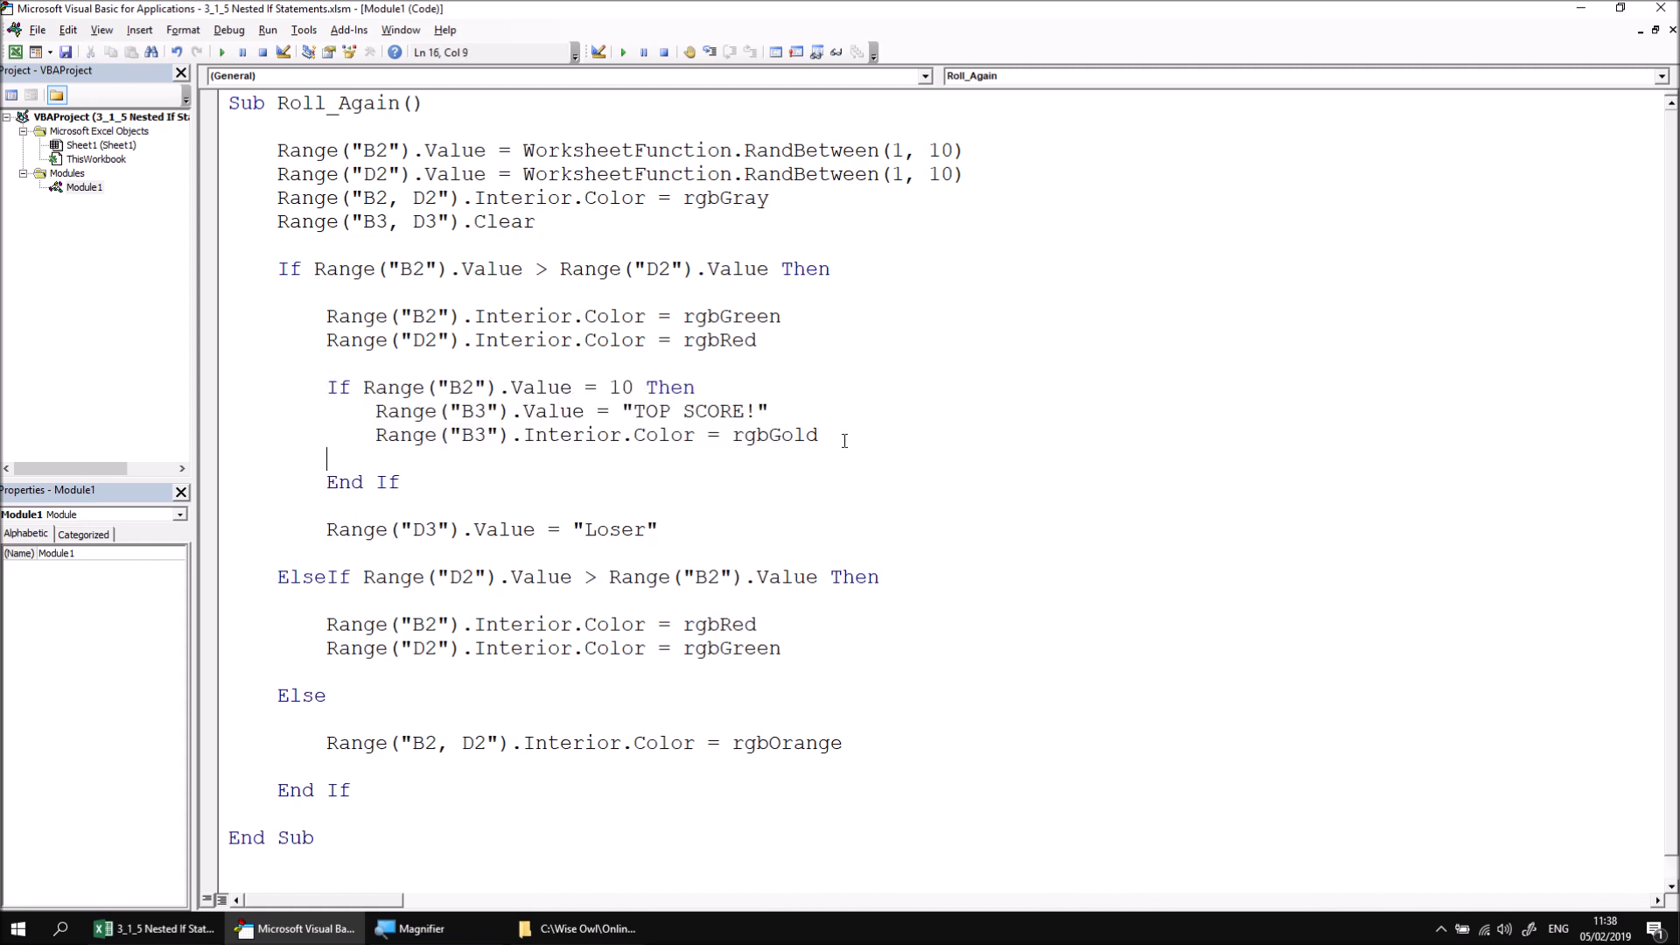
type("else")
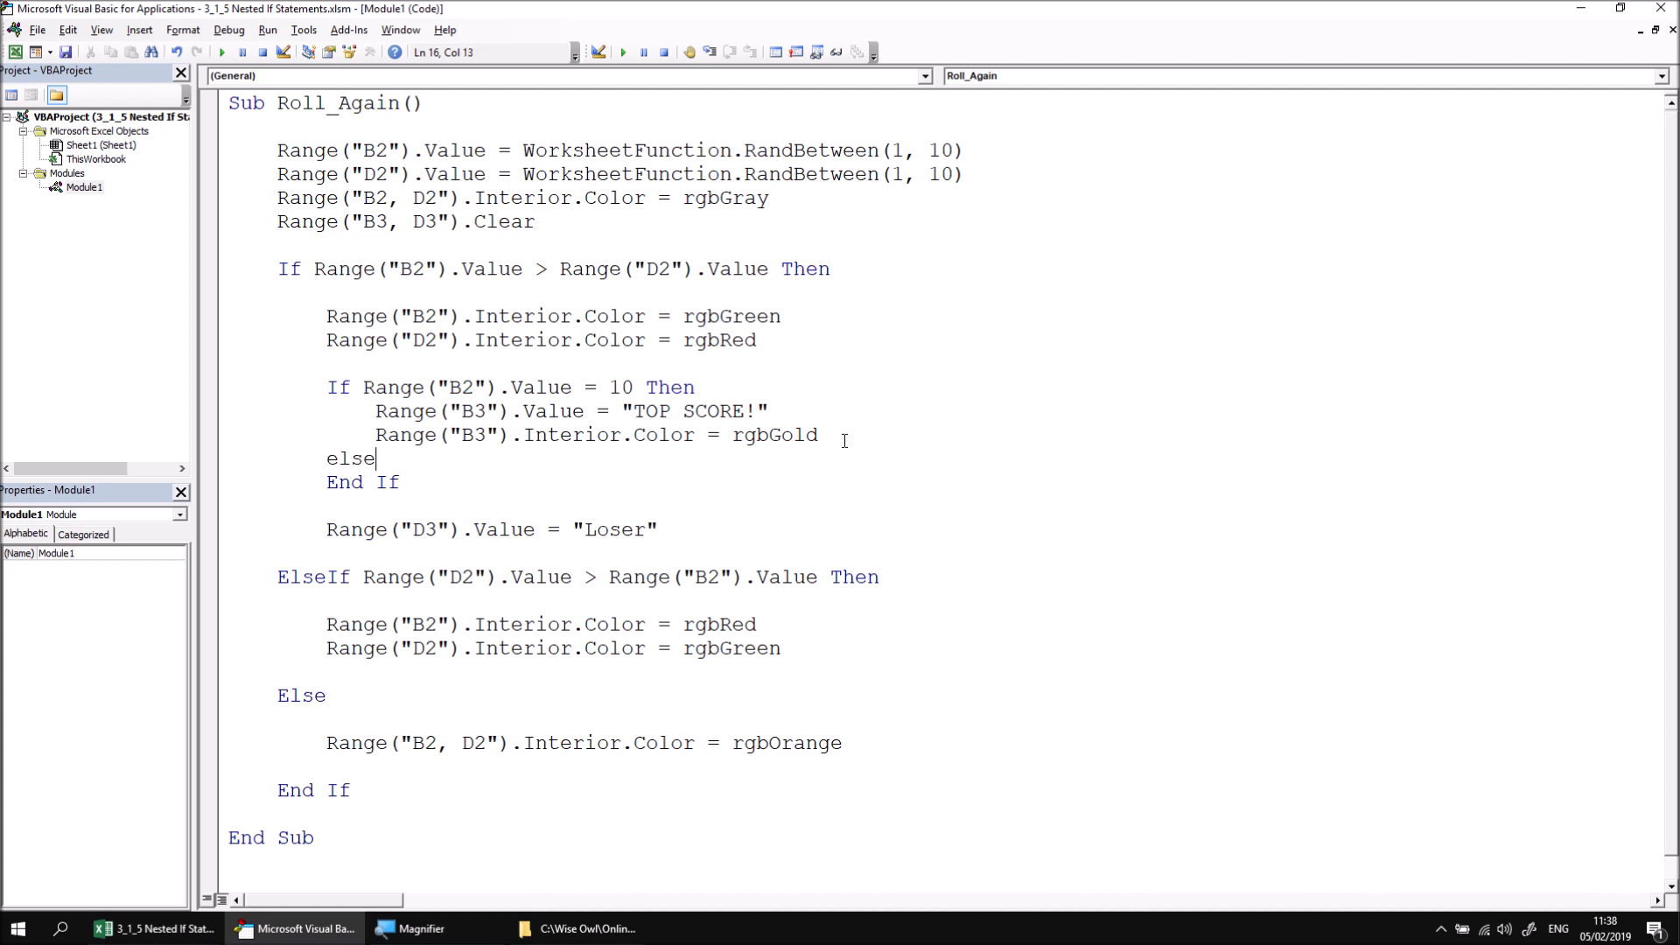
key("Return")
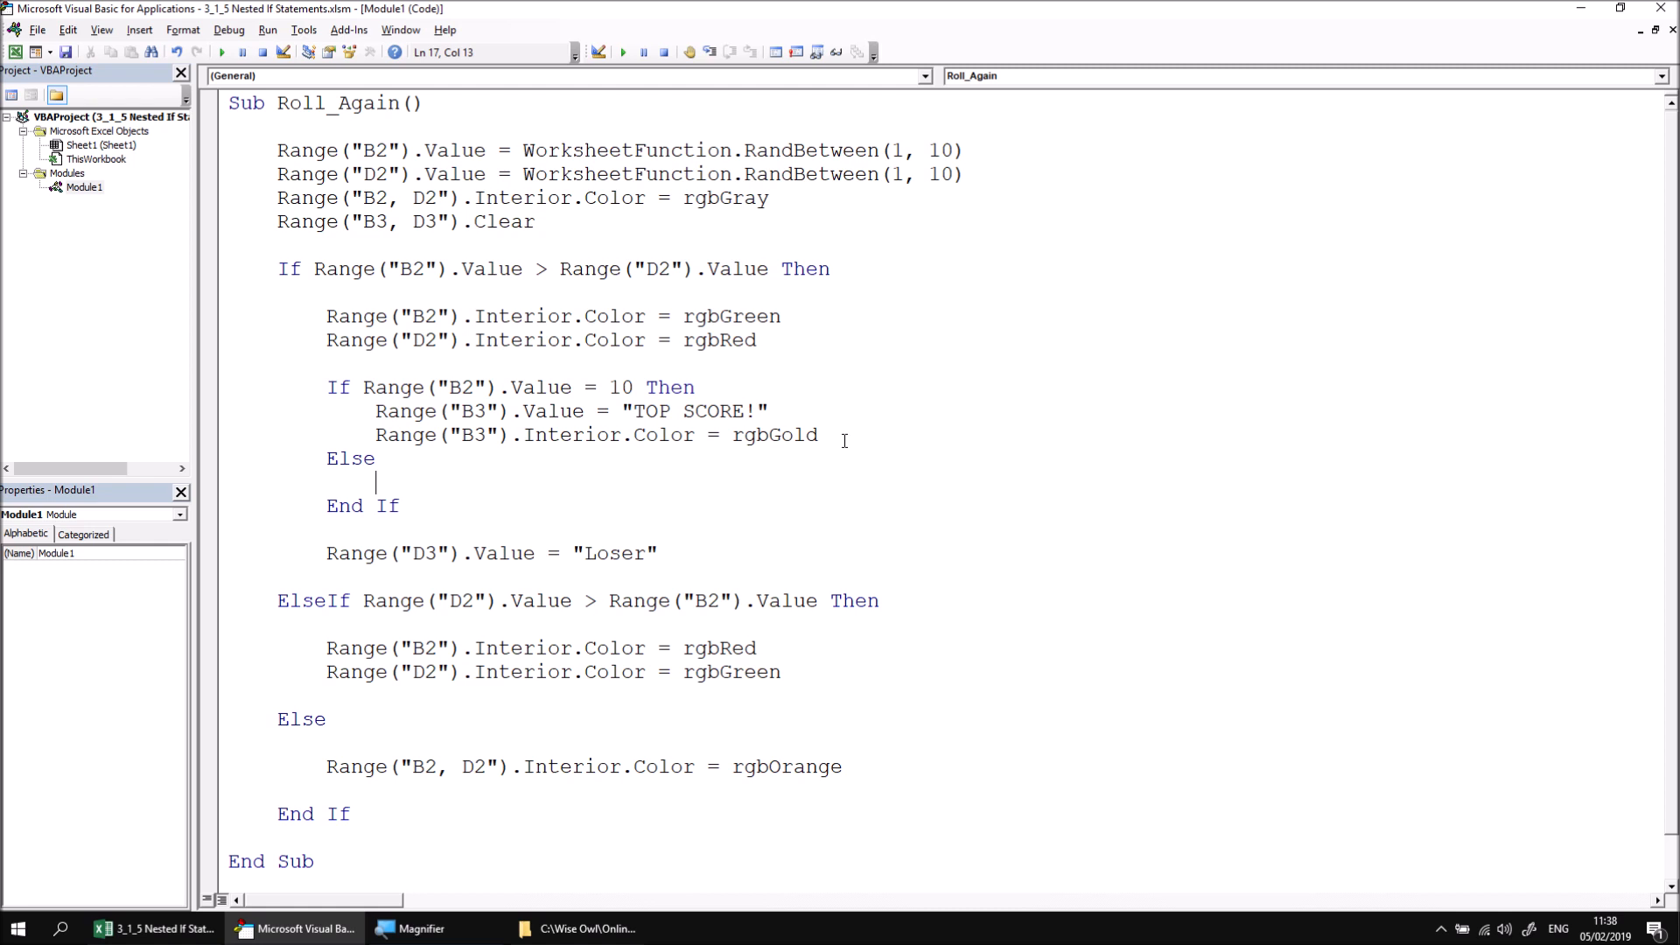
type("range(\"B3\")")
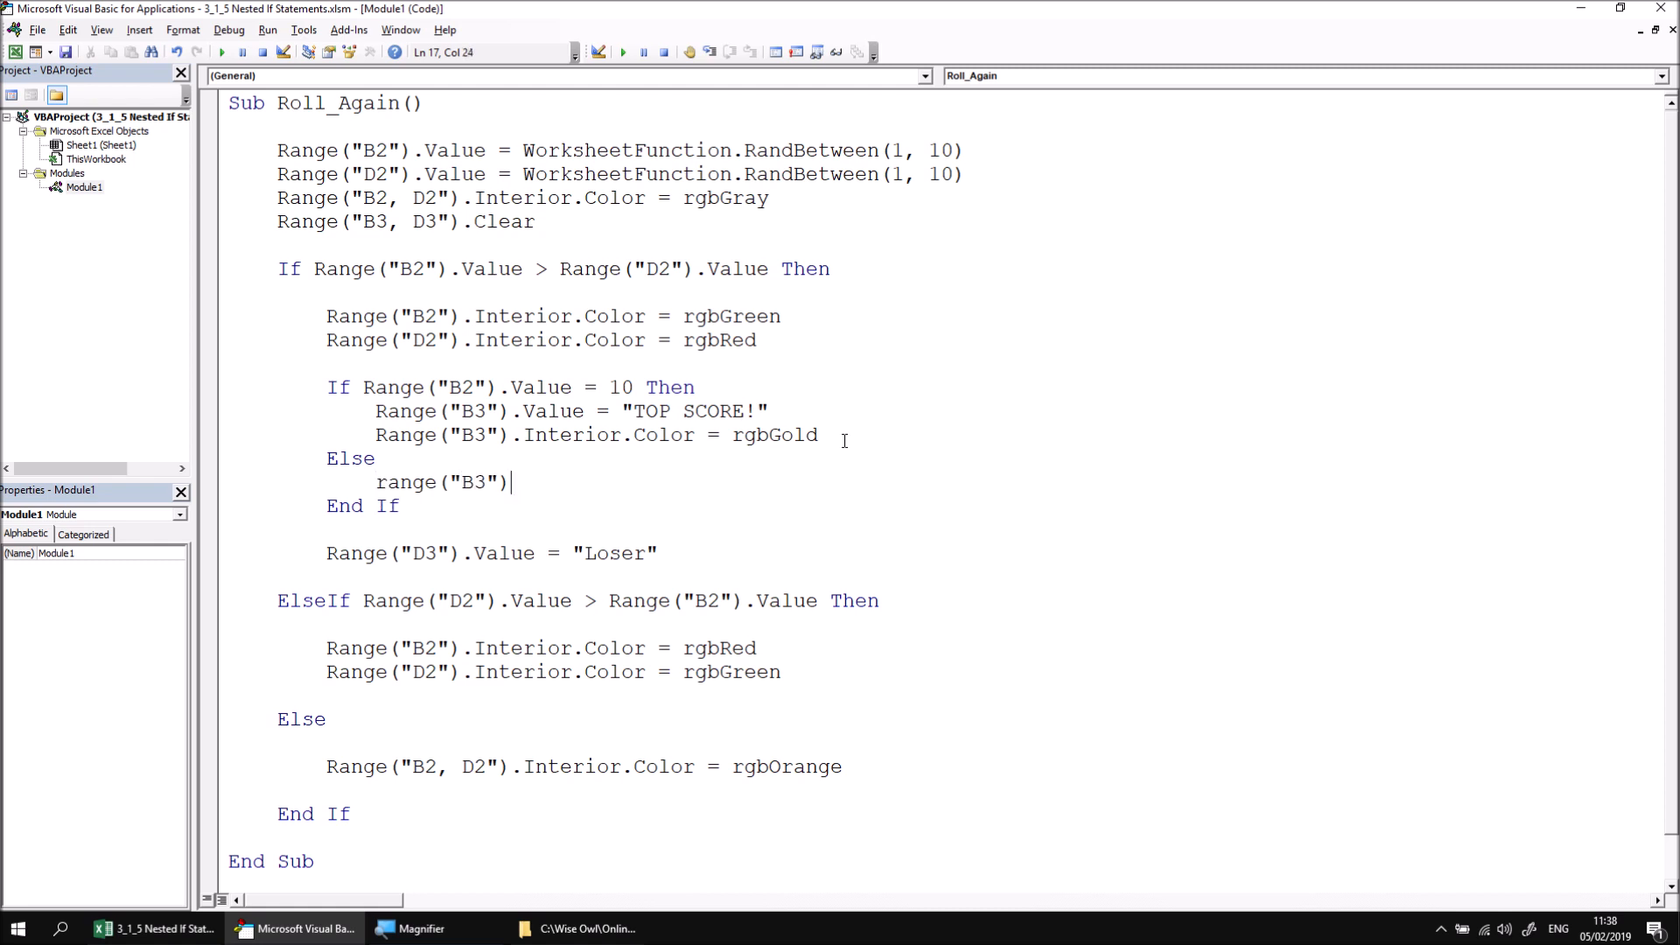
type(".Value = \"Winne")
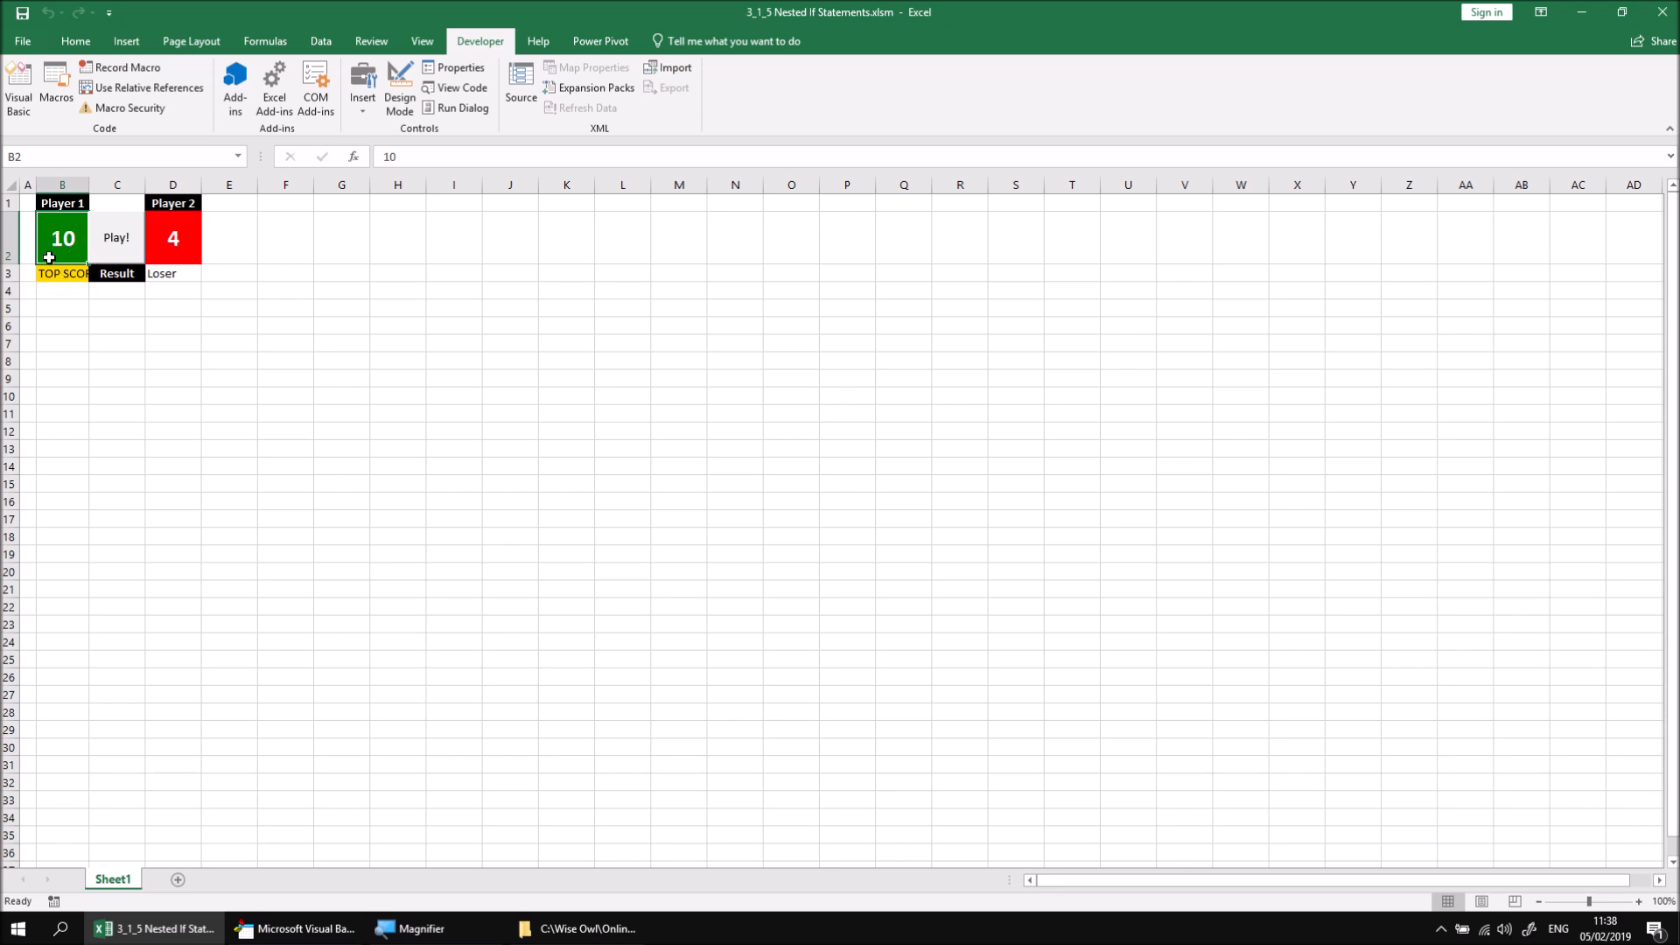
mouse_move(118, 255)
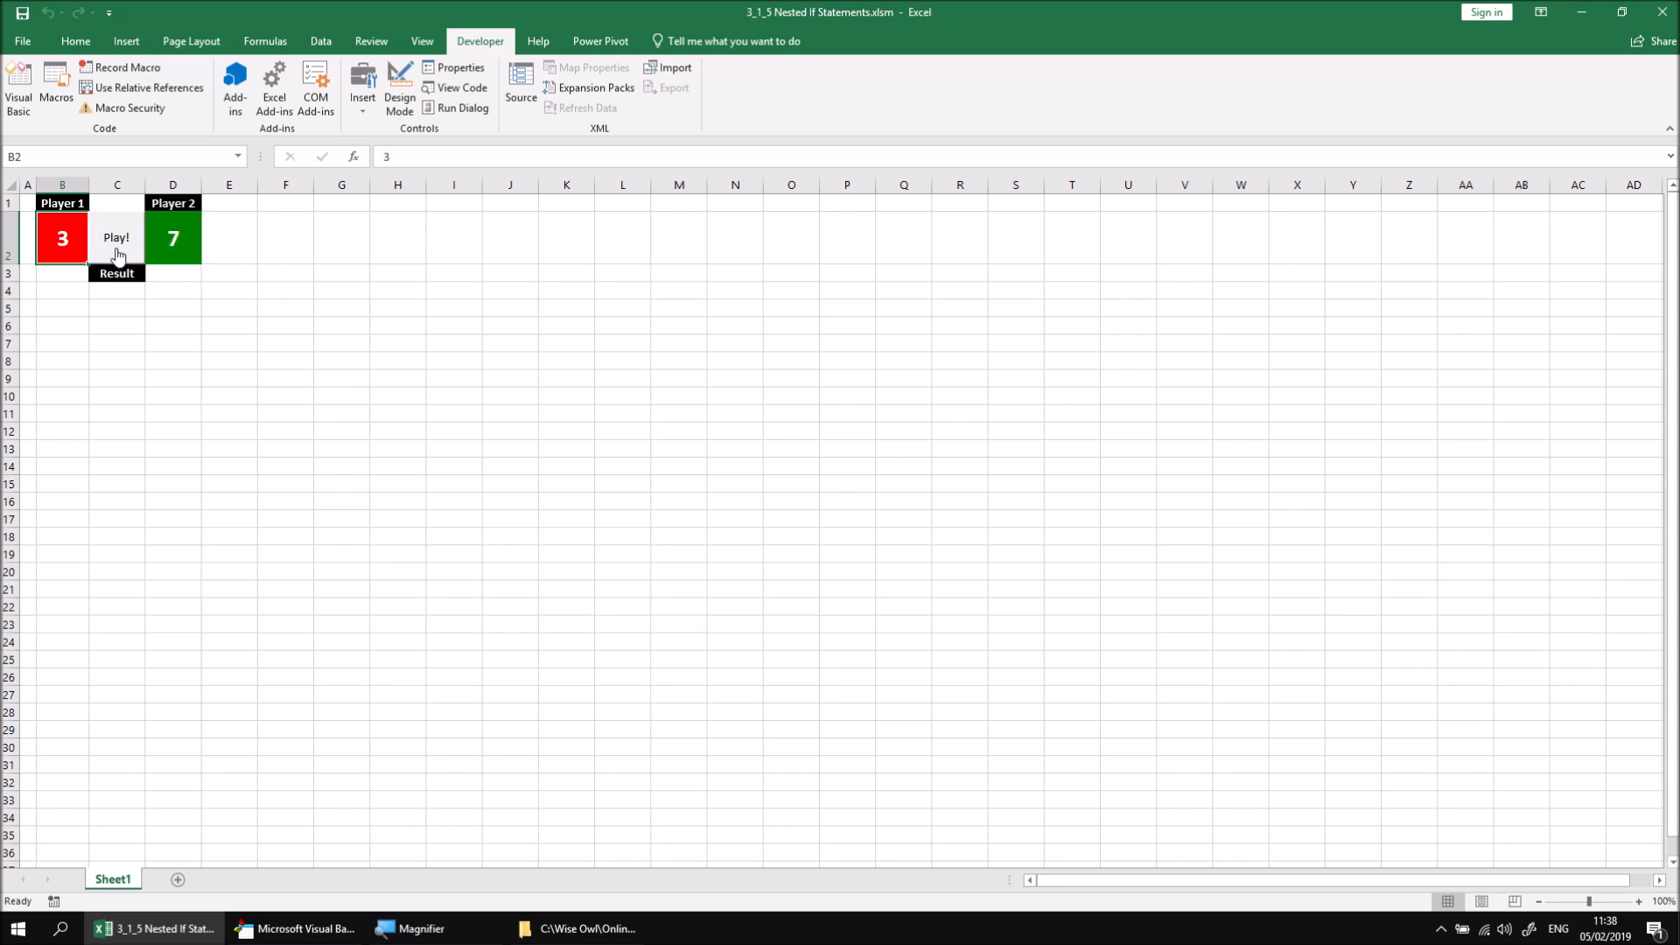
Step: Roll again until Player 1 wins below 10, showing Winner in B3 and Loser in D3
left_click(115, 237)
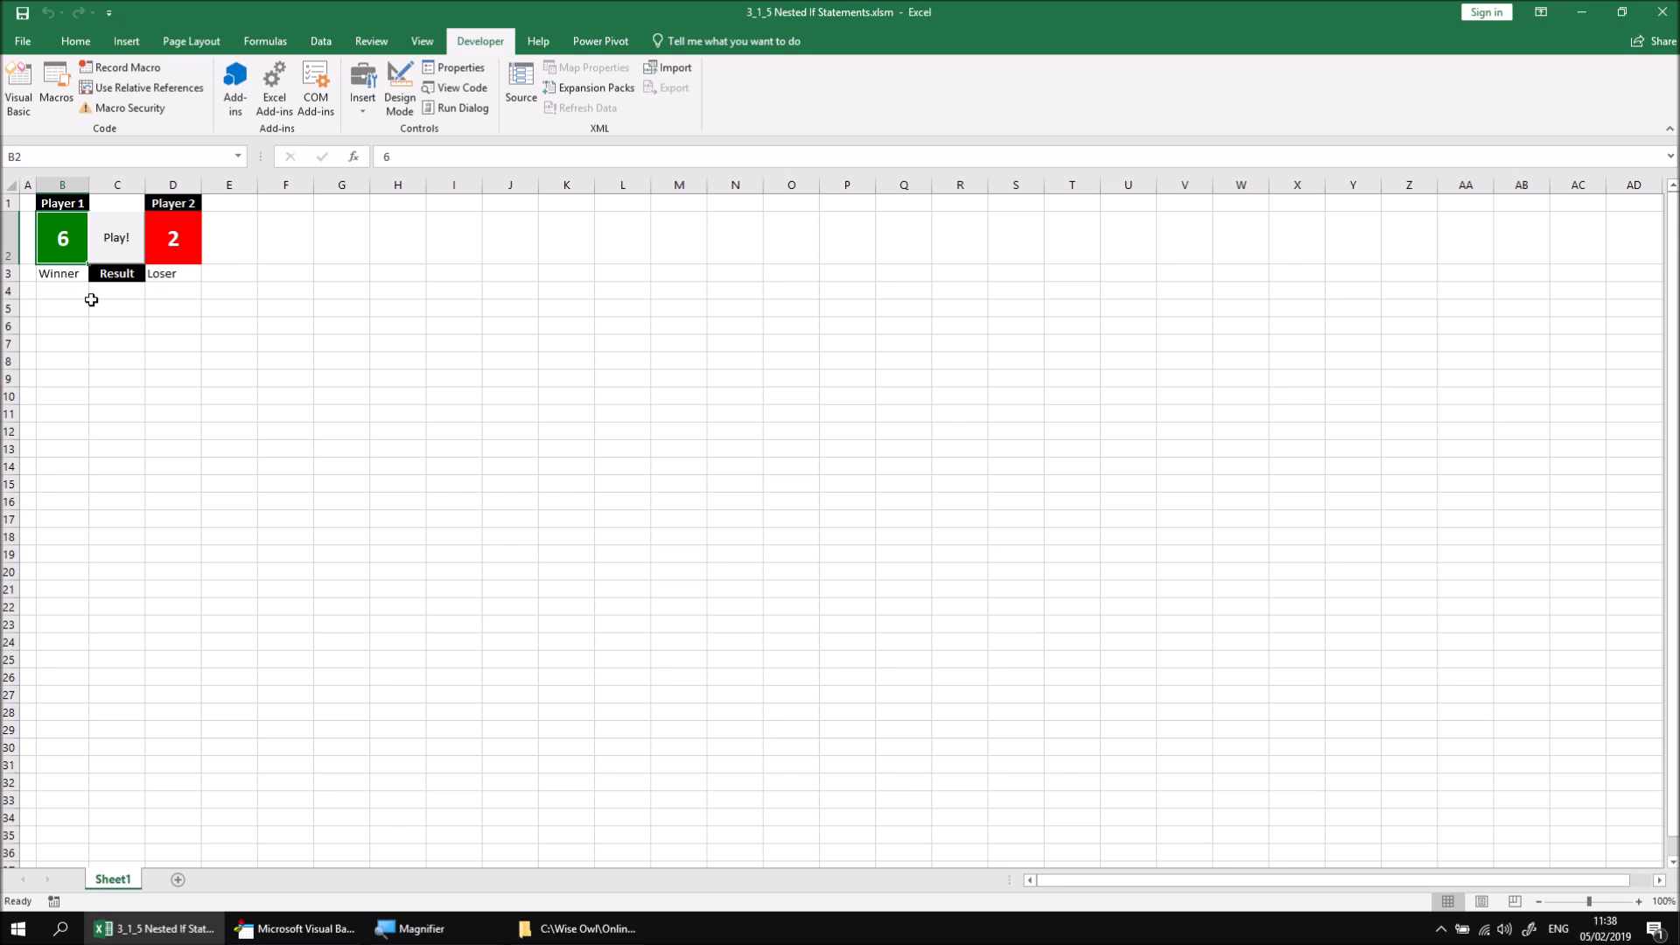
mouse_move(175, 295)
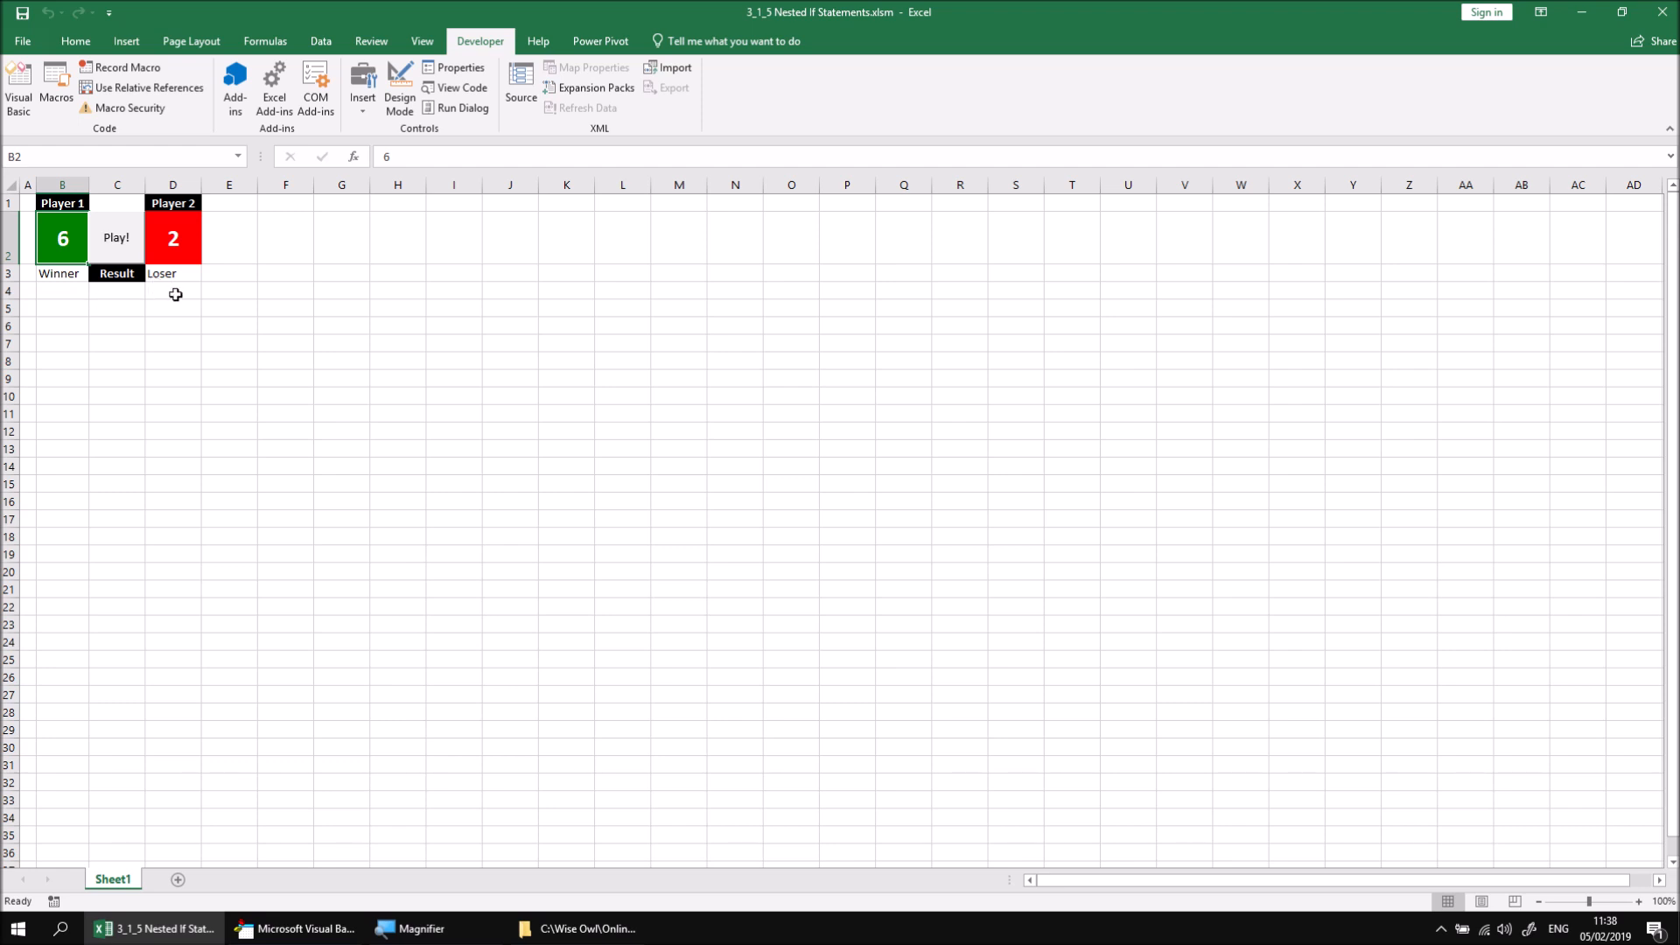
mouse_move(148, 318)
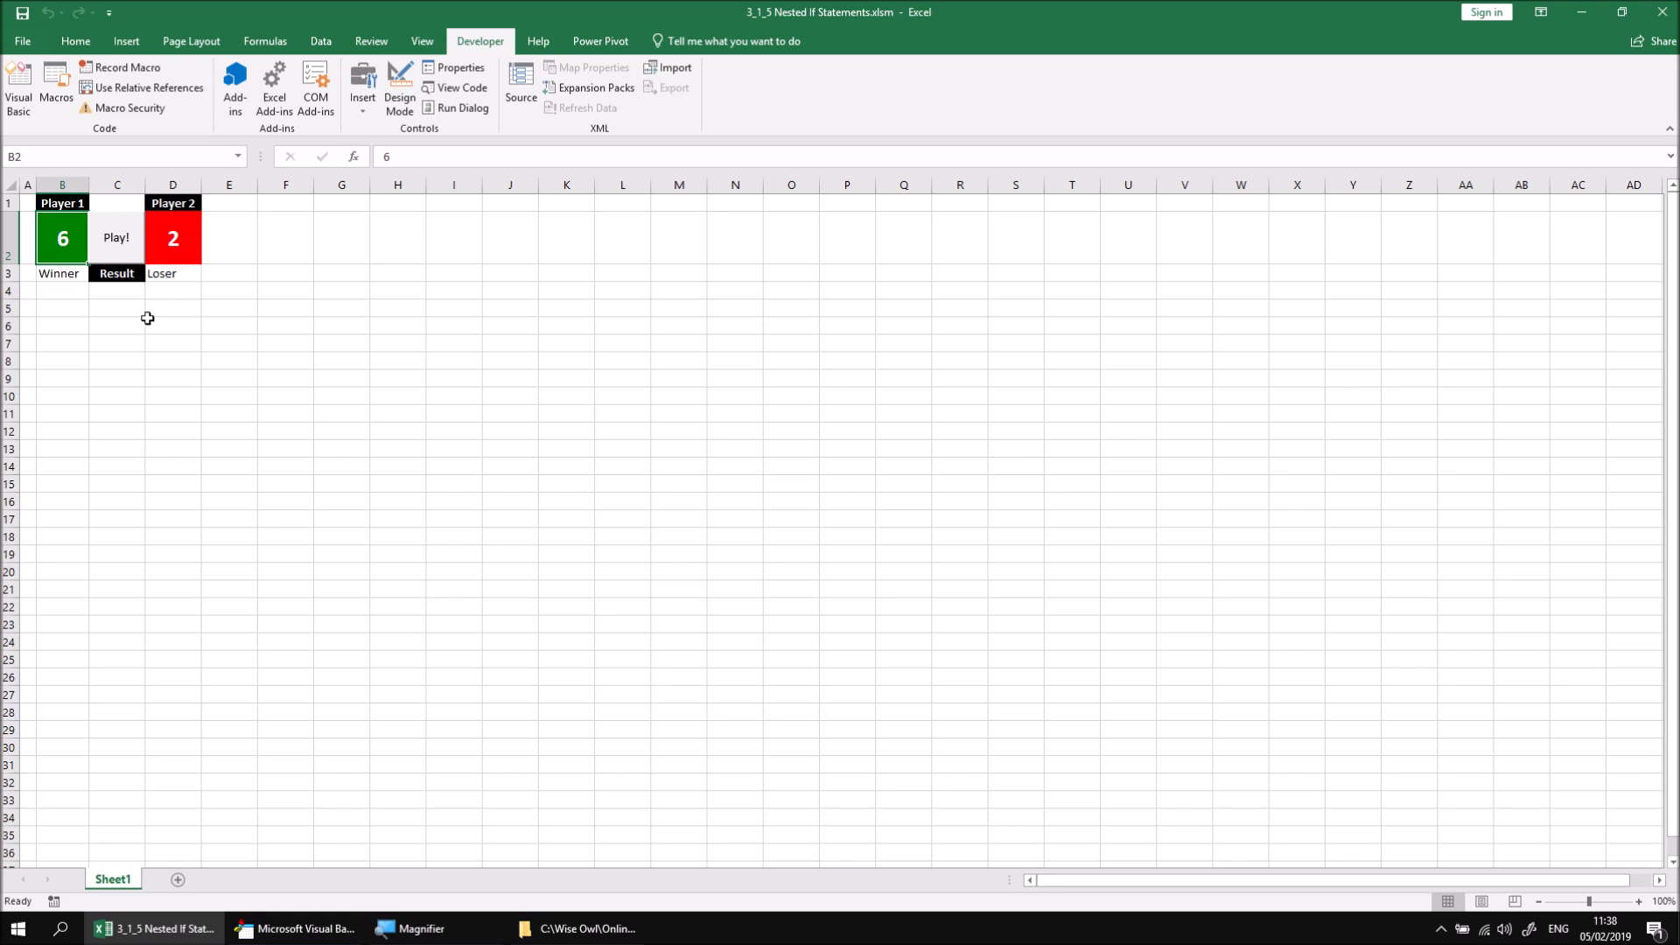
mouse_move(152, 315)
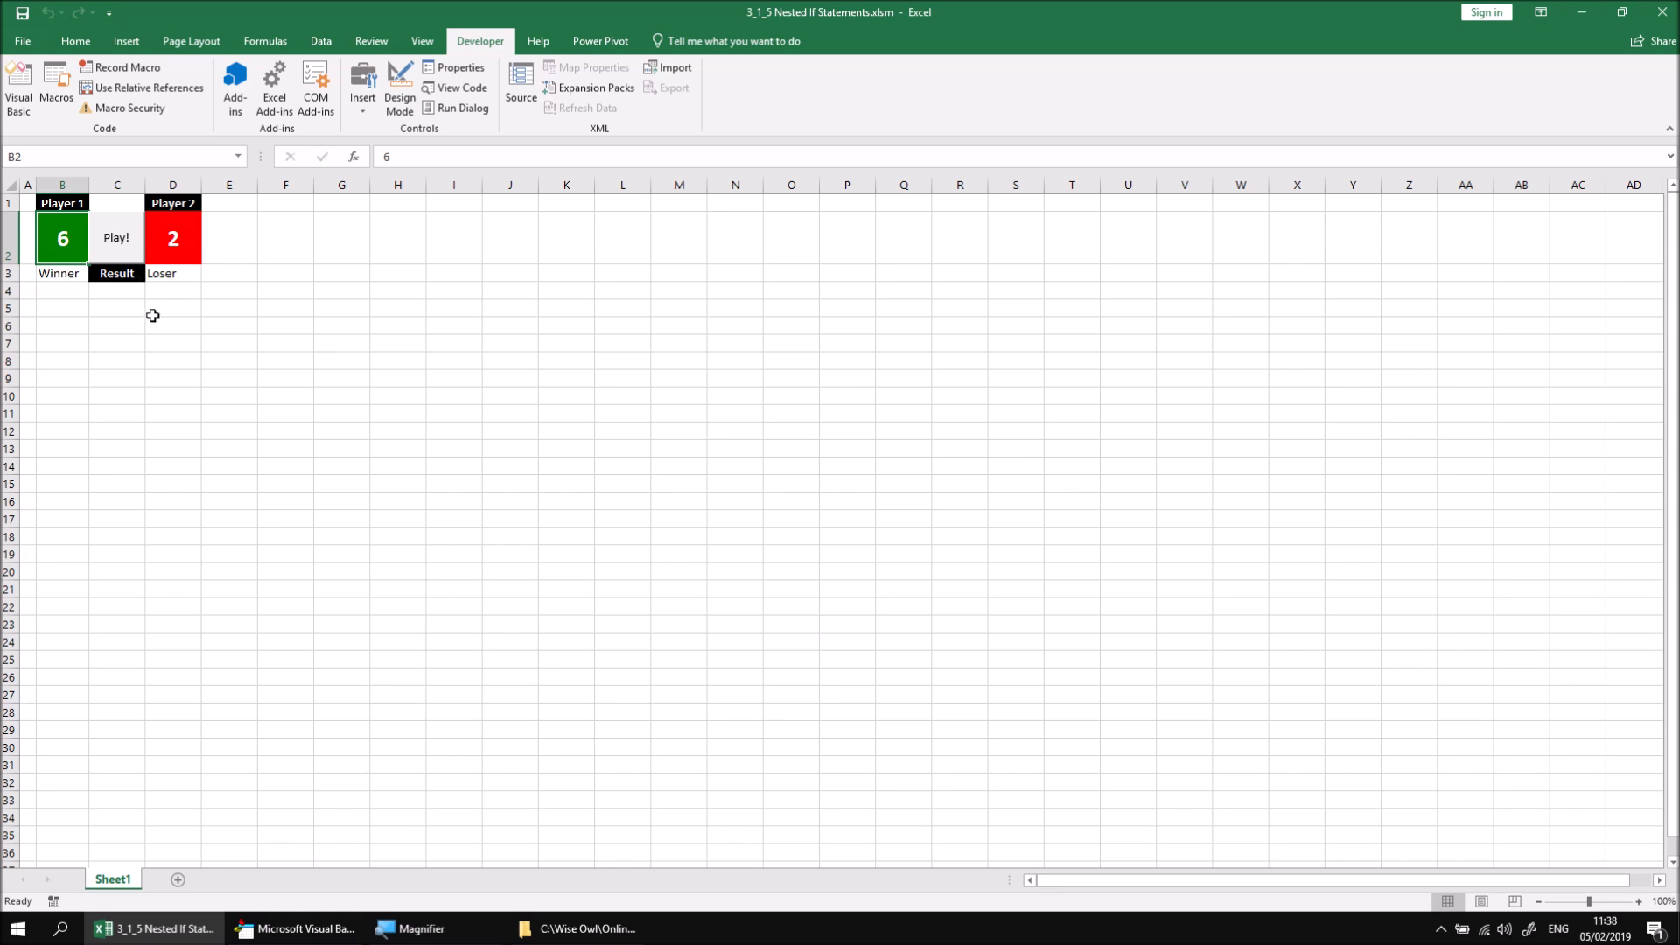